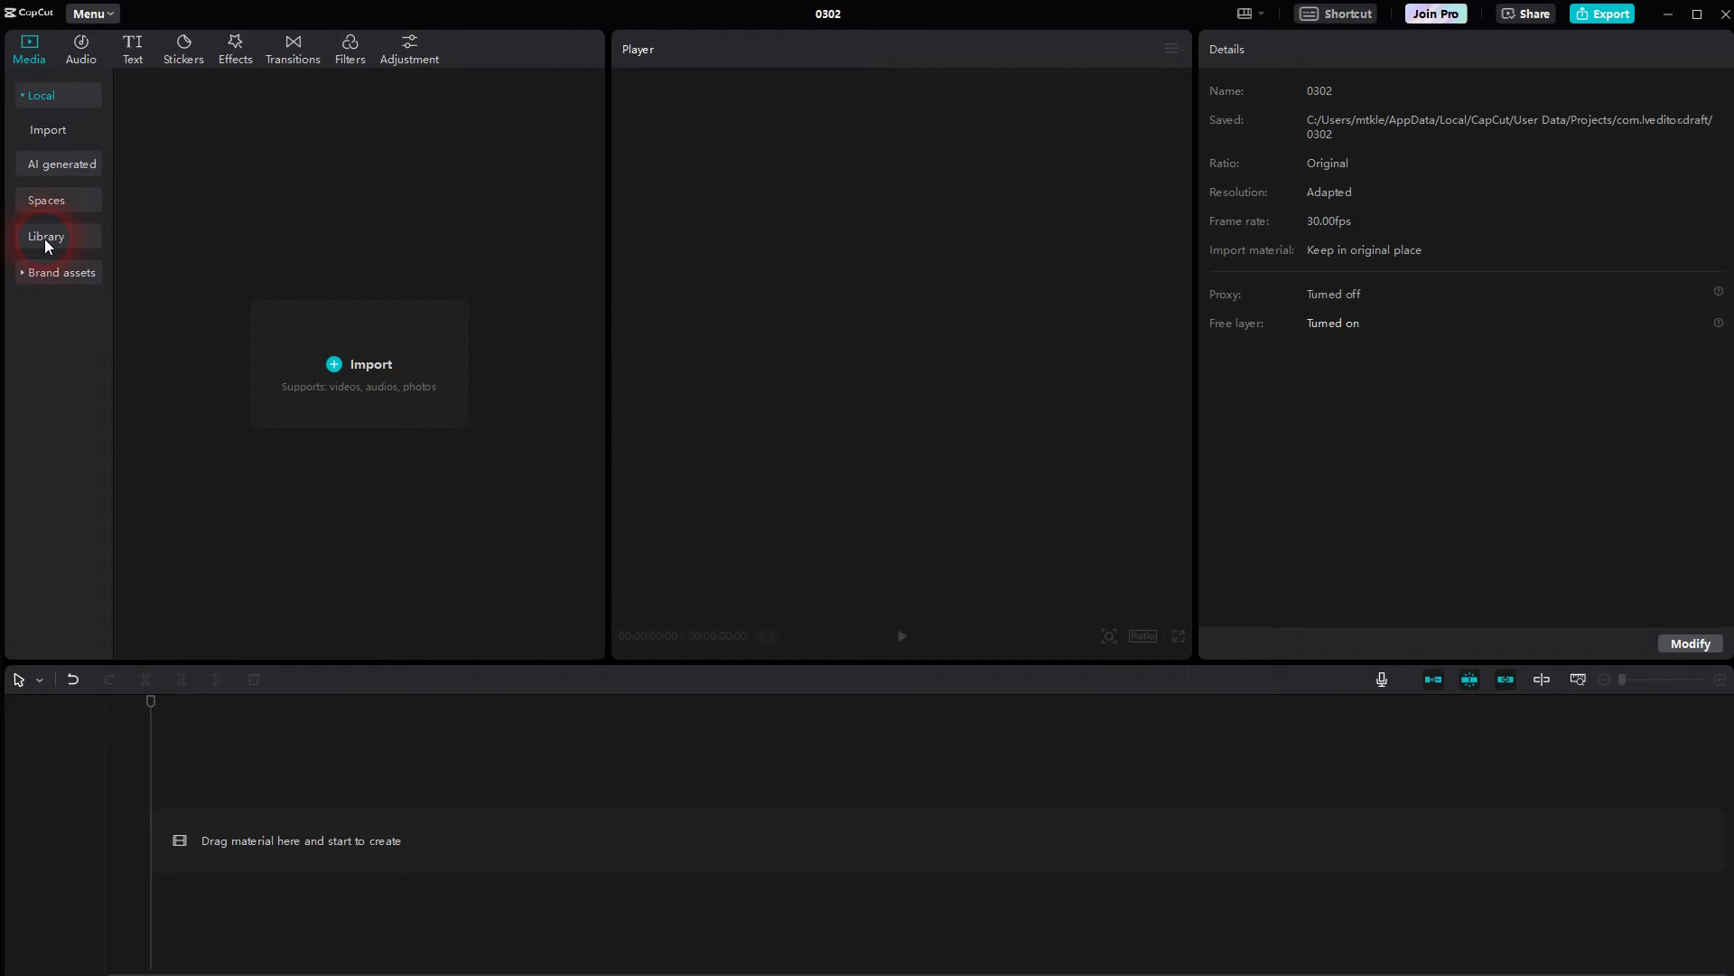
Step: Browse the stock Library's Background collection down to the solid dark blue background
left_click(47, 234)
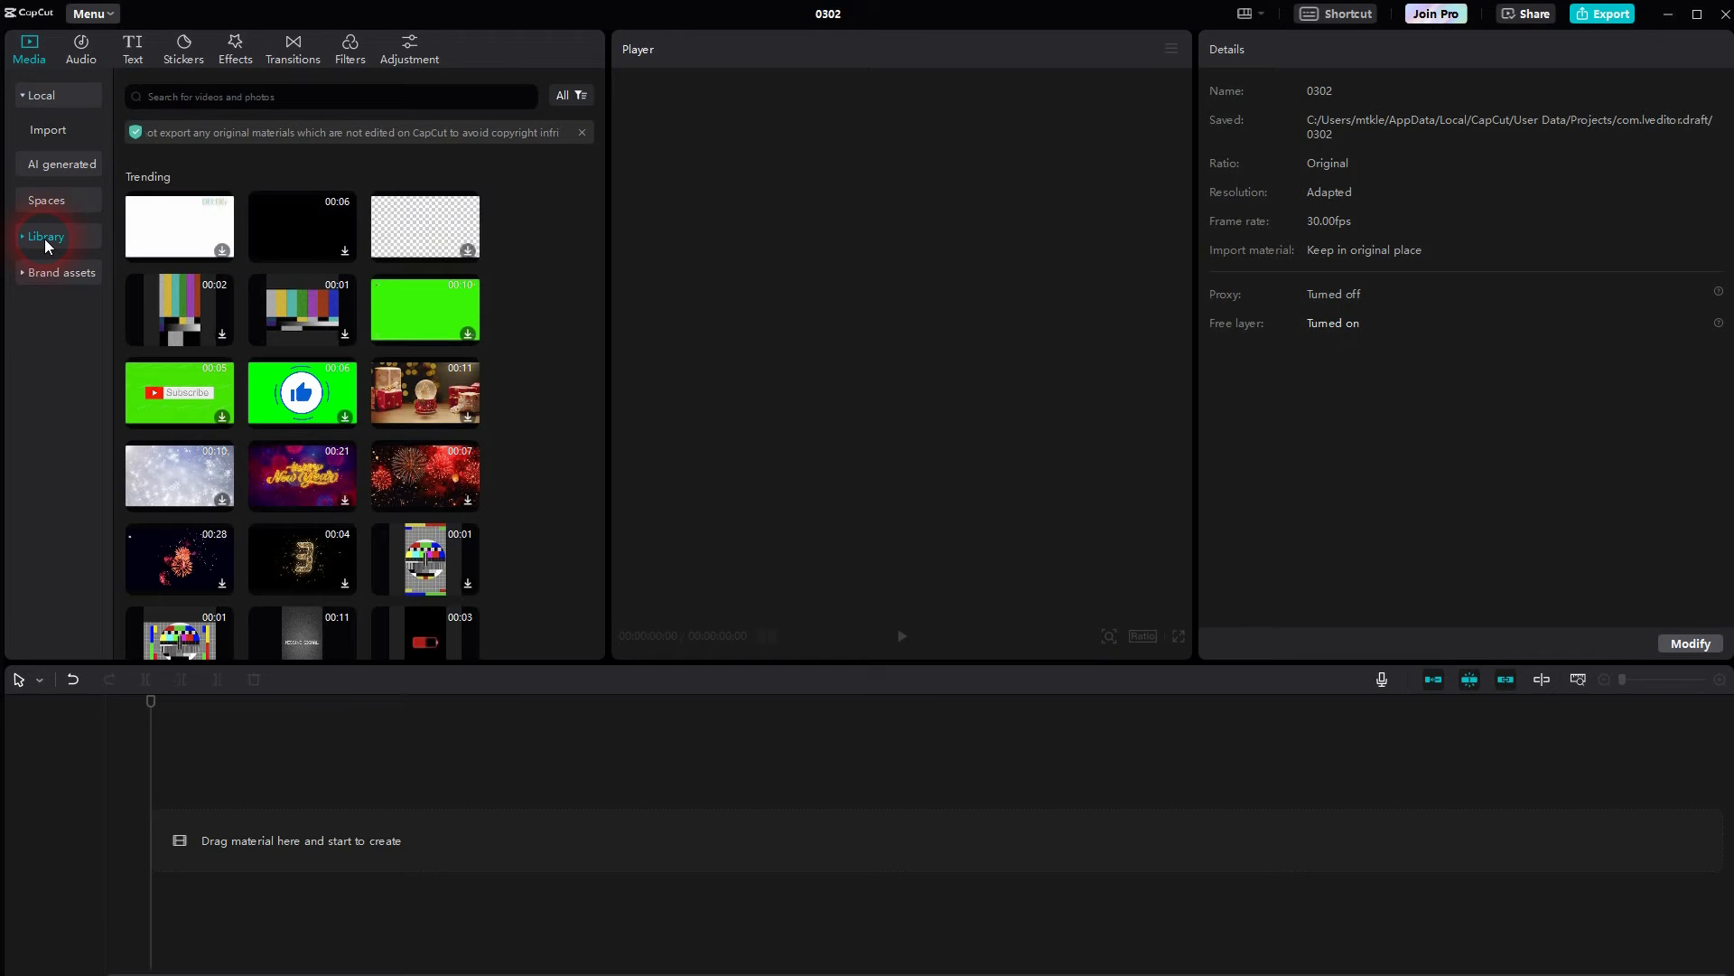
left_click(47, 235)
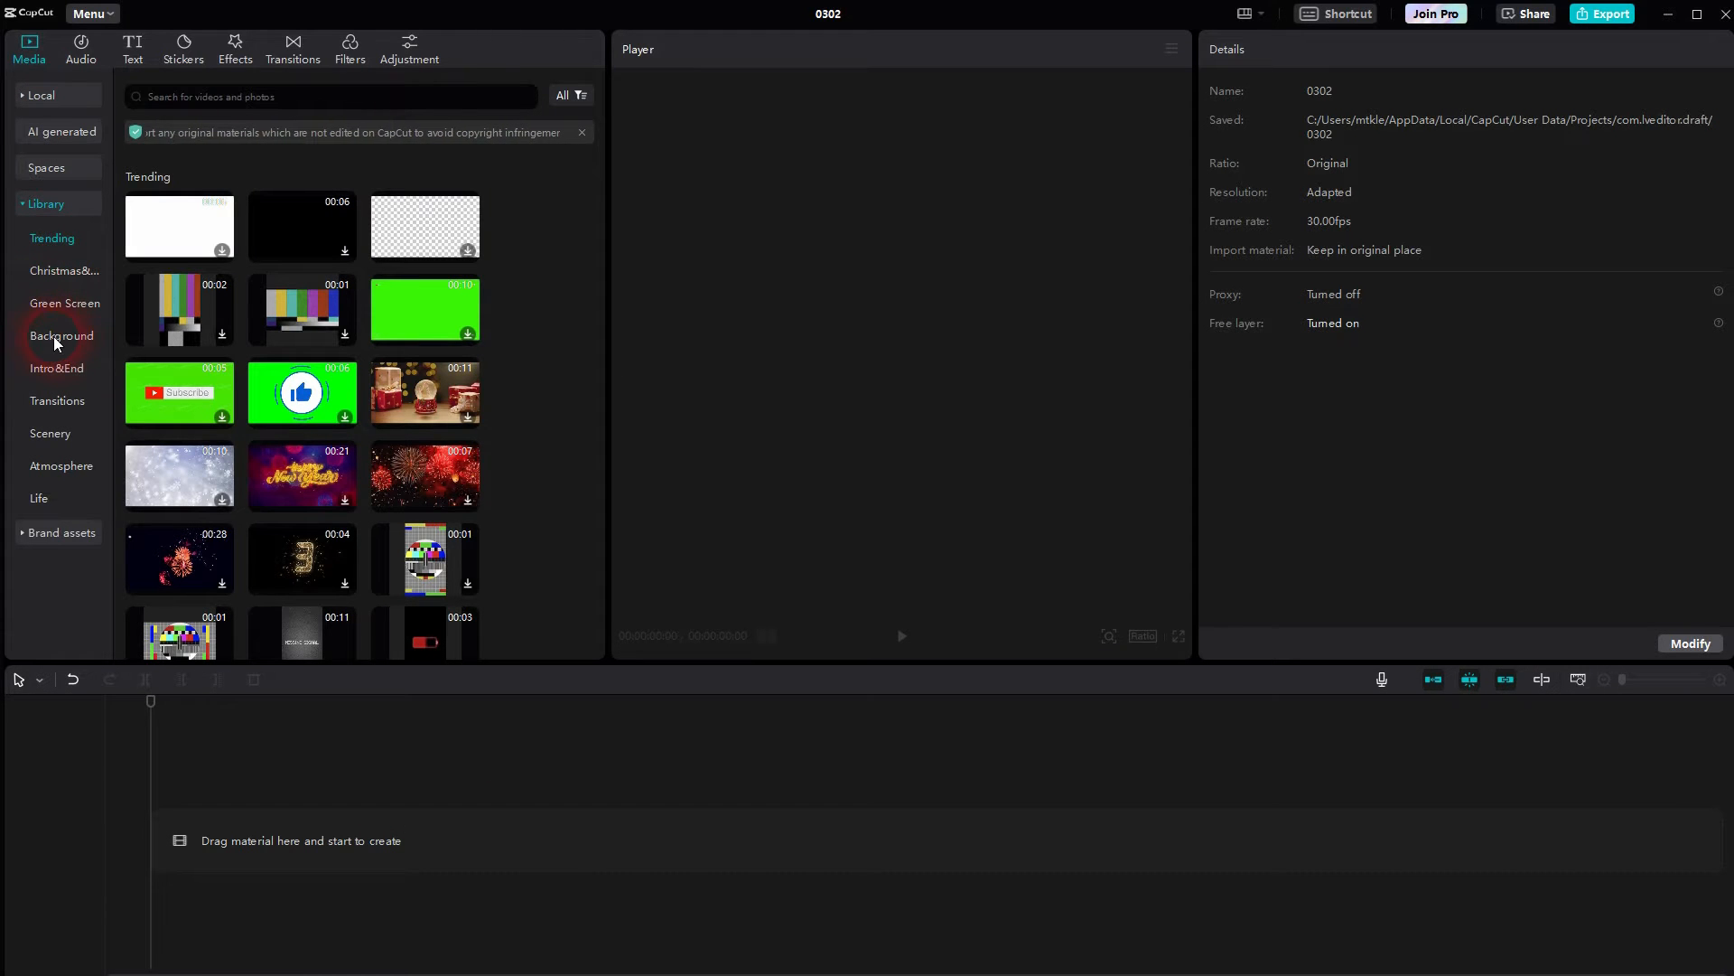
left_click(62, 337)
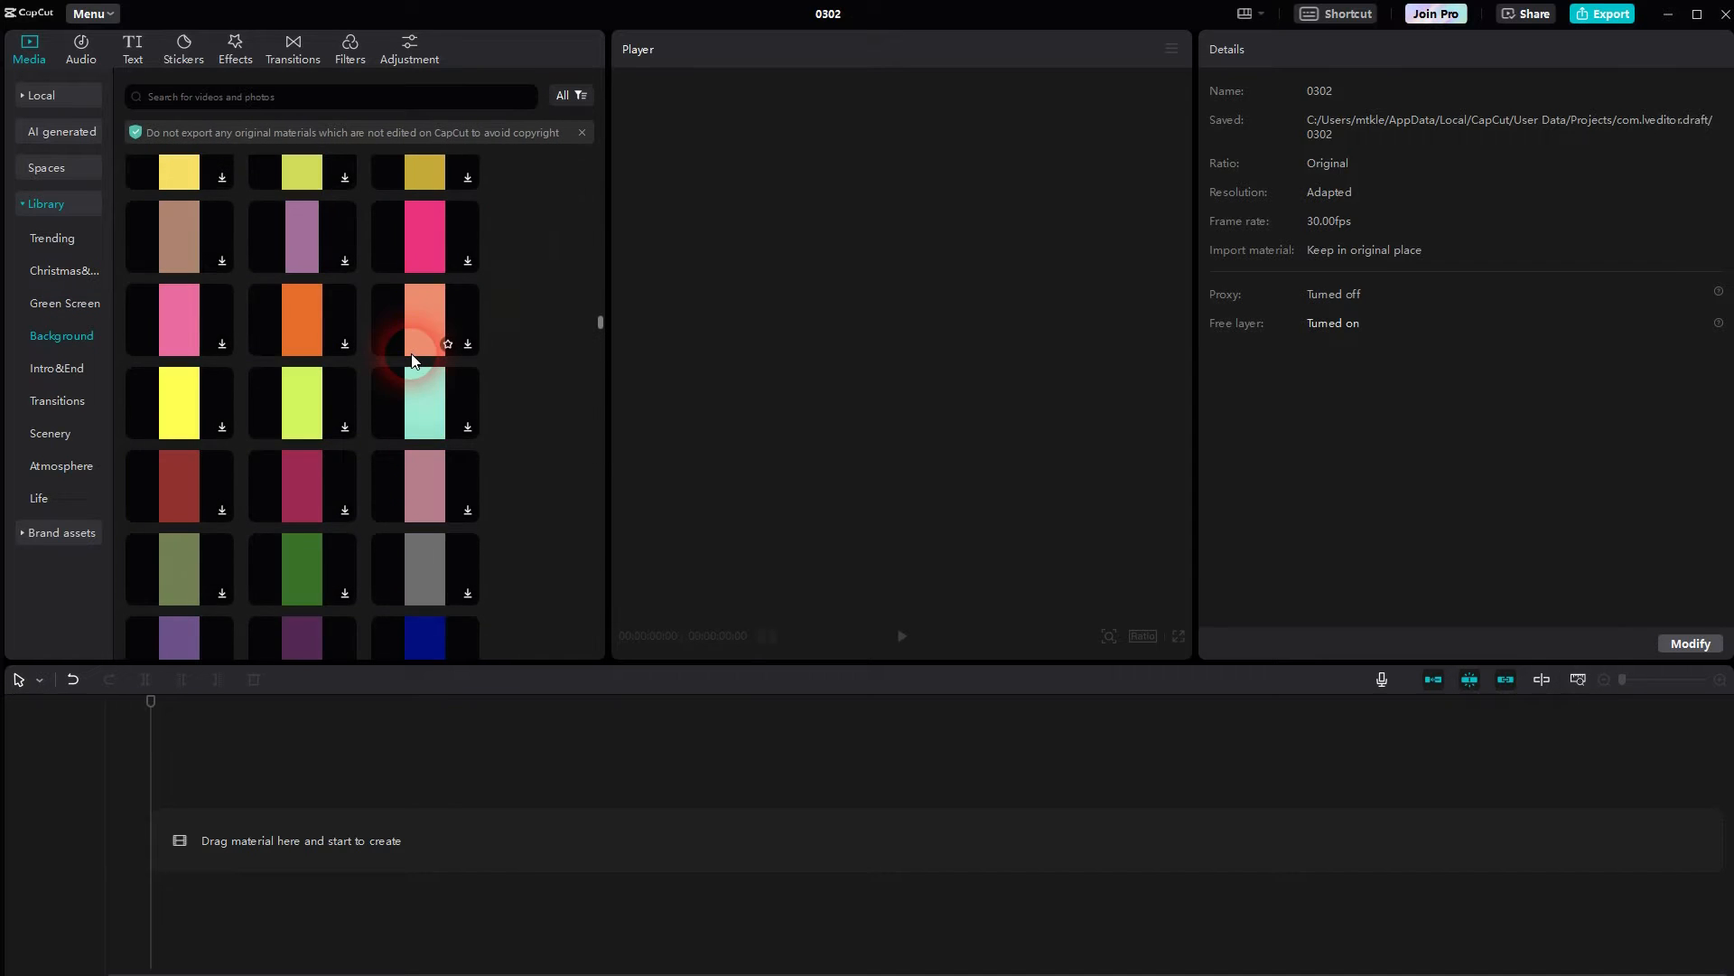
scroll("down", 3)
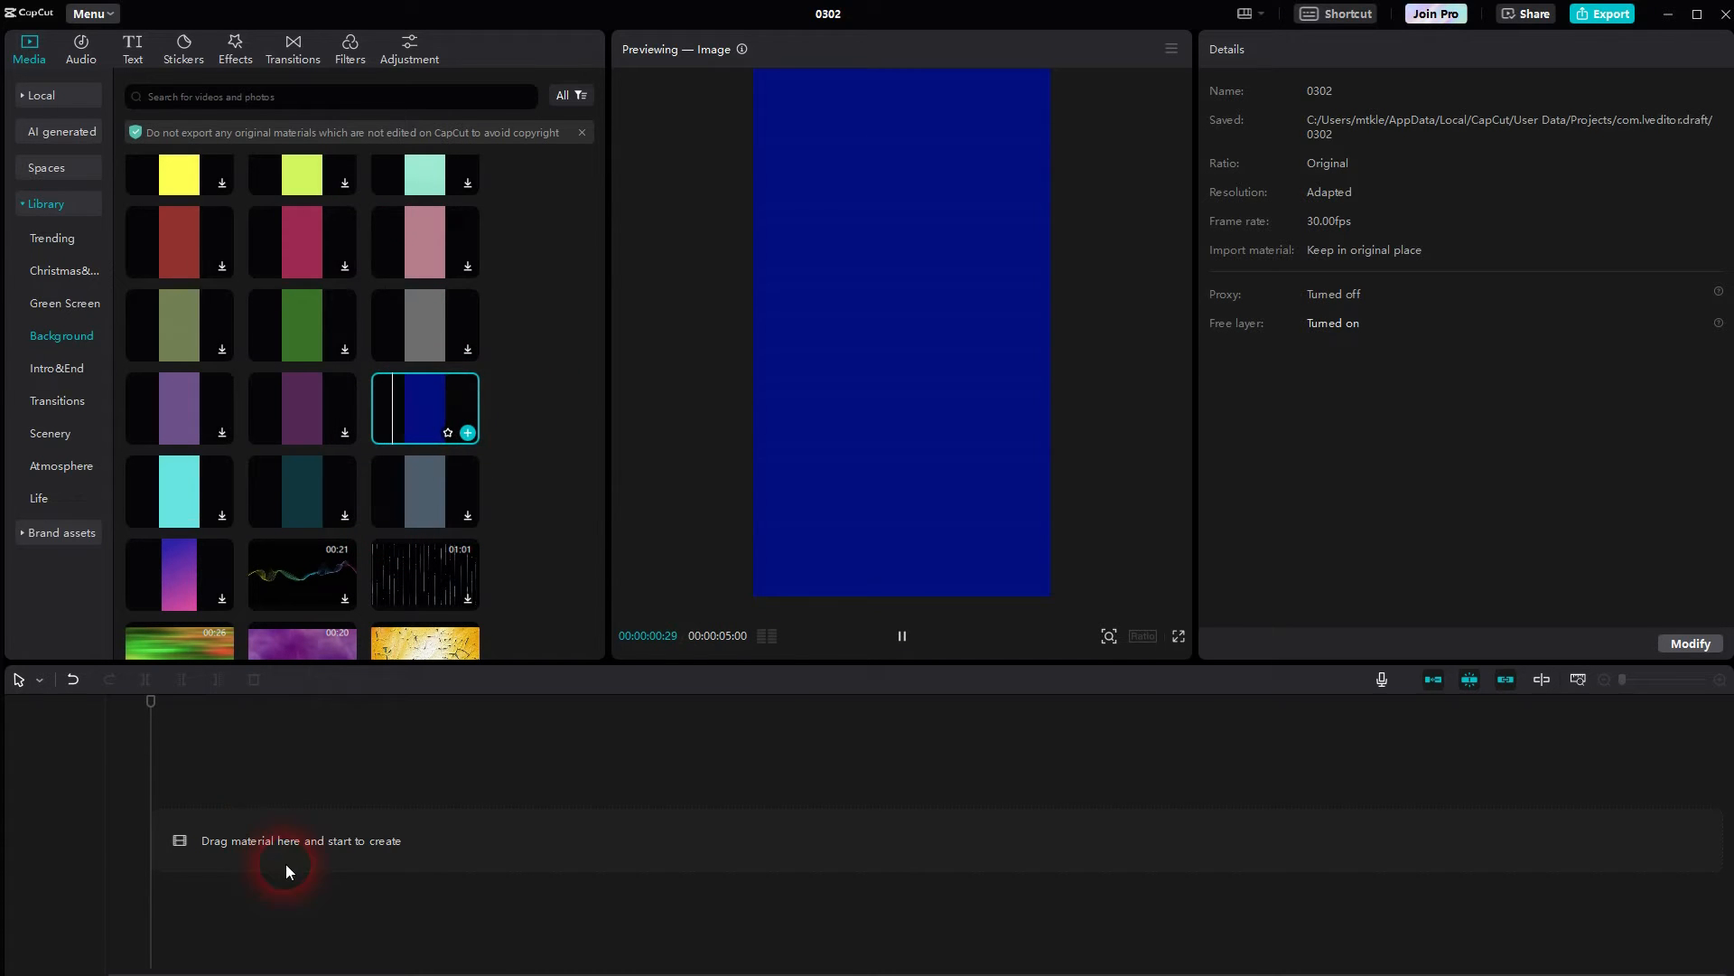
Step: Drag the dark blue background onto the timeline and set the ratio to 16:9
left_click_drag(425, 406, 410, 840)
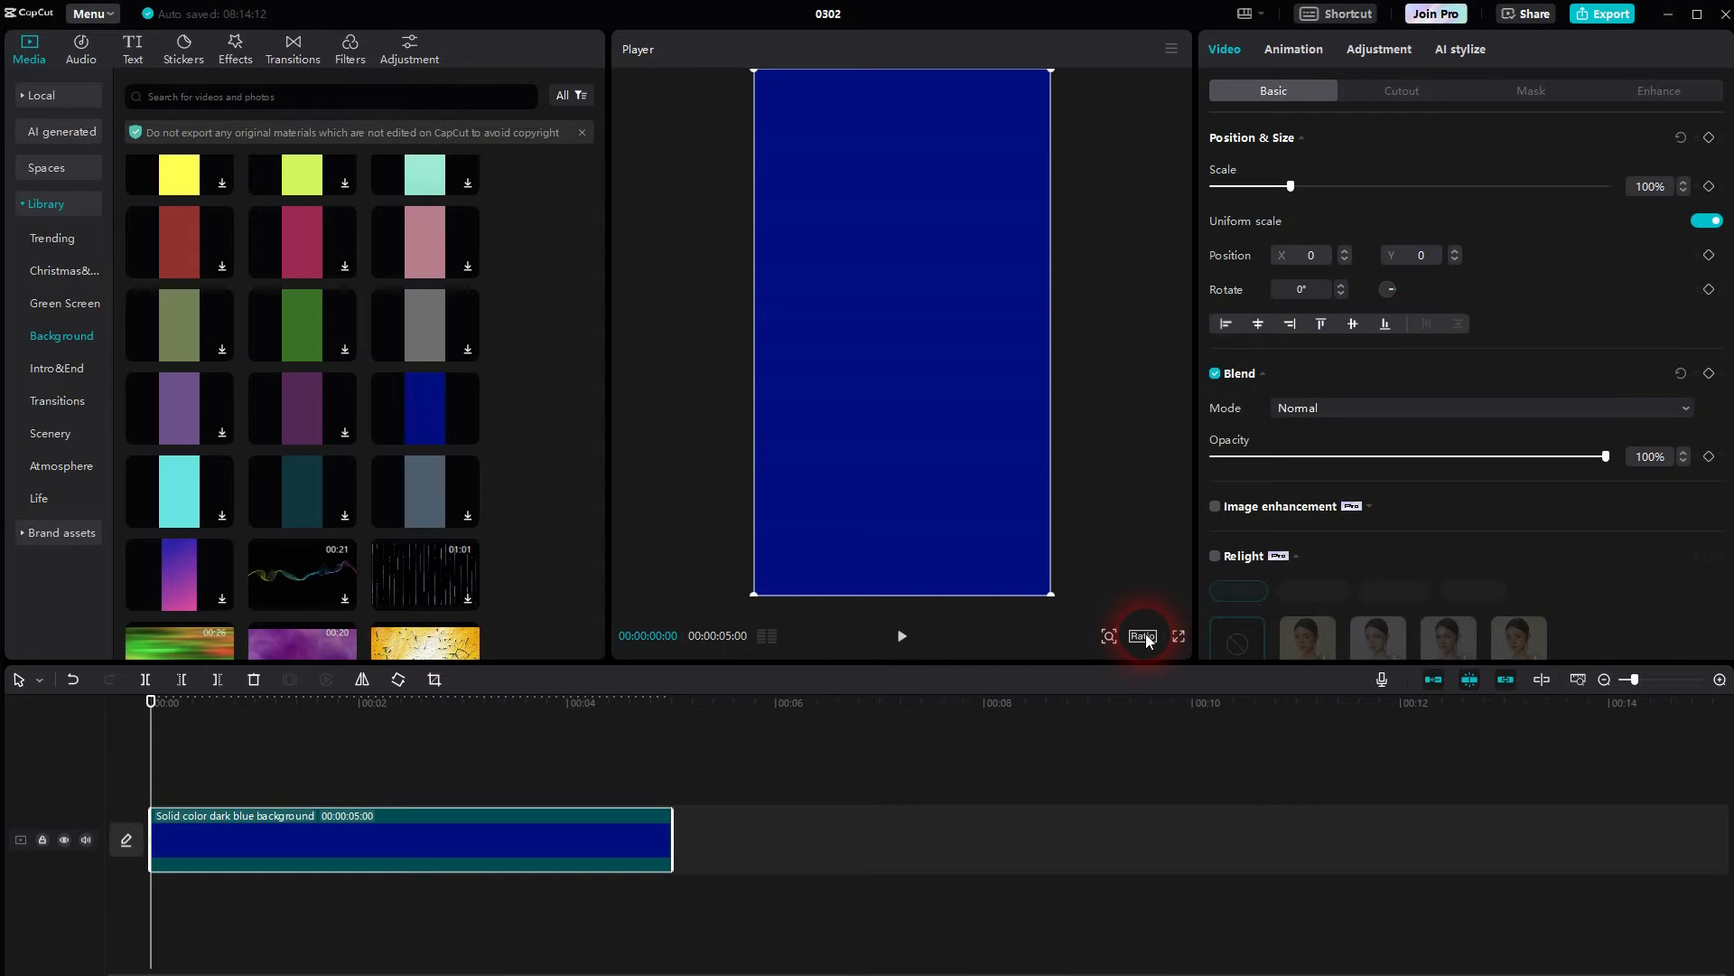
left_click(1141, 636)
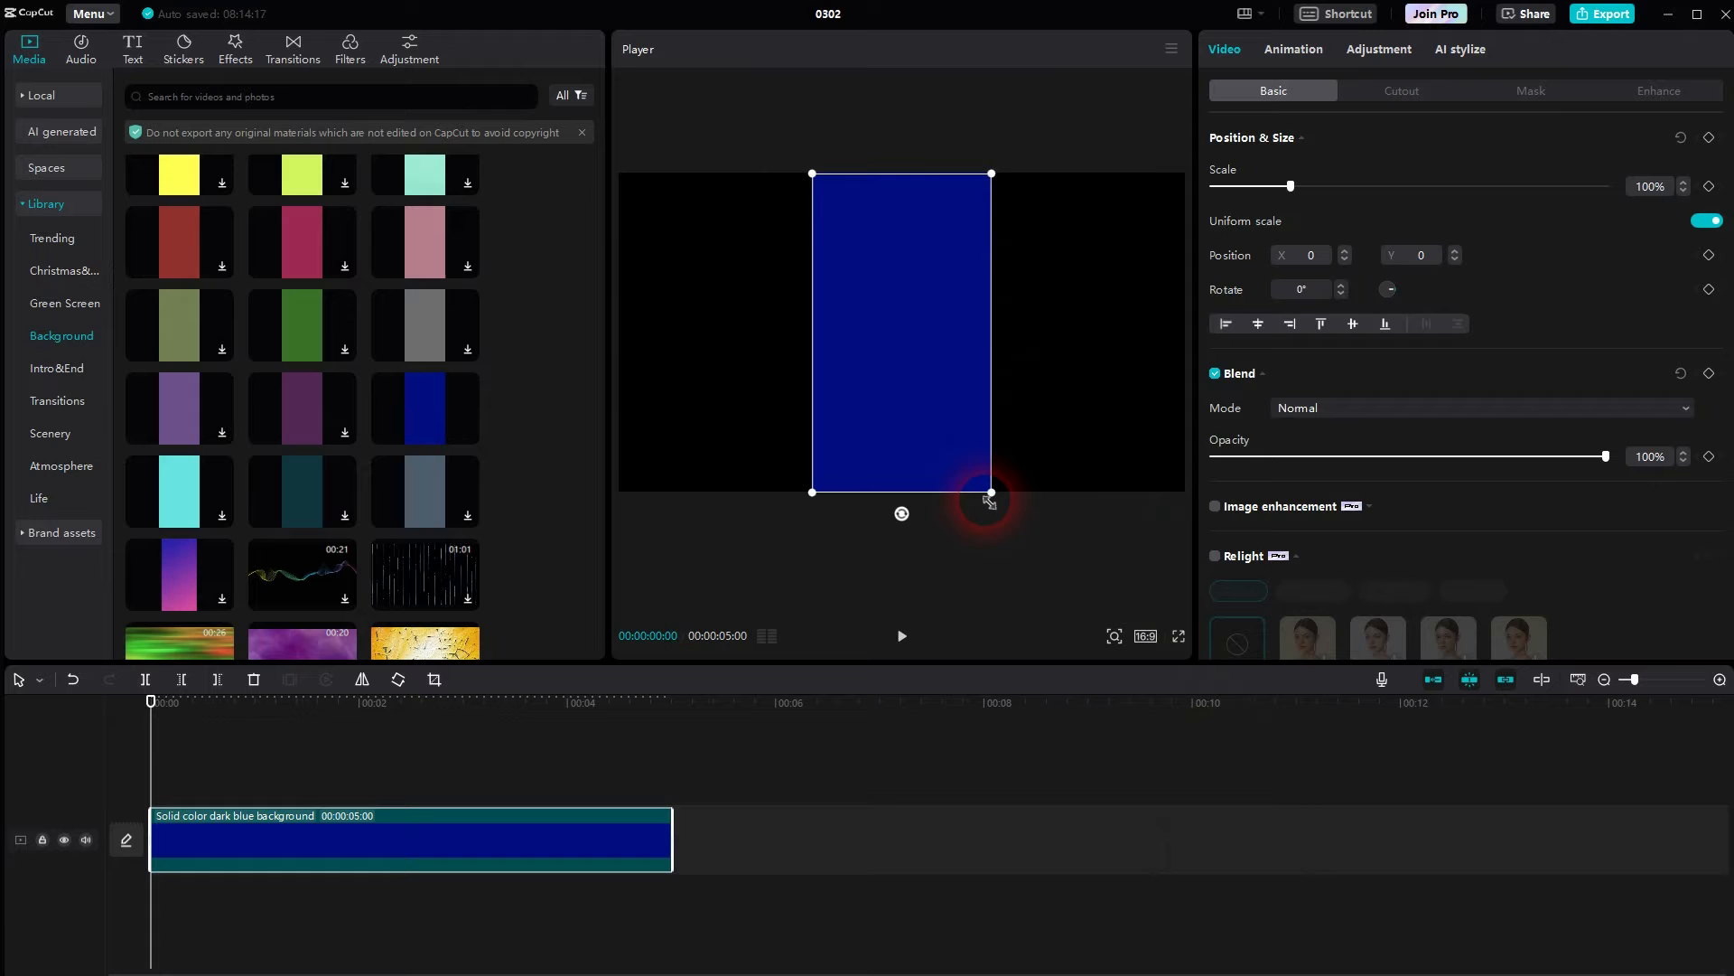
mouse_move(1122, 322)
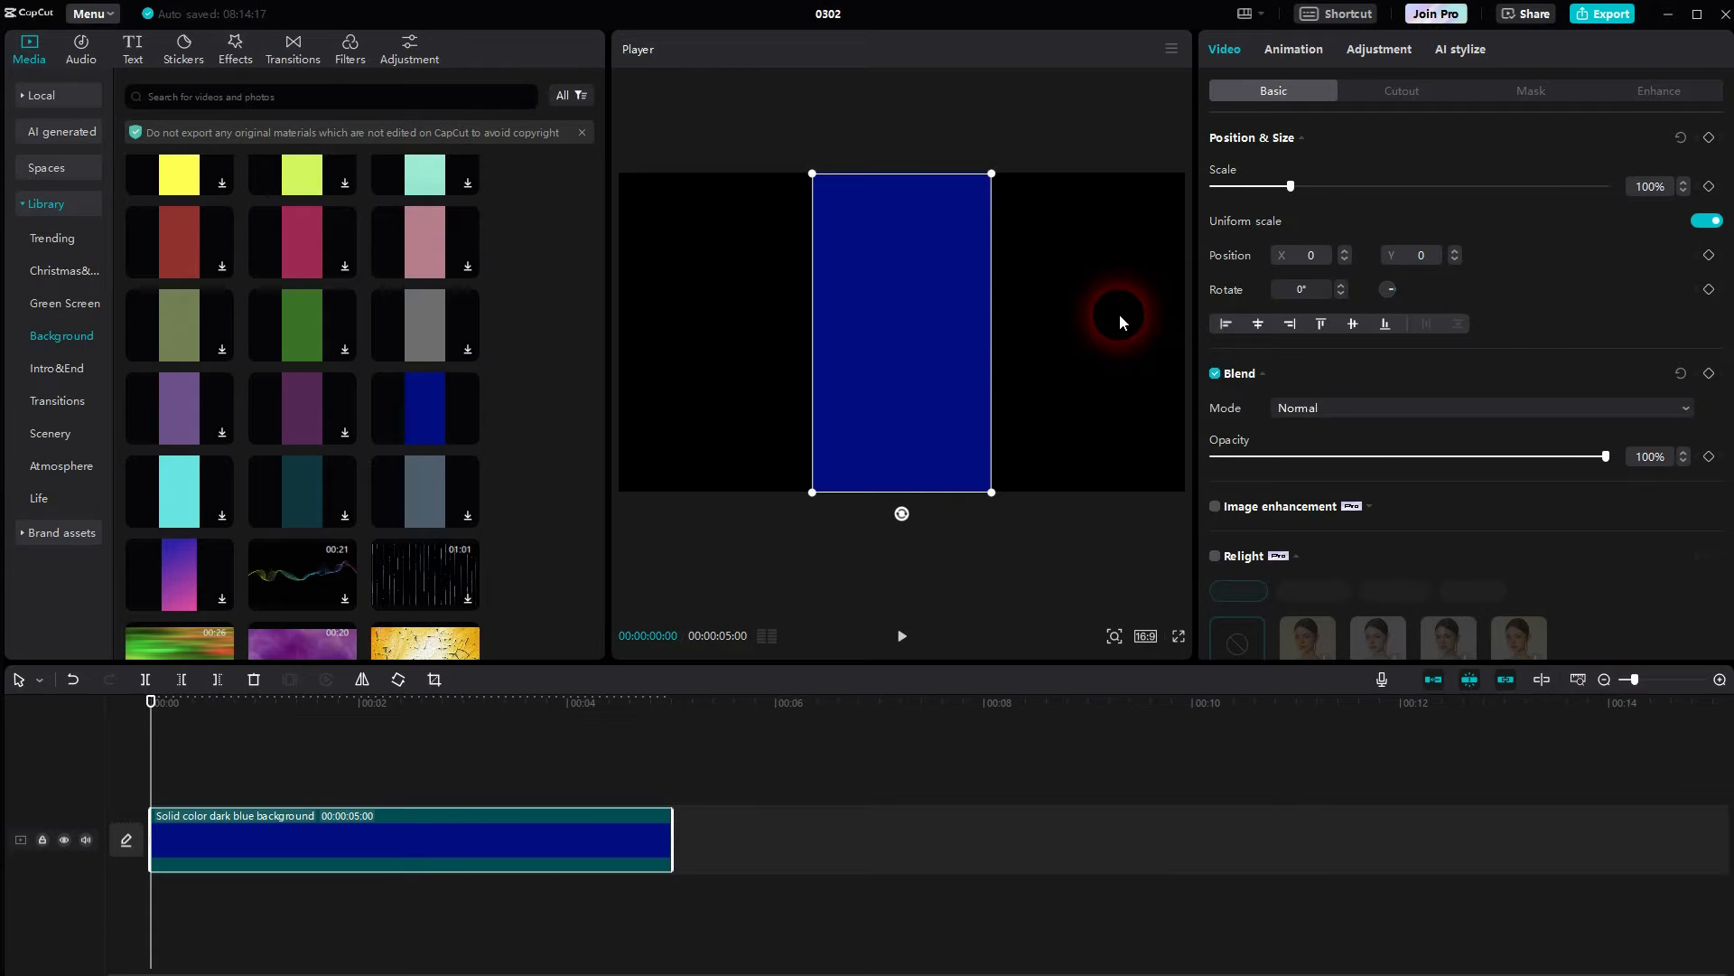
mouse_move(977, 575)
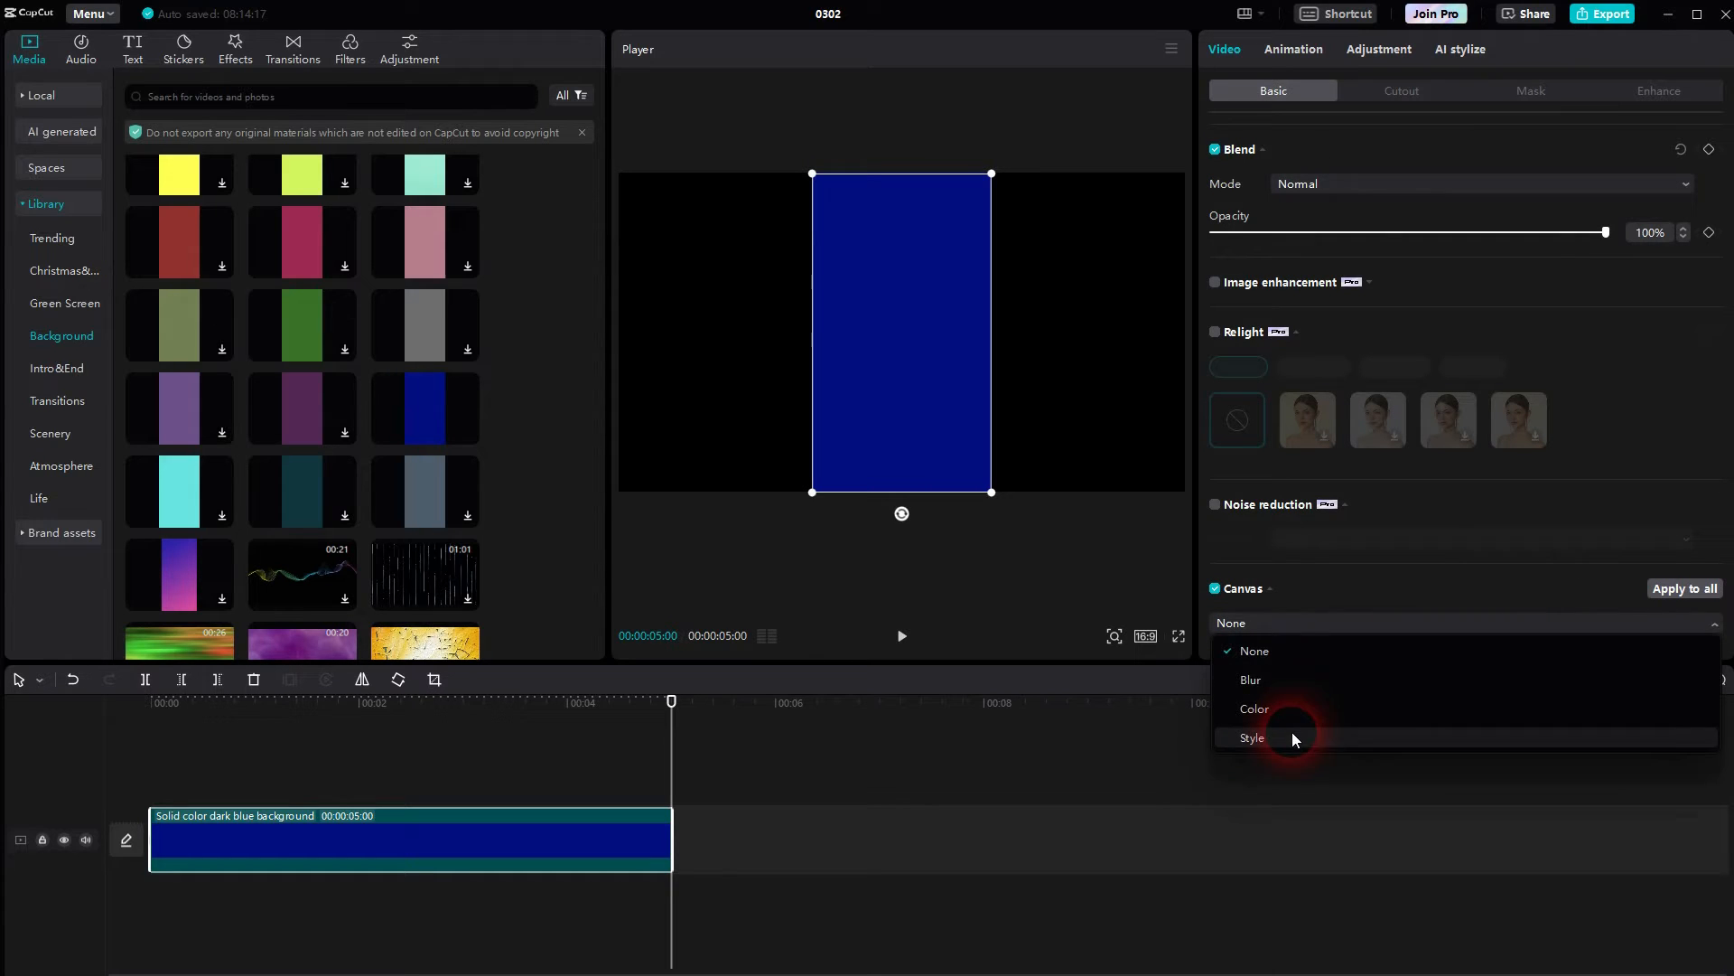
Step: Set the canvas to a pink Color fill and convert the clip into a compound clip
left_click(1254, 708)
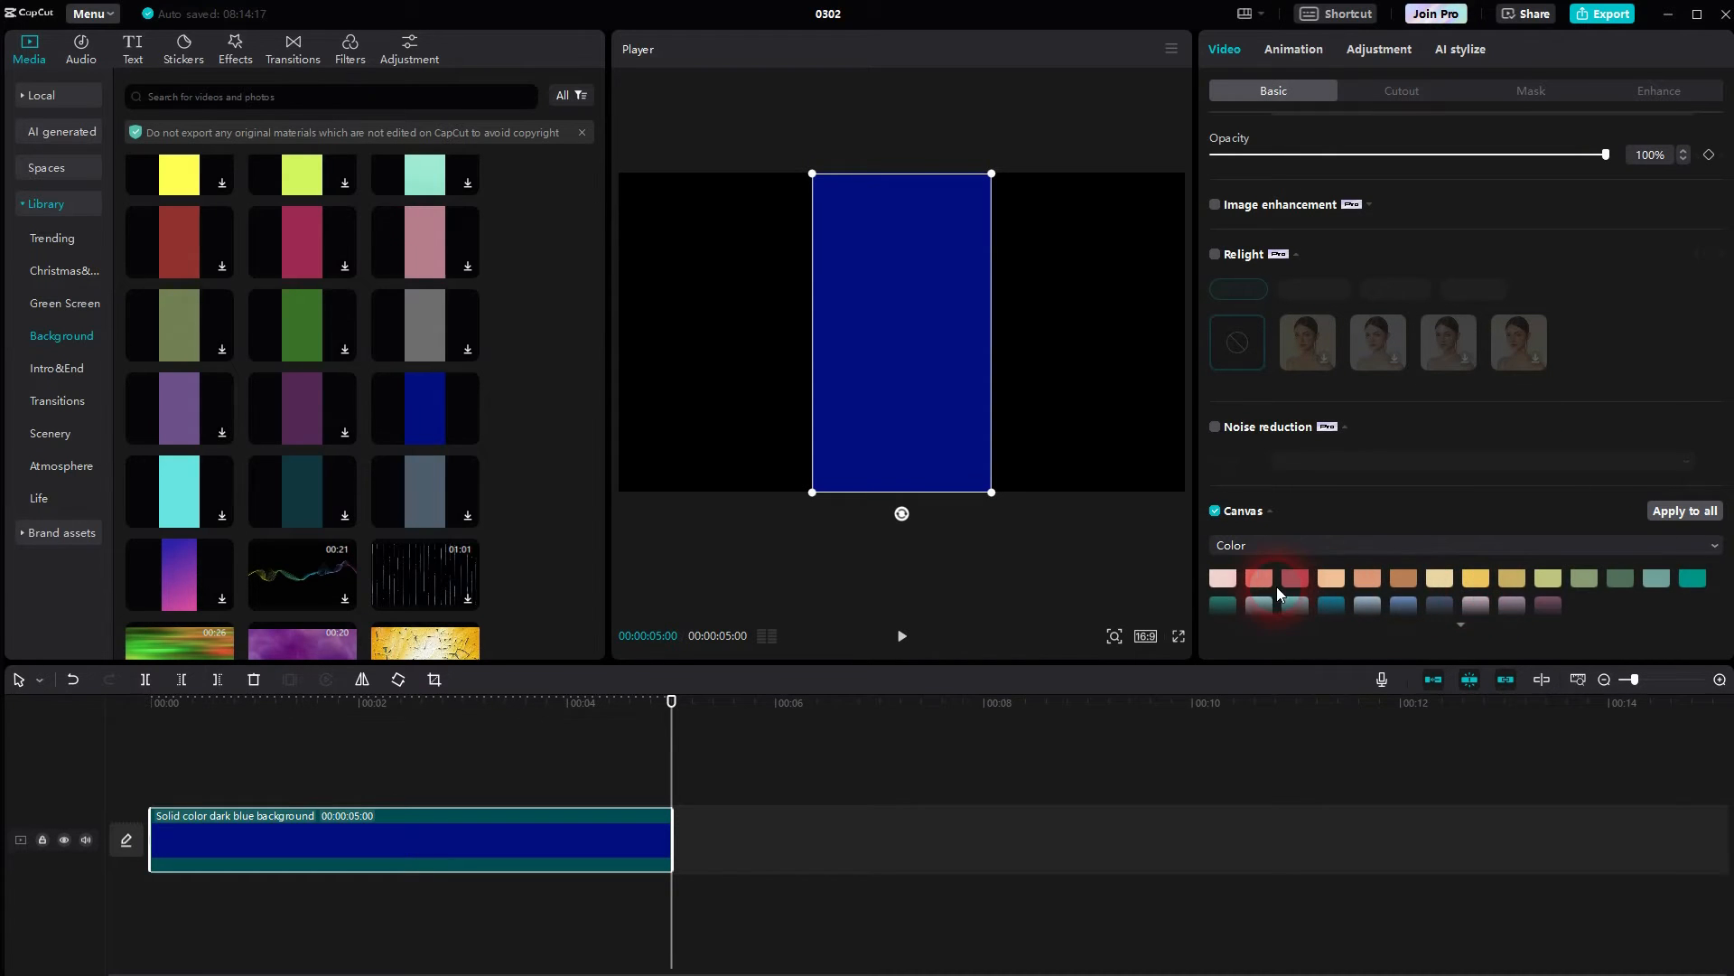
left_click(1259, 582)
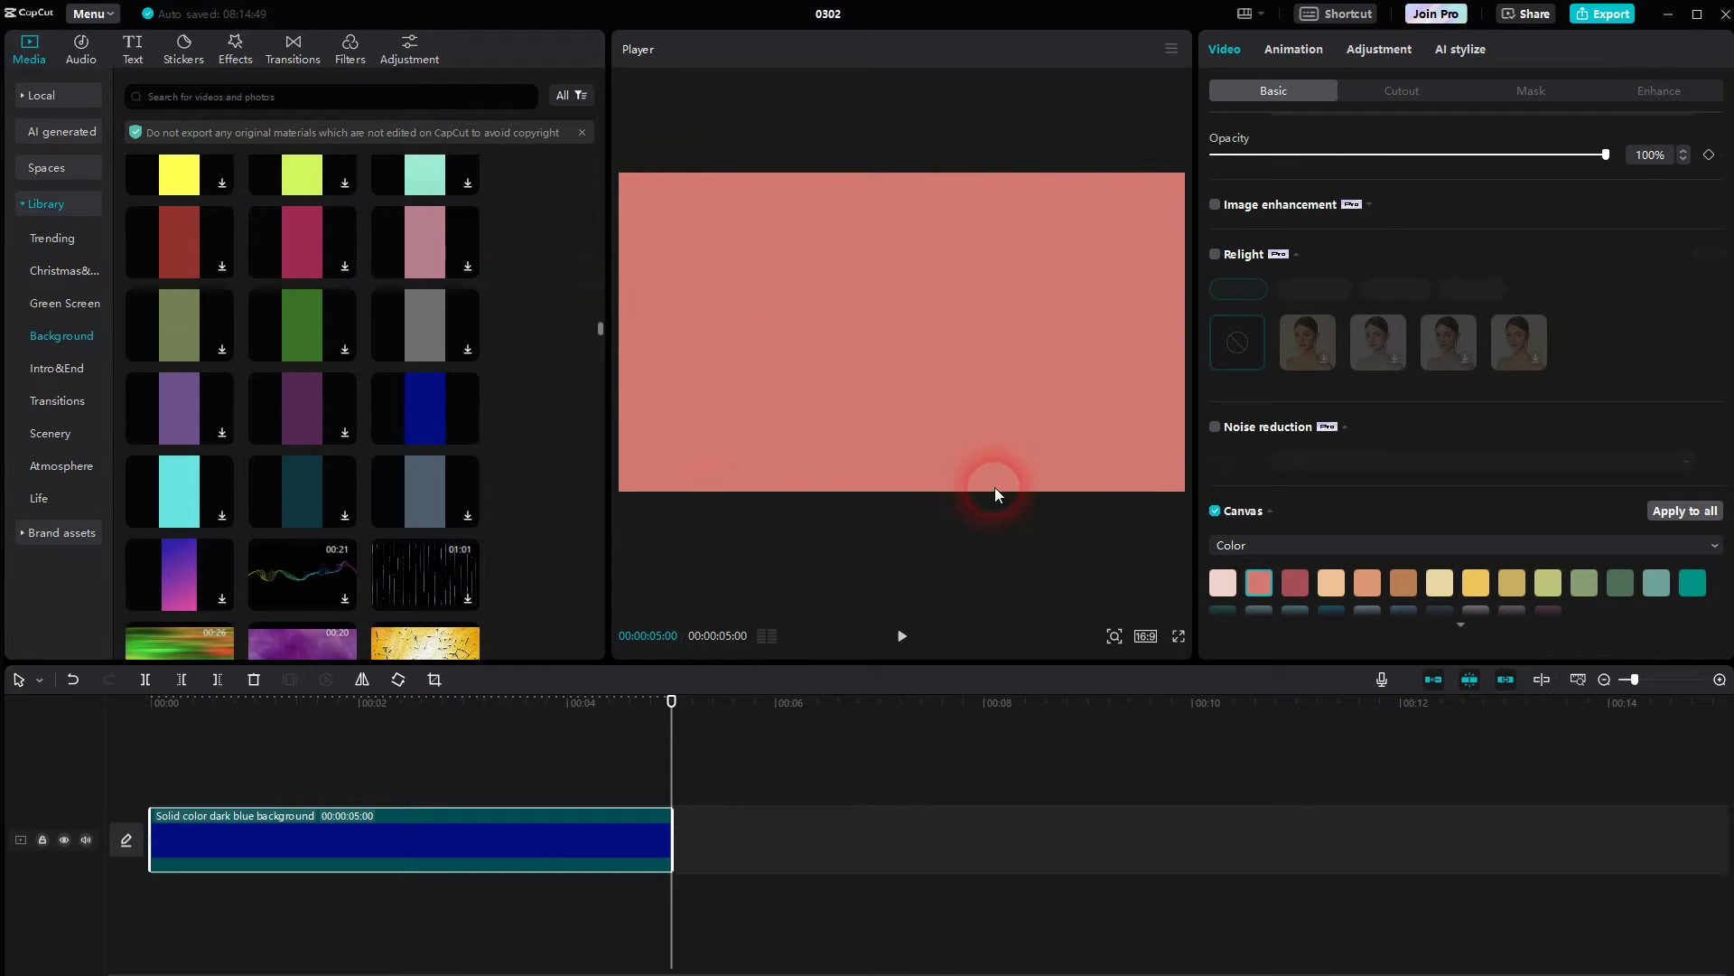
right_click(488, 841)
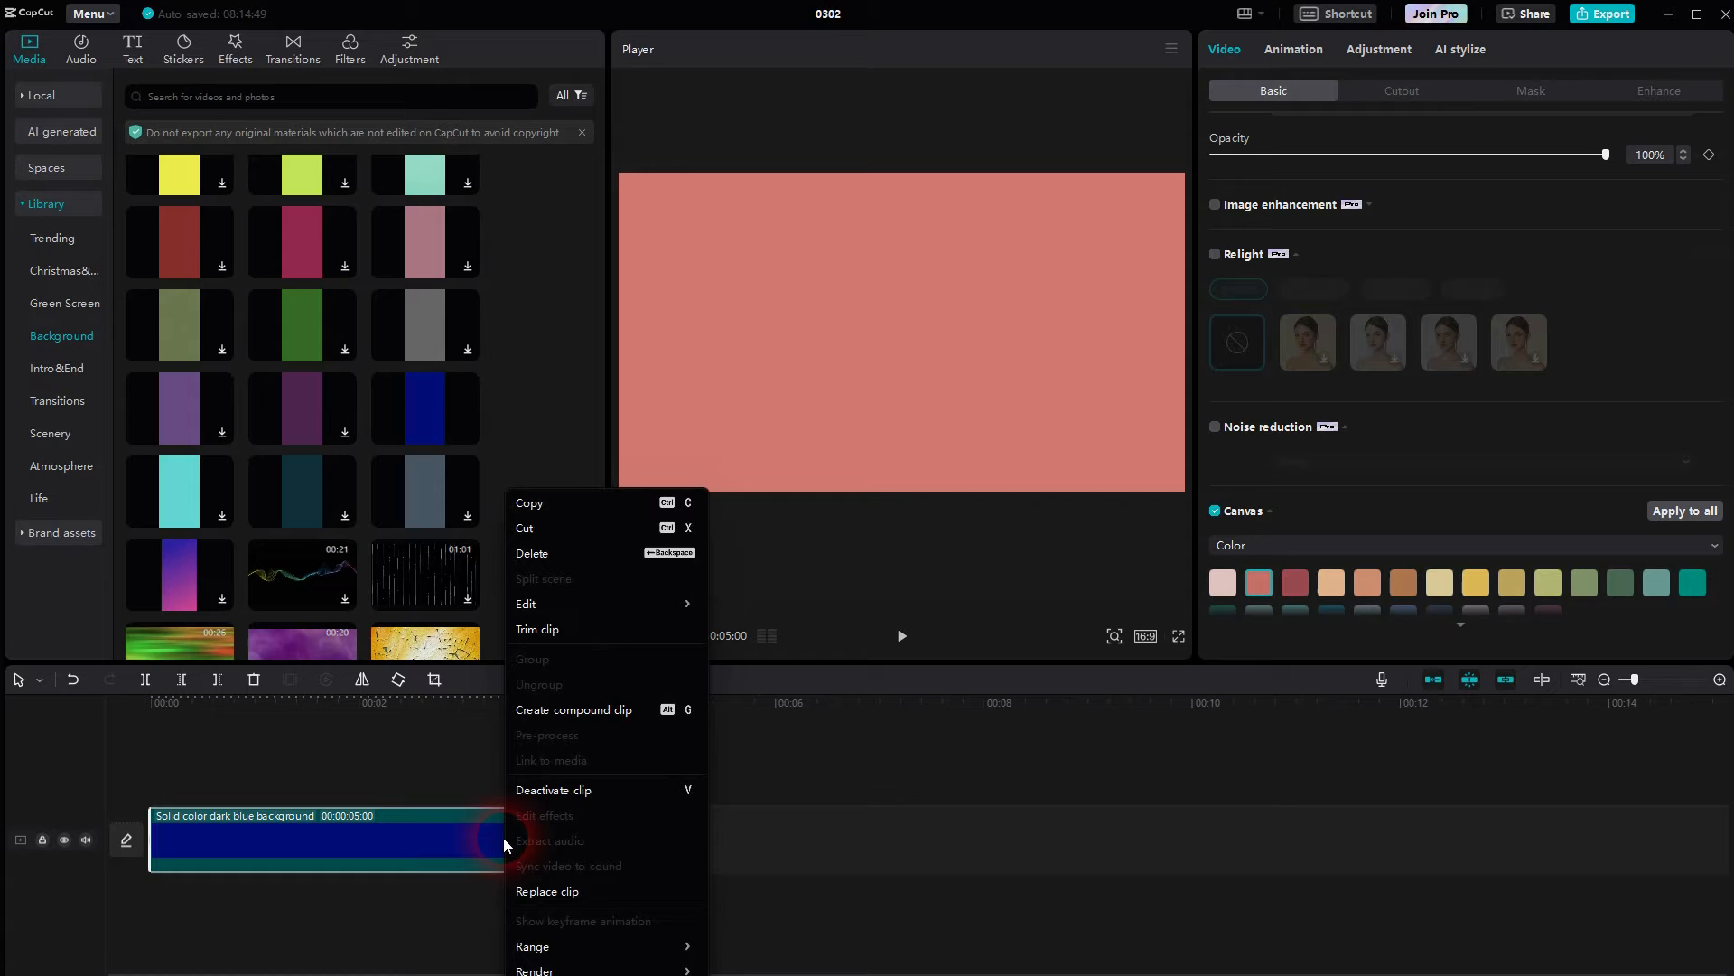
left_click(575, 708)
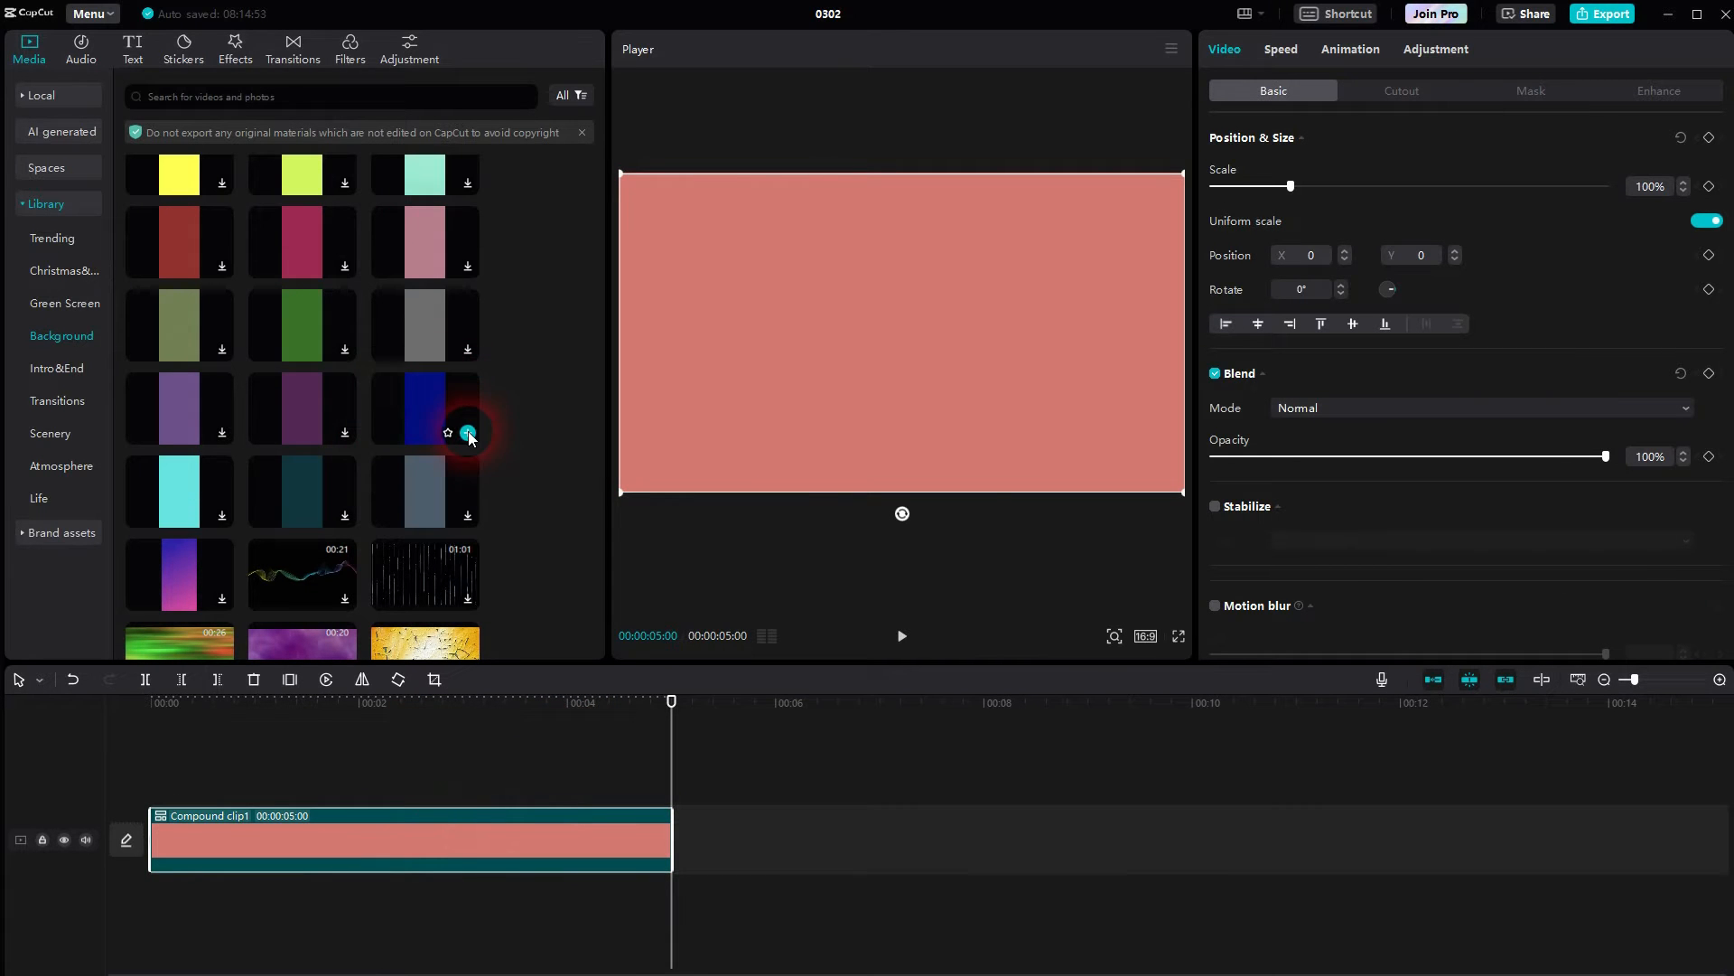
Step: Add the dark blue background again with a green Color canvas and make it Compound clip2
left_click(467, 431)
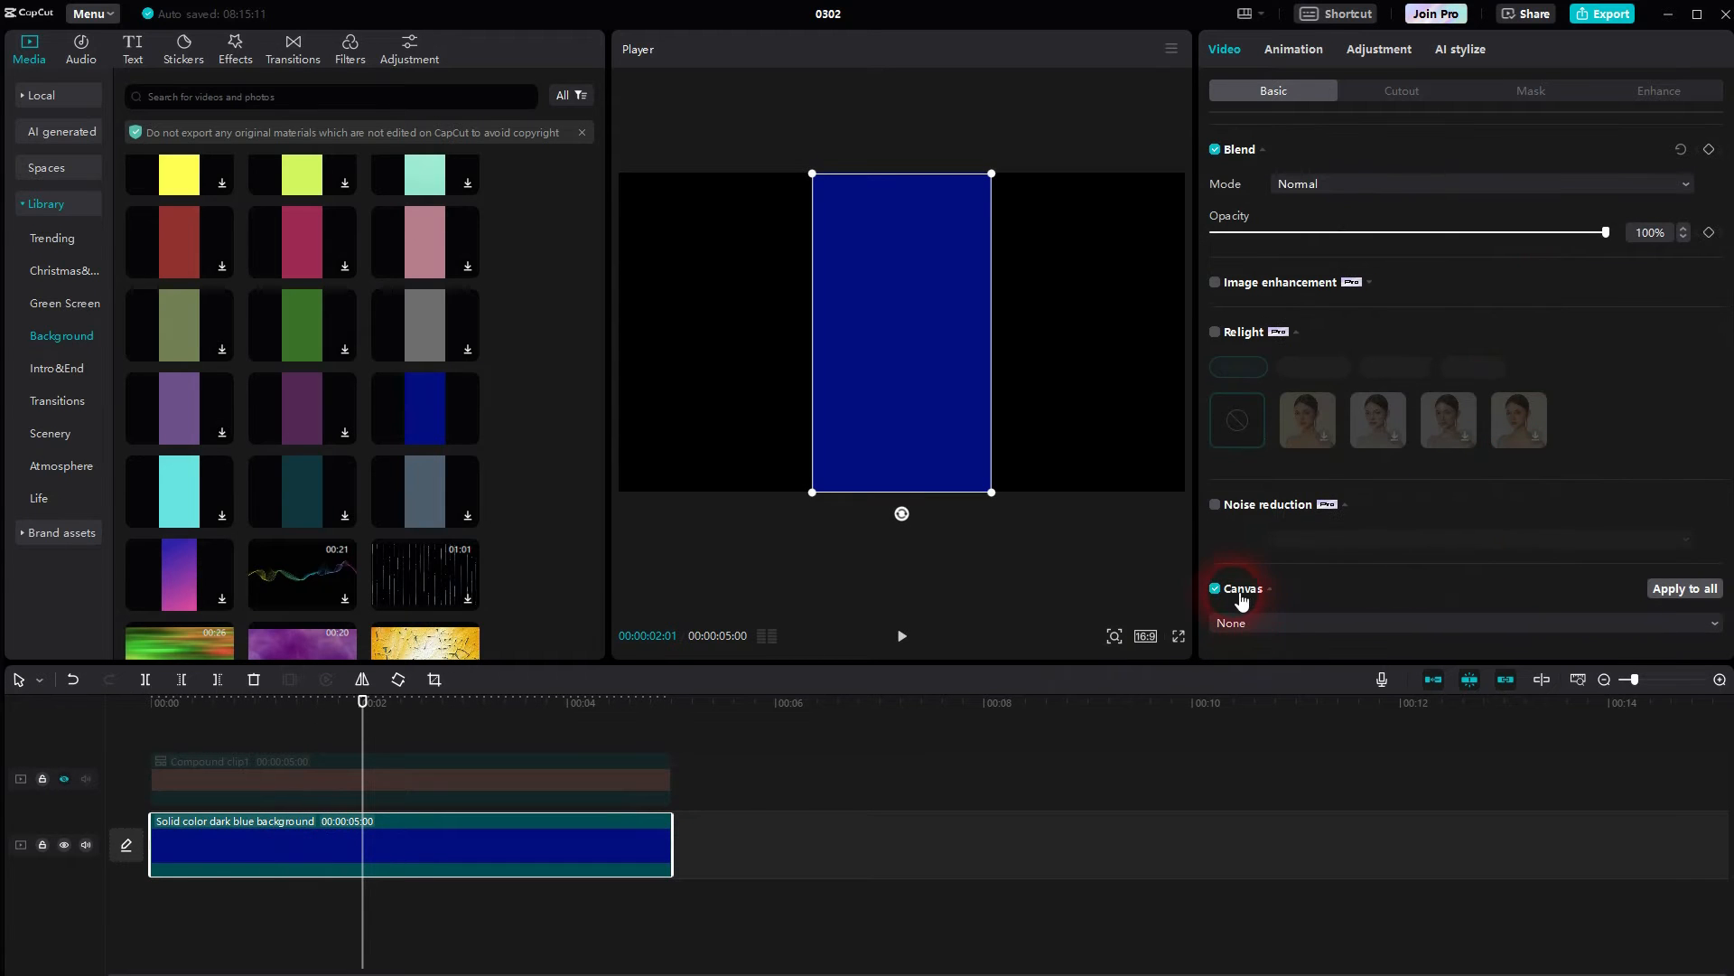
left_click(408, 778)
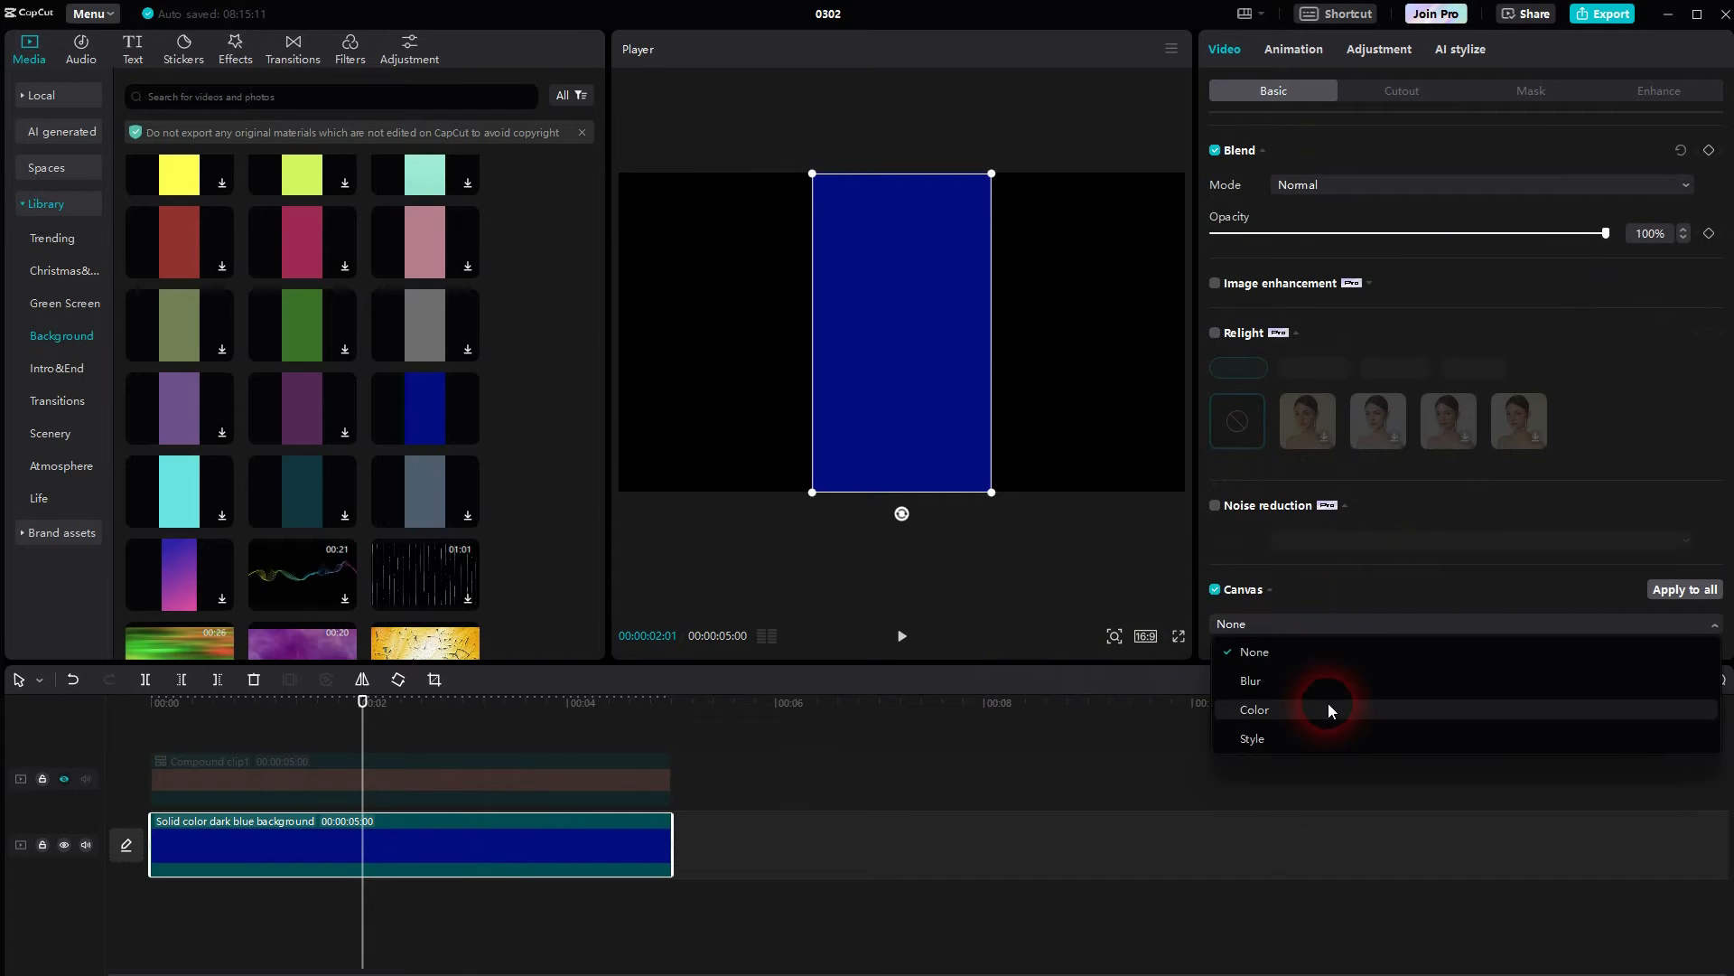
left_click(1254, 708)
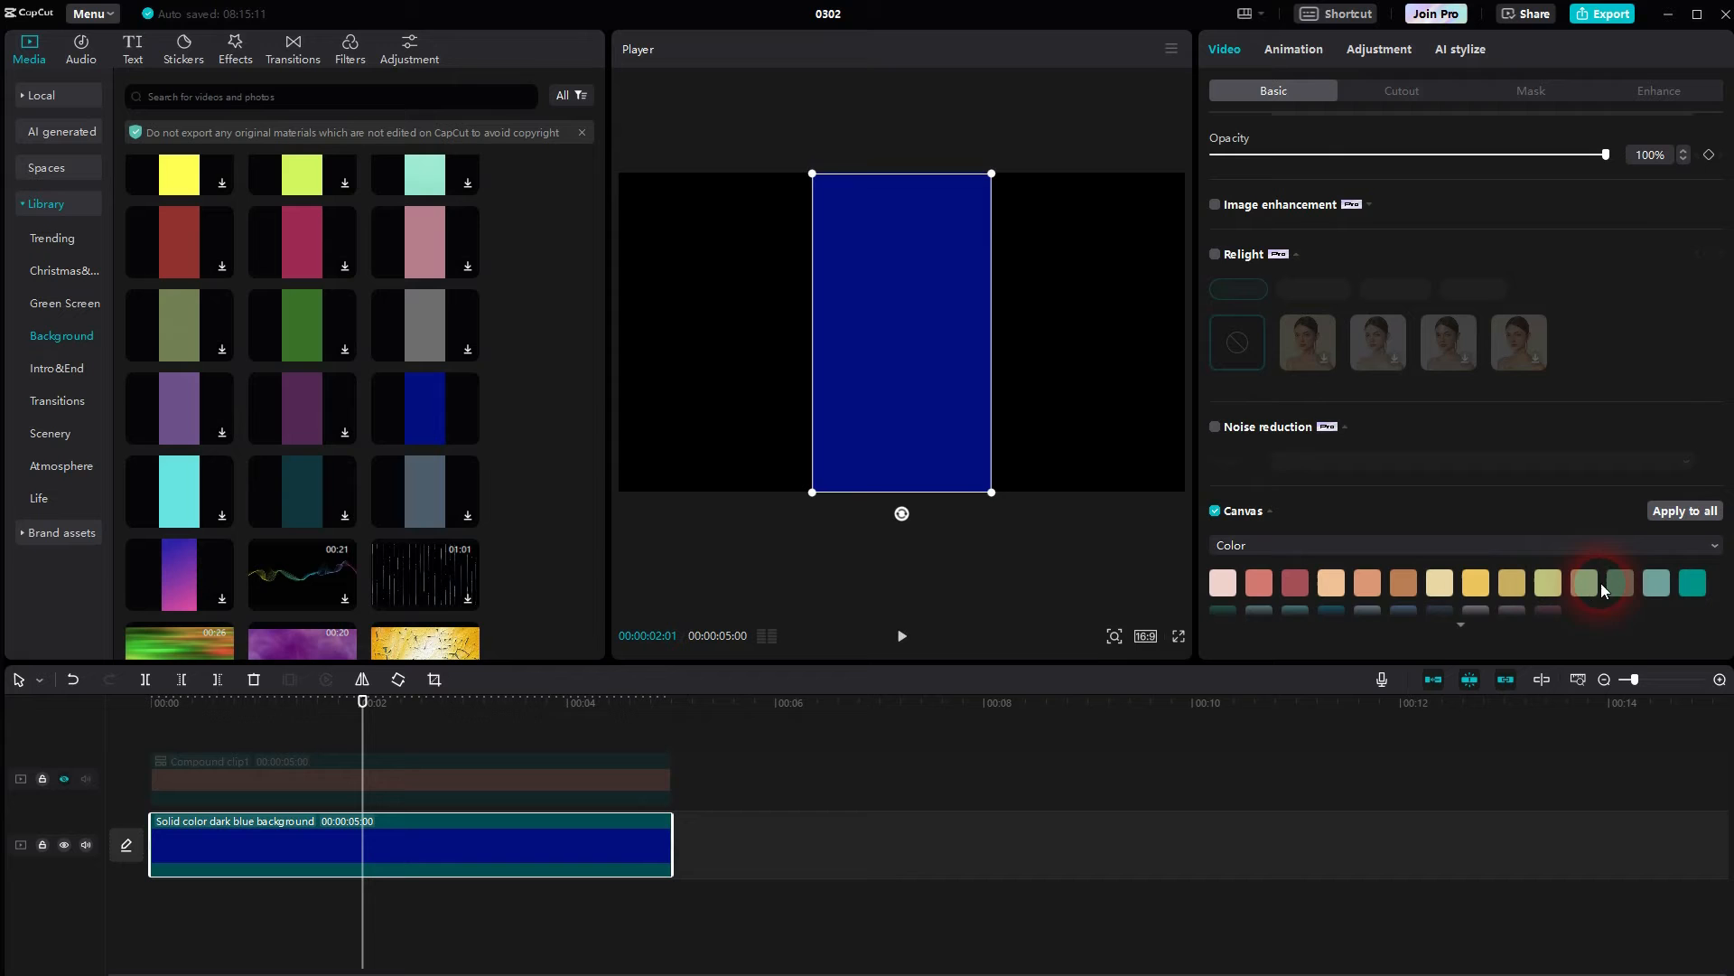
left_click(1621, 581)
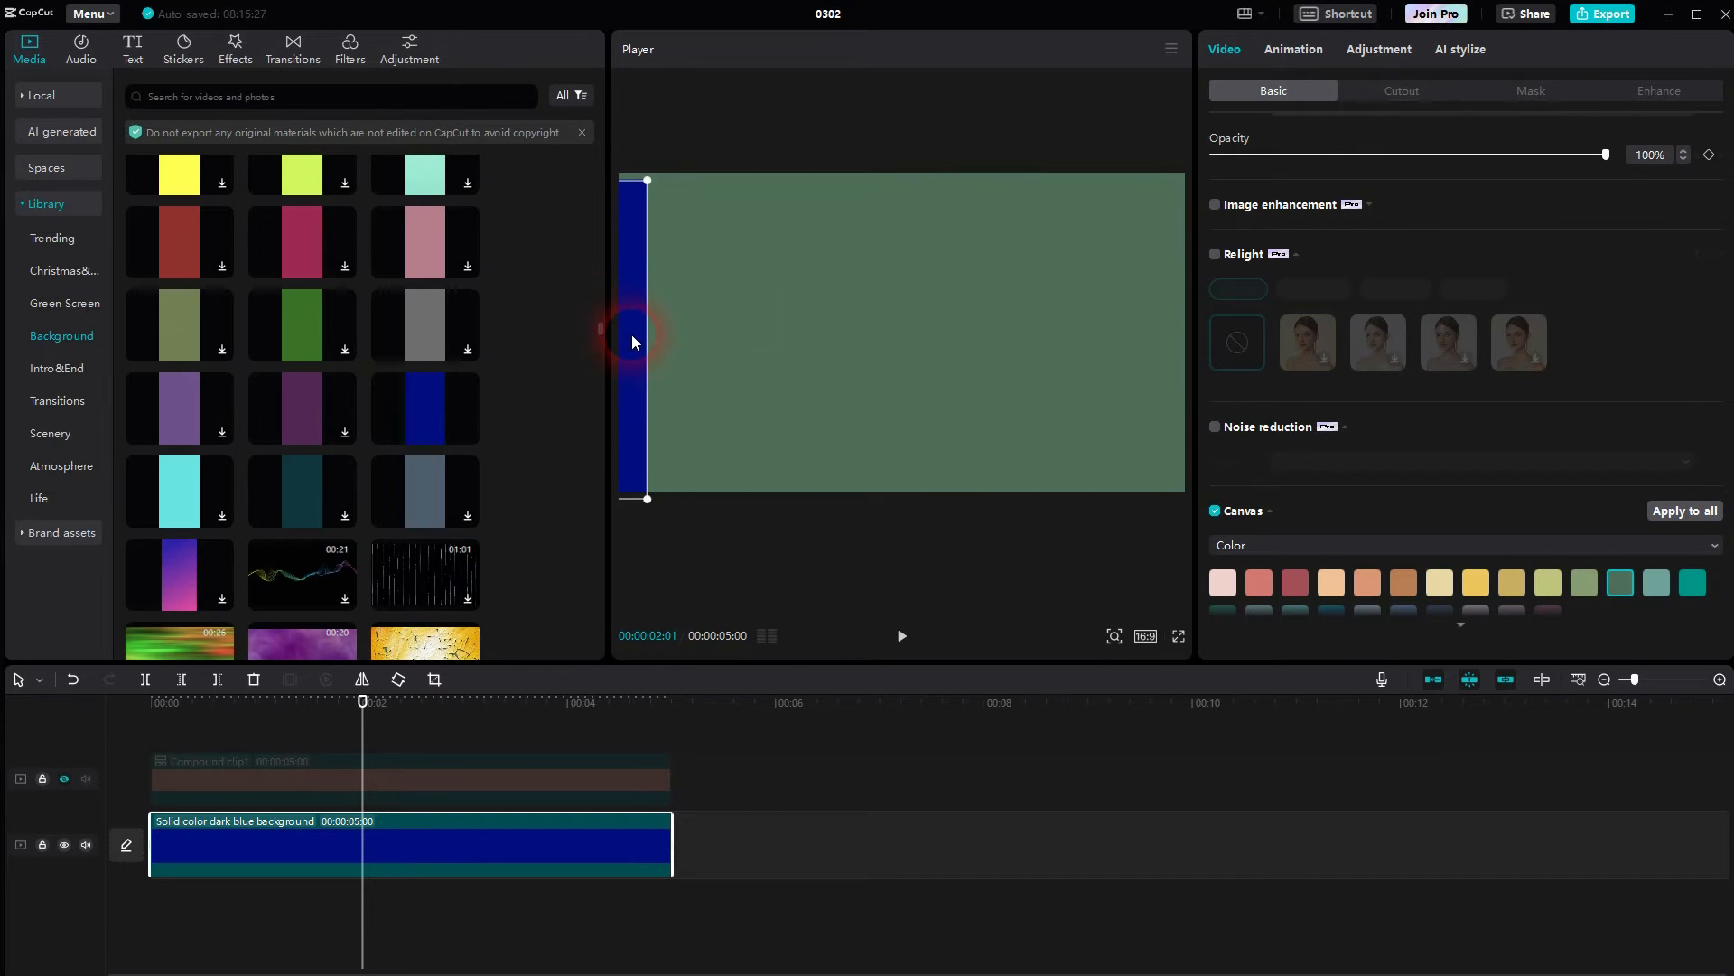
right_click(405, 860)
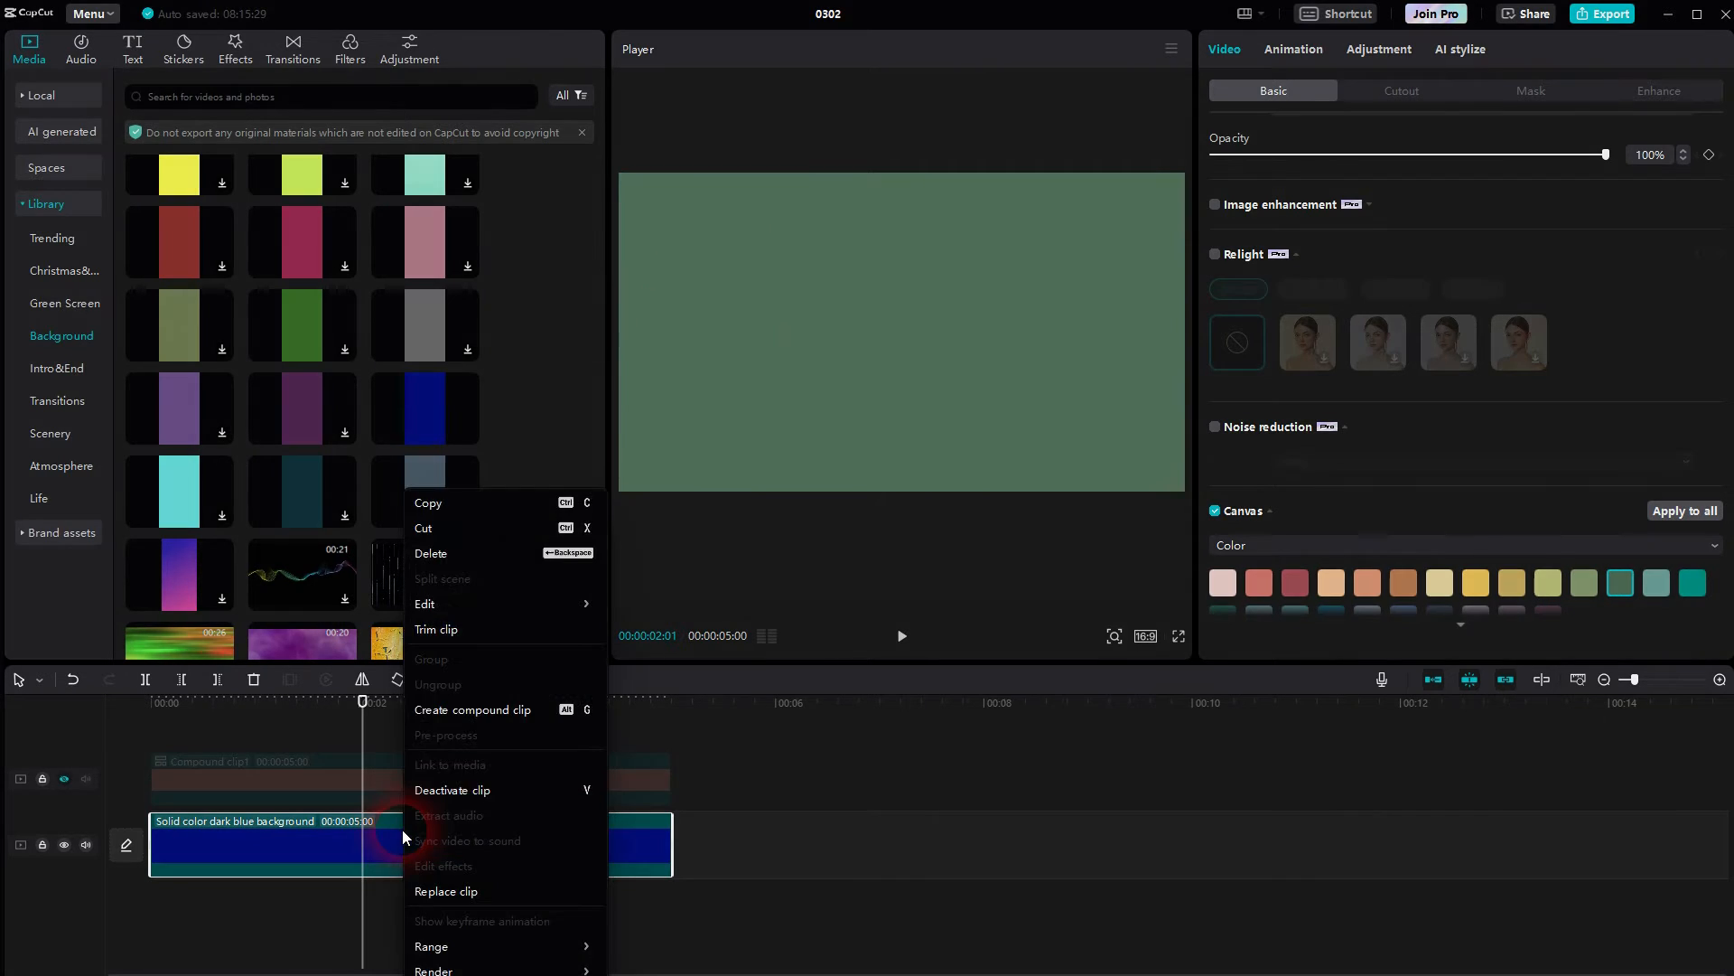
left_click(474, 709)
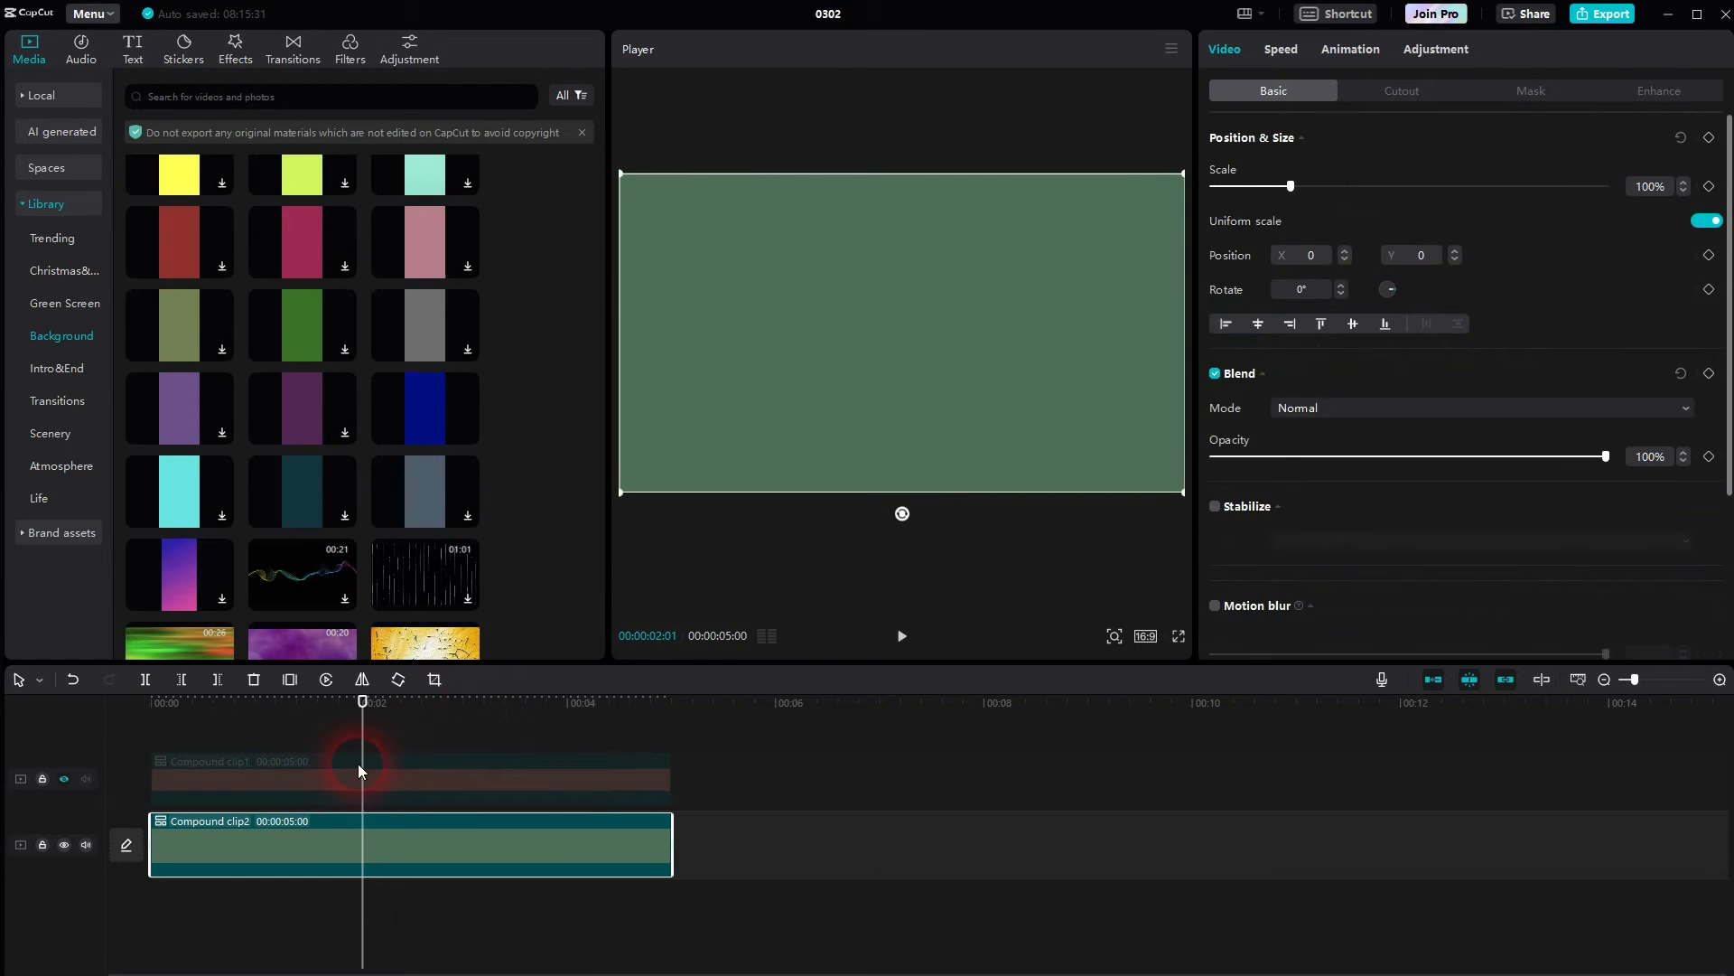
Step: Give Compound clip1 a Horizontal mask with feather 100 rotated -90°, then group both clips
left_click(64, 778)
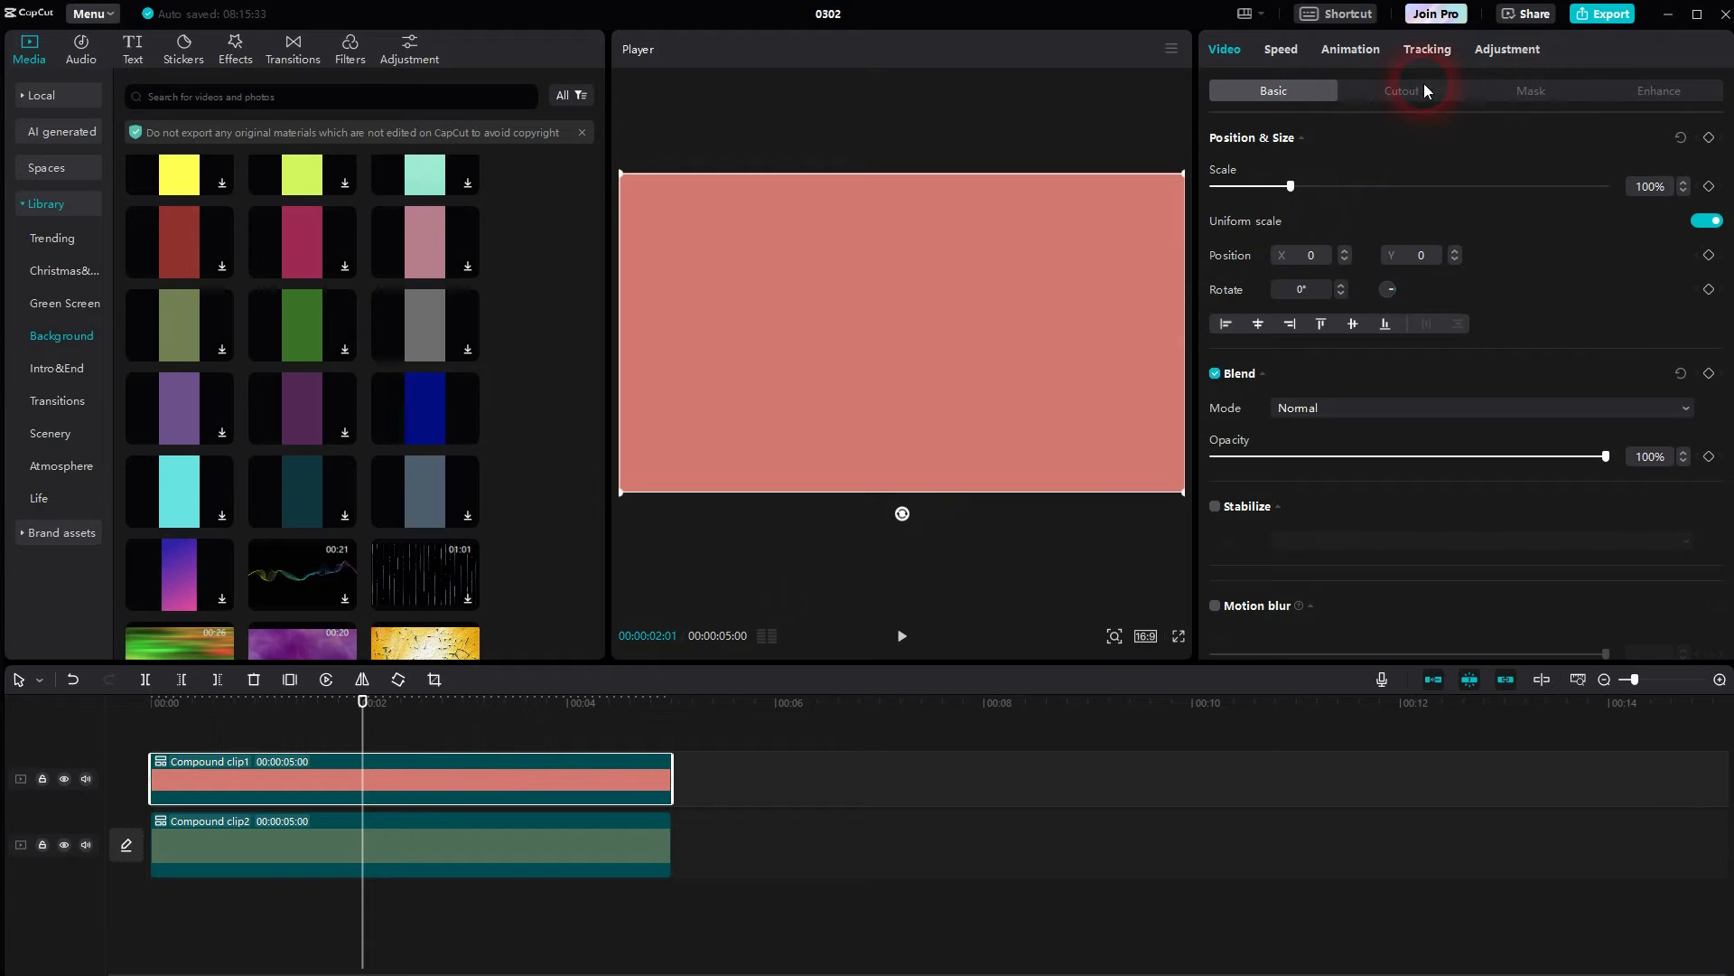
left_click(1530, 90)
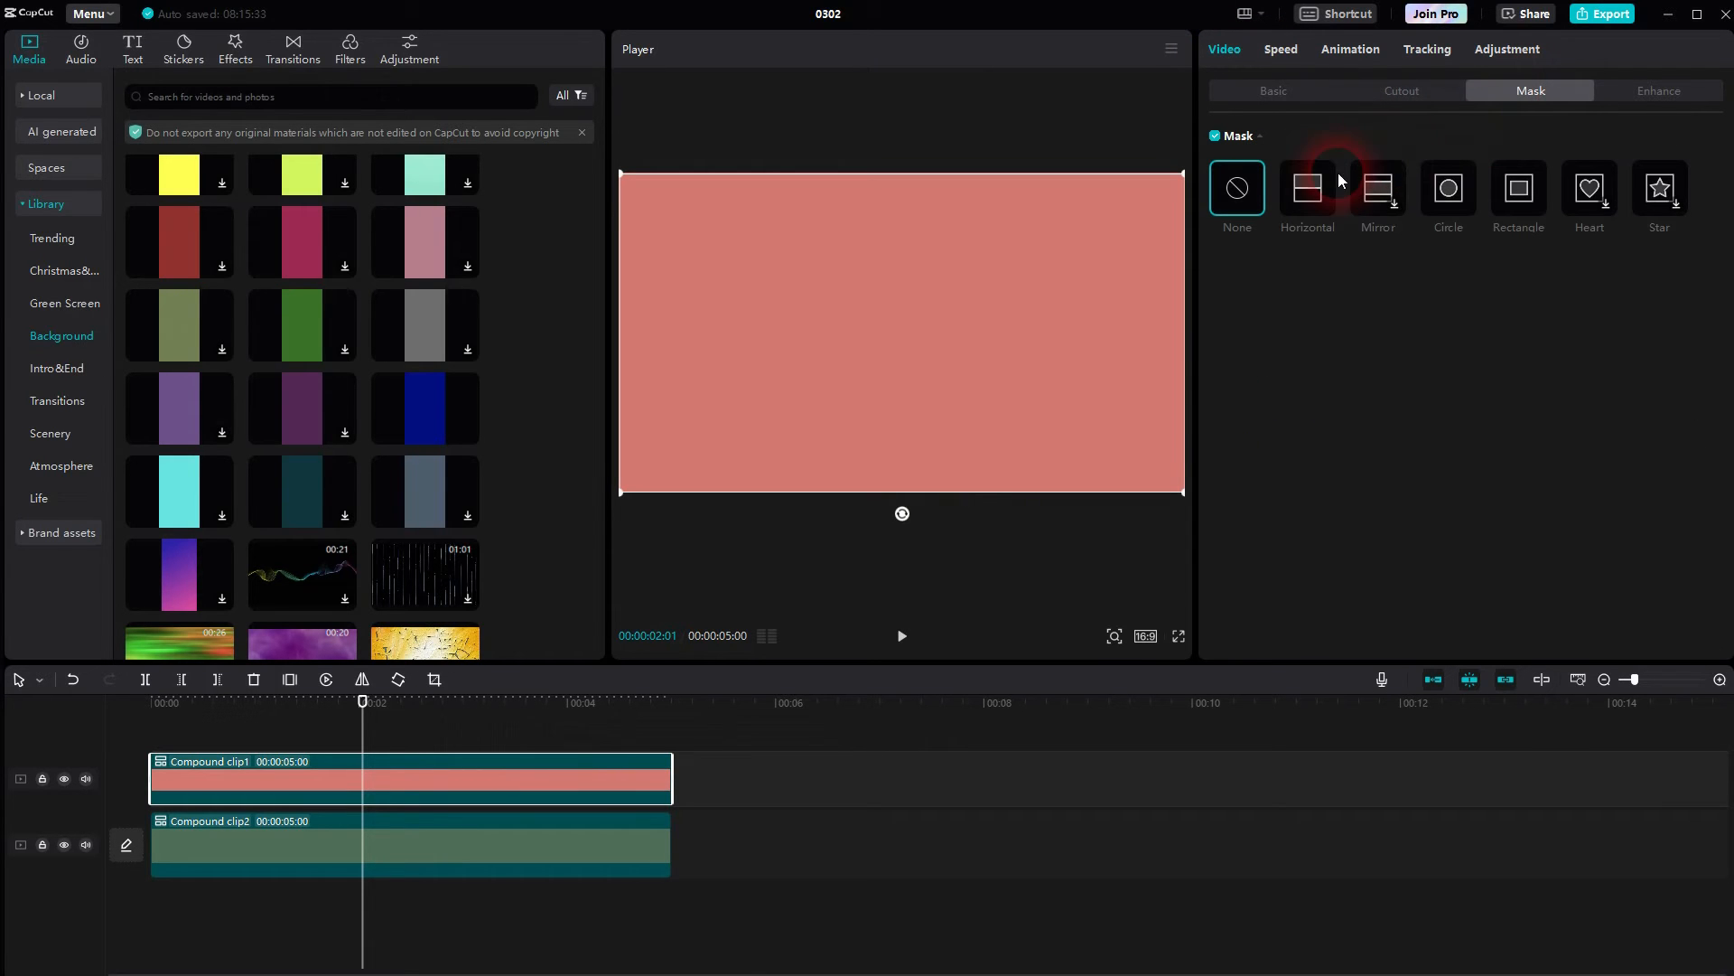
left_click(1308, 186)
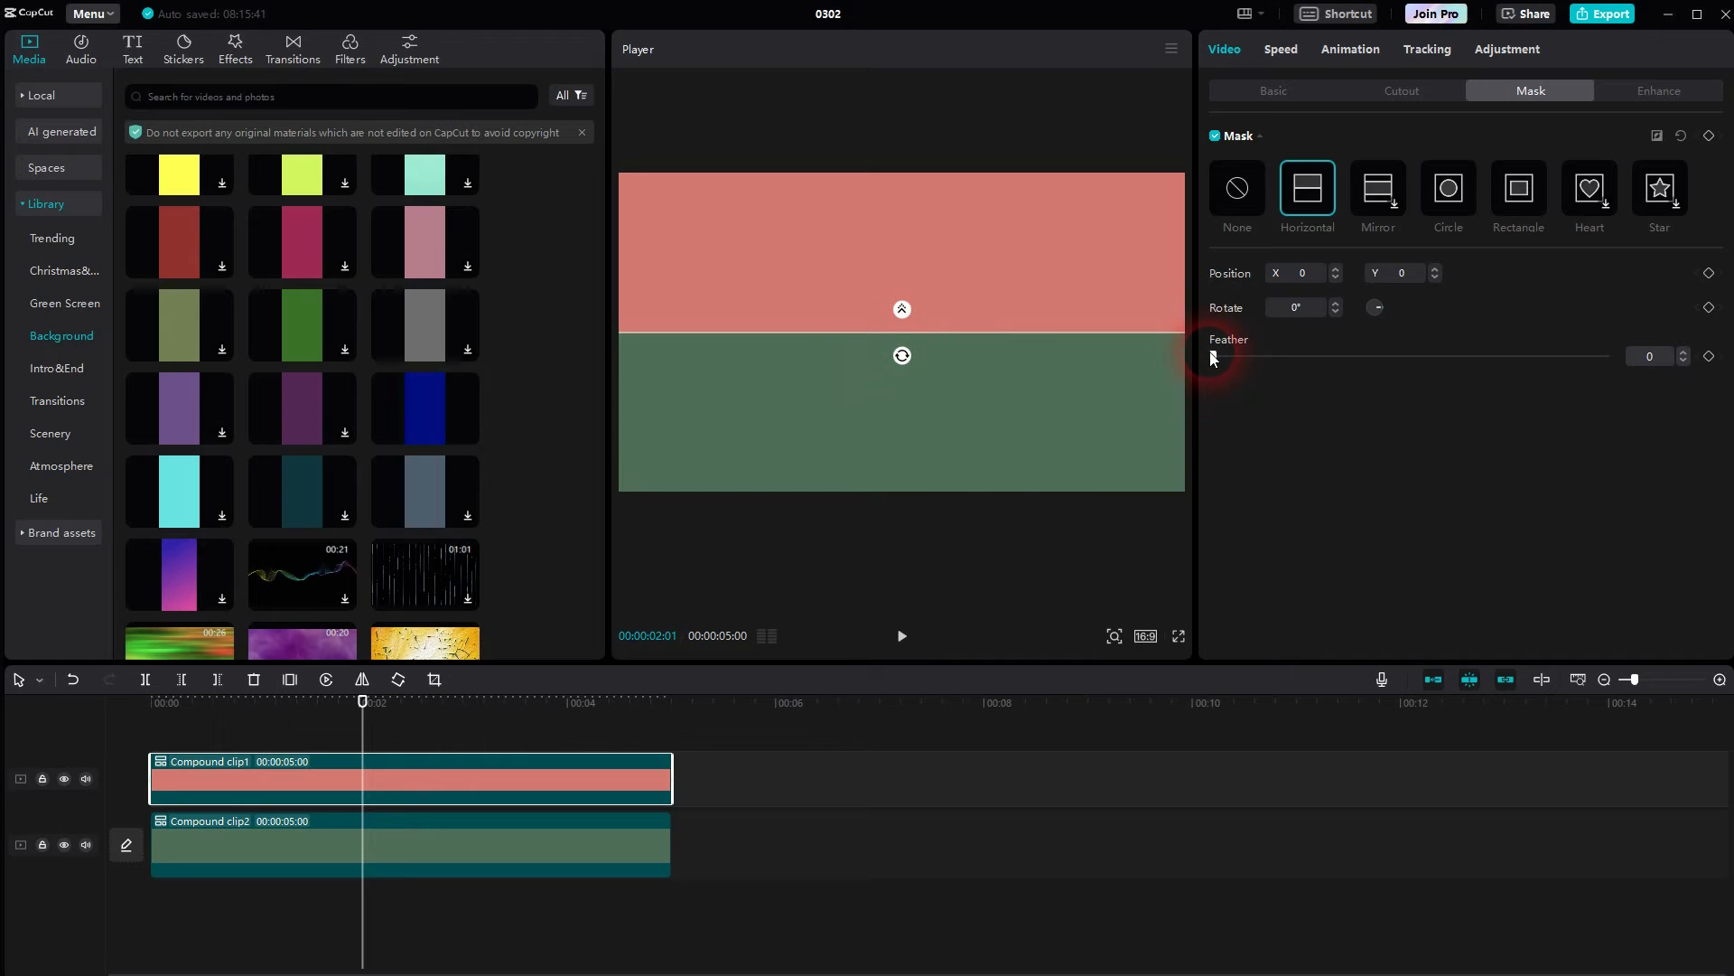
left_click_drag(1214, 356, 1603, 356)
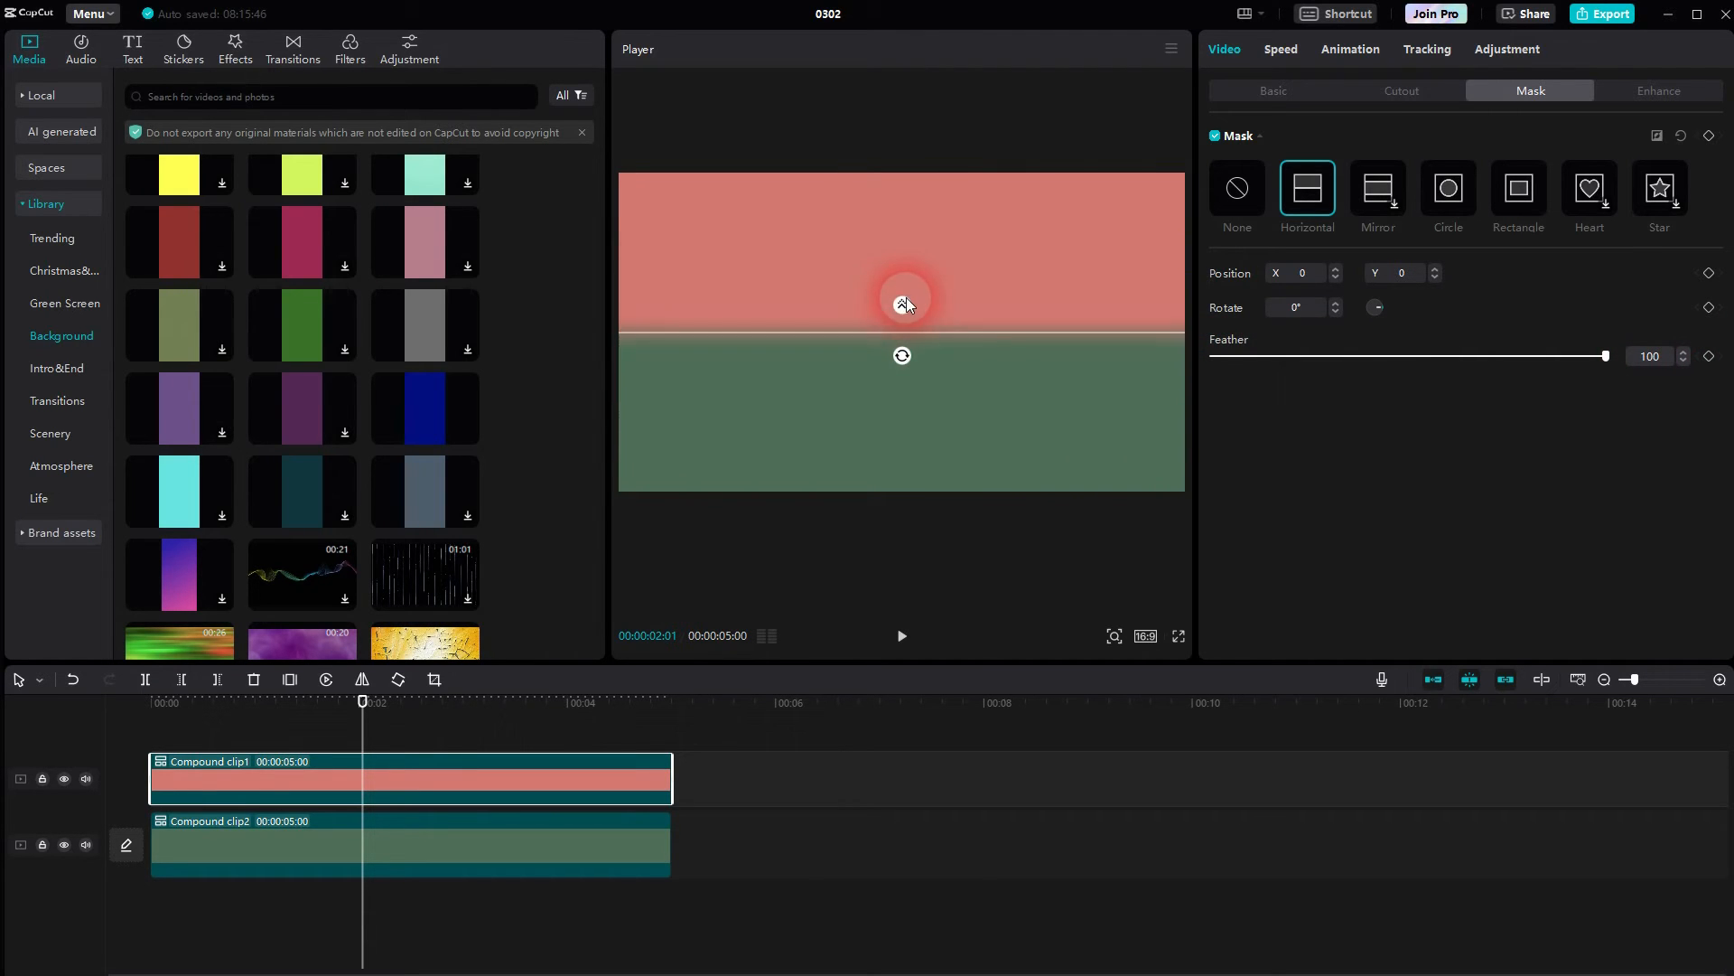
left_click_drag(902, 356, 905, 359)
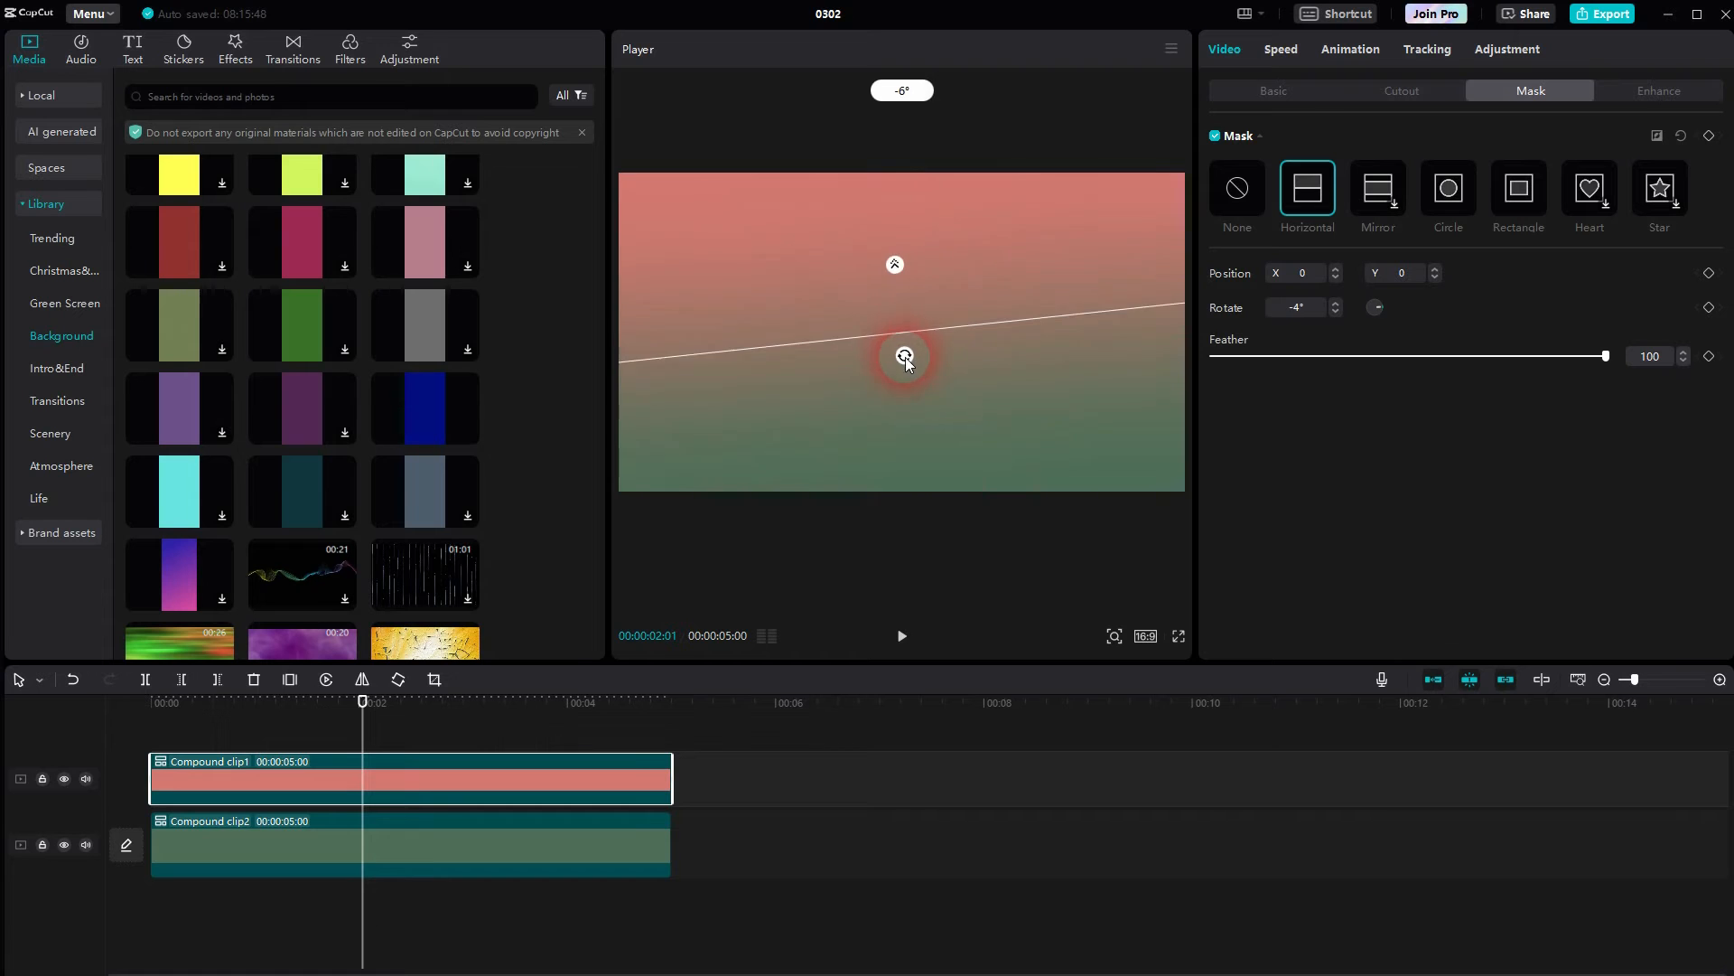
left_click_drag(905, 356, 1004, 336)
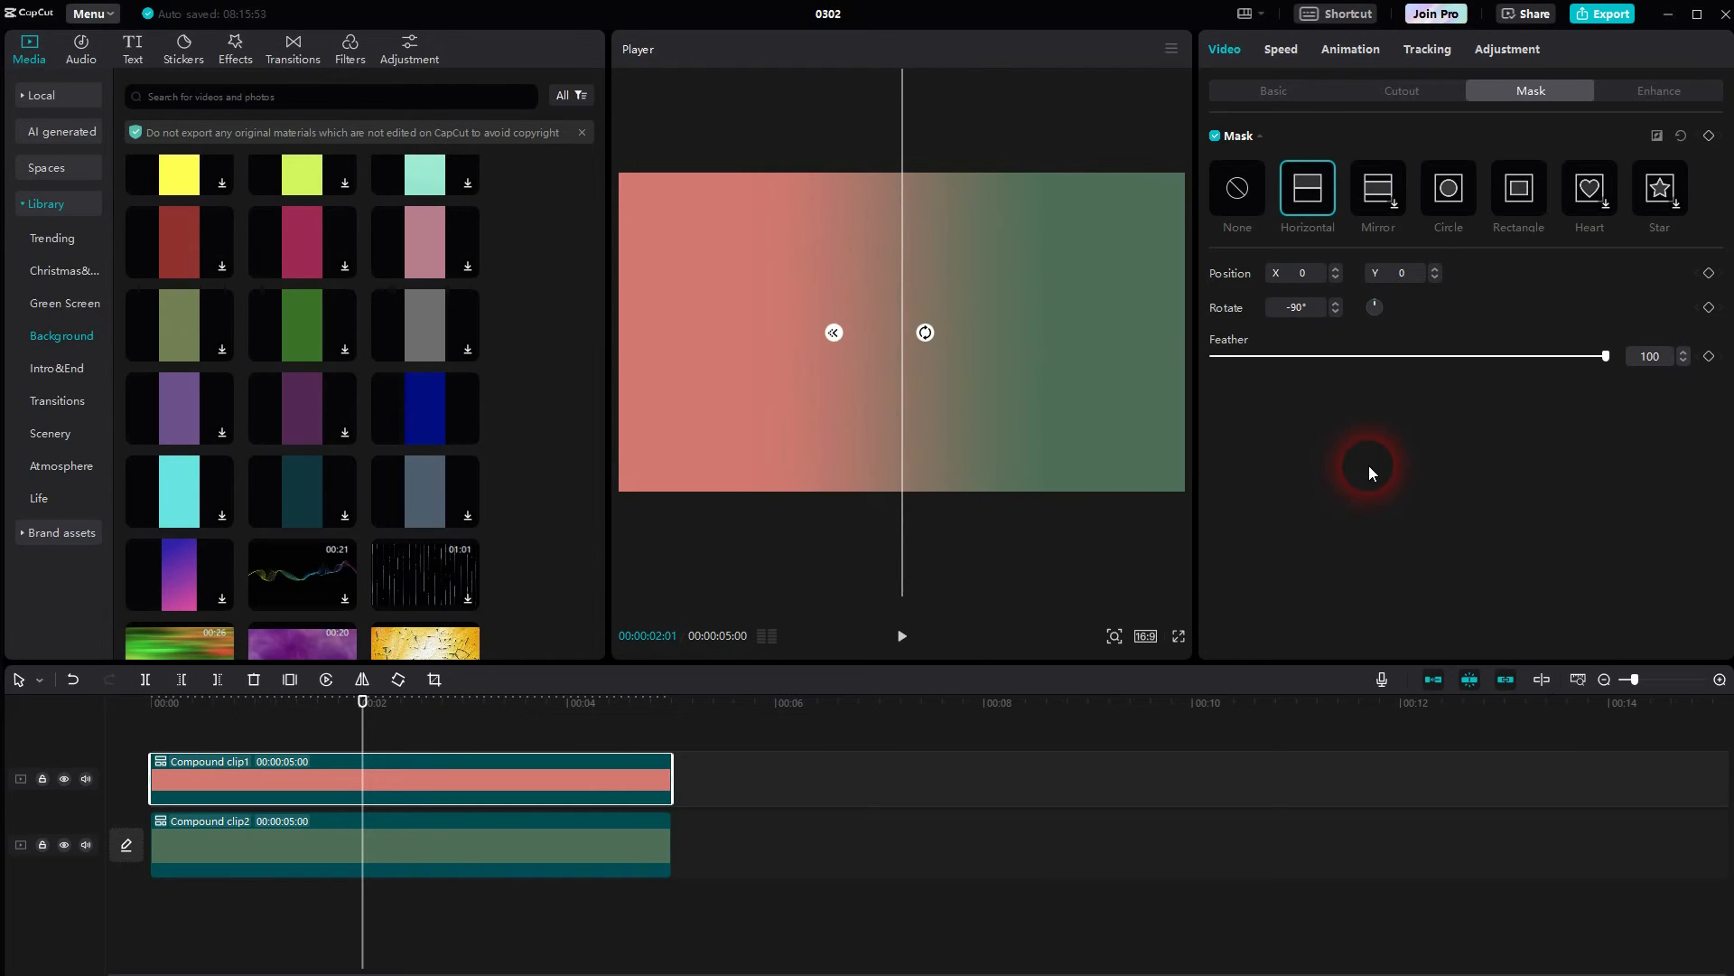
left_click(603, 849)
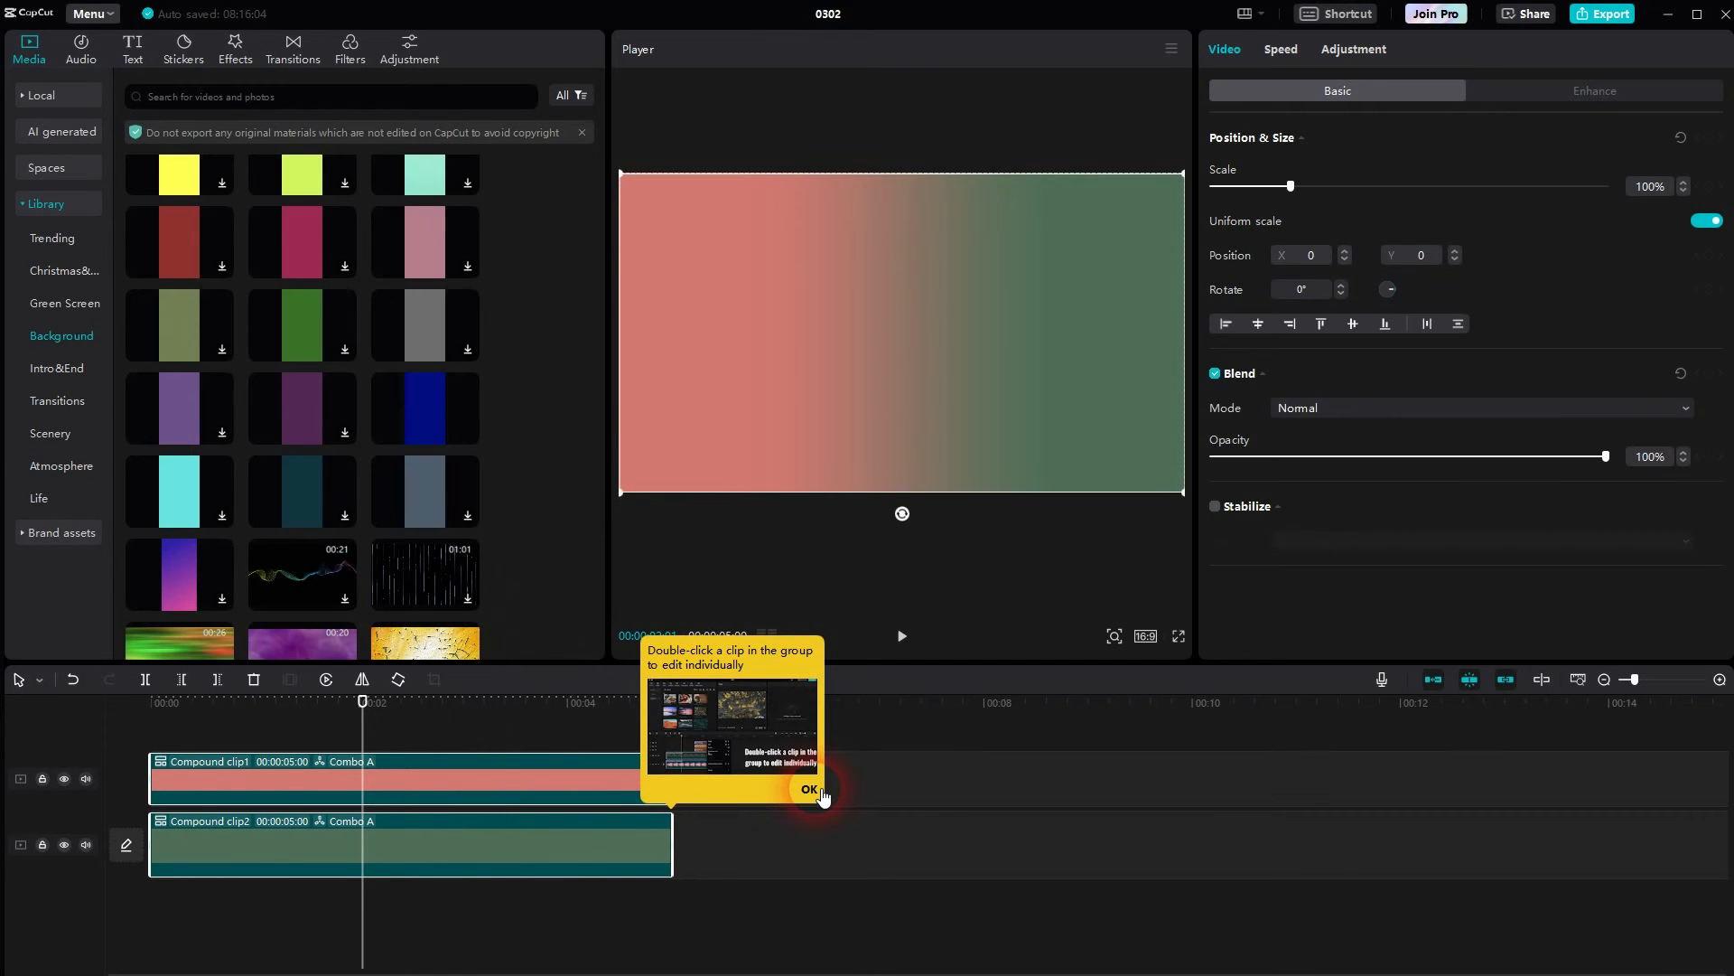
Step: Dismiss the grouped-clips editing tip with OK
left_click(810, 789)
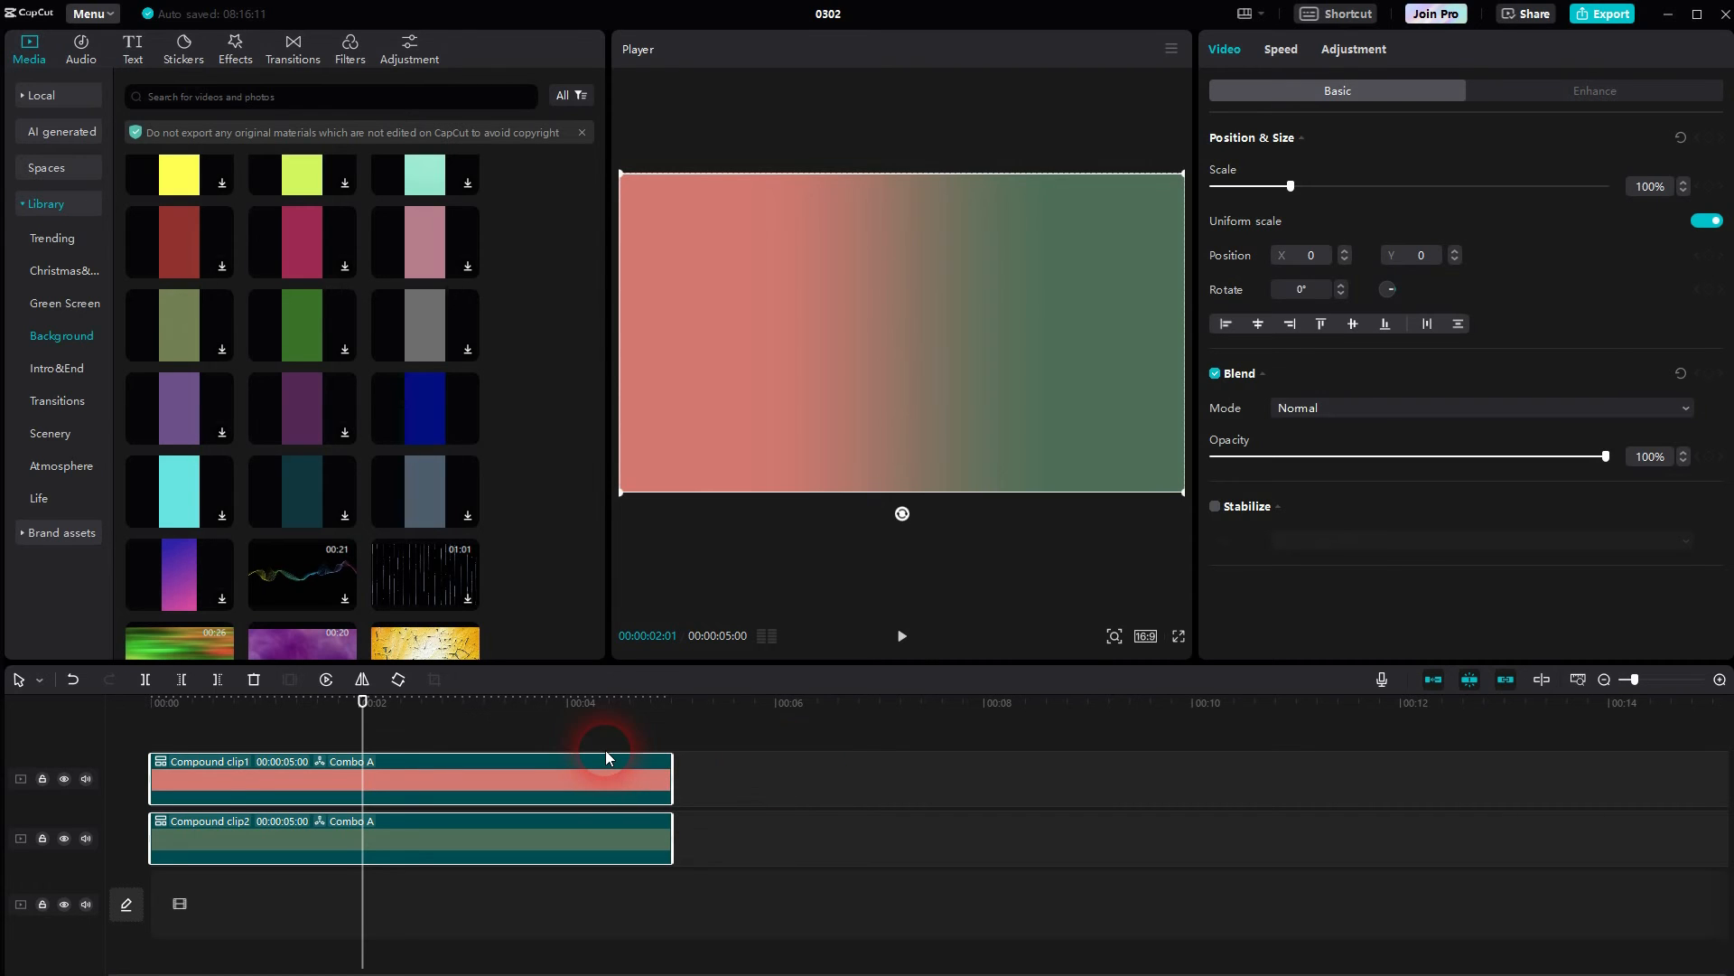
mouse_move(880, 521)
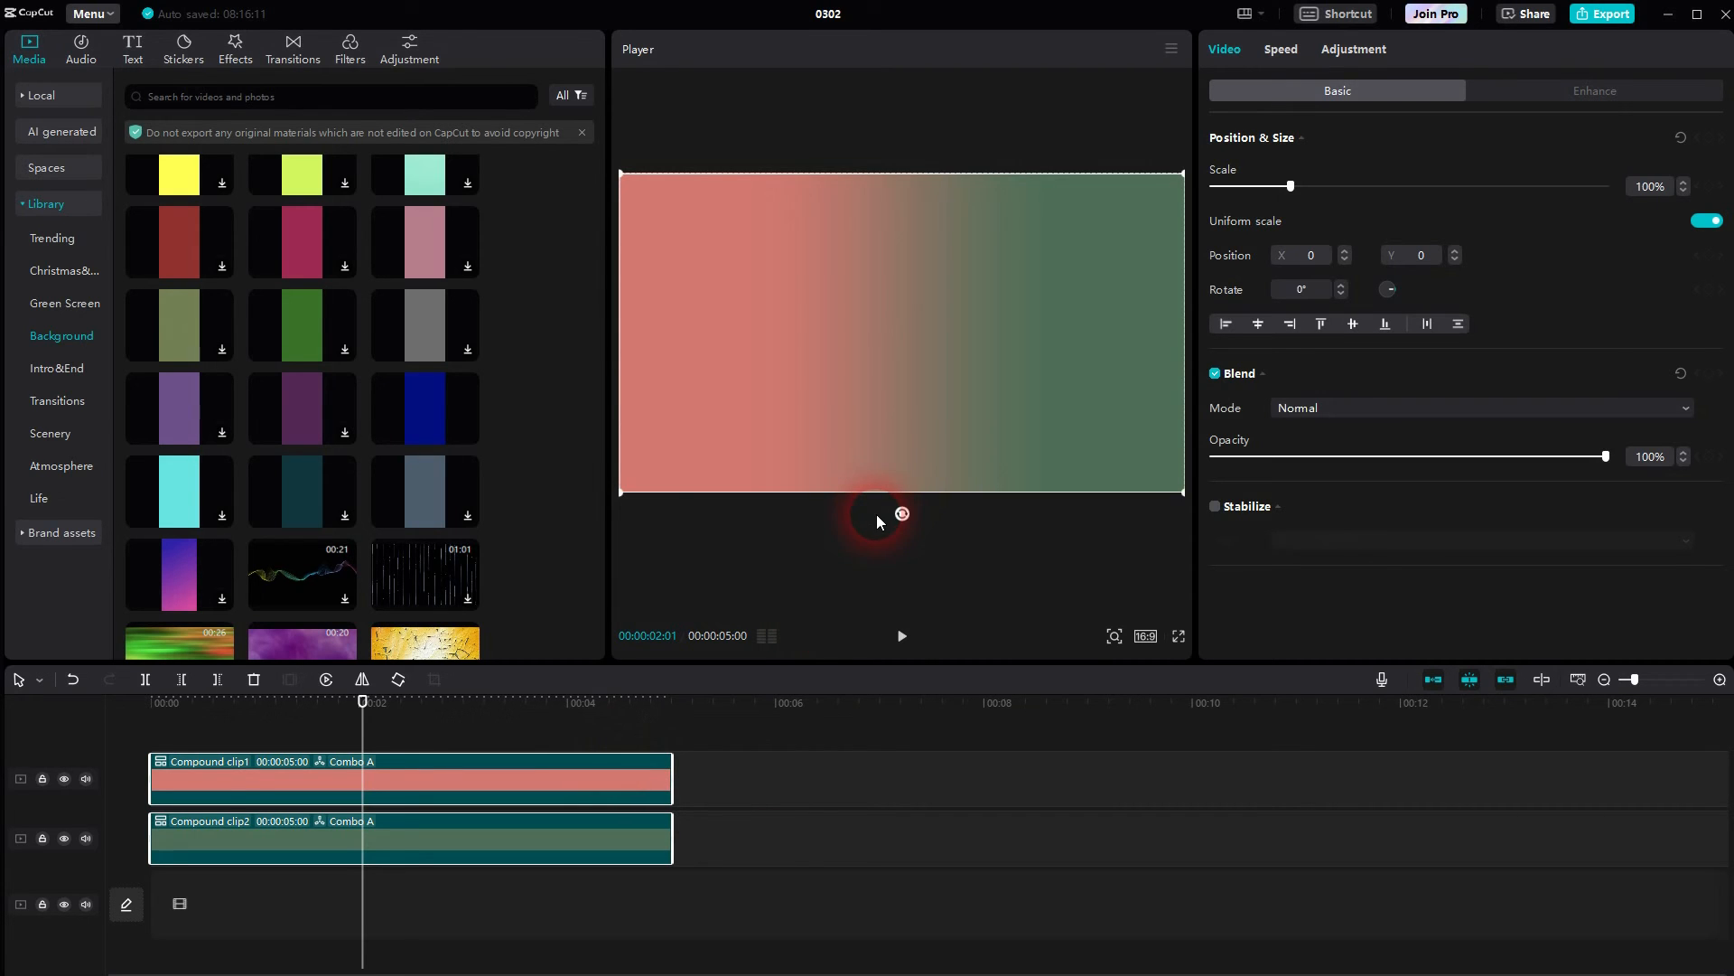
mouse_move(466, 434)
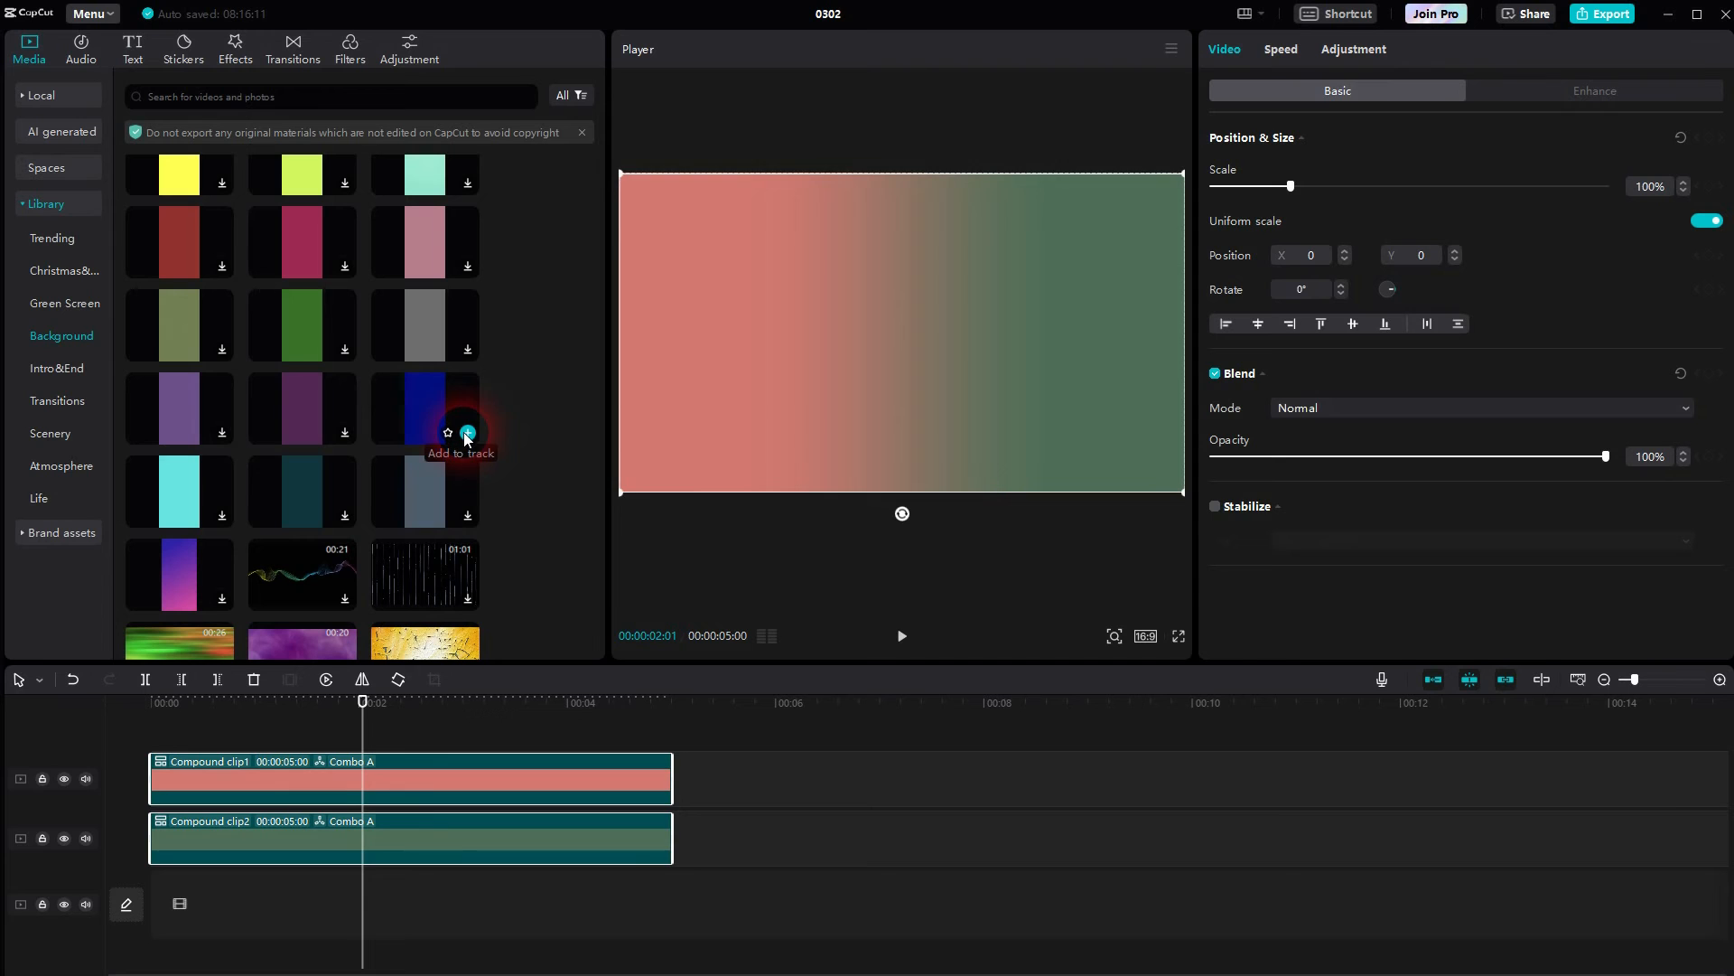
Step: Add a dark blue background with yellow Color canvas, hide the group track, make Compound clip3
left_click(466, 432)
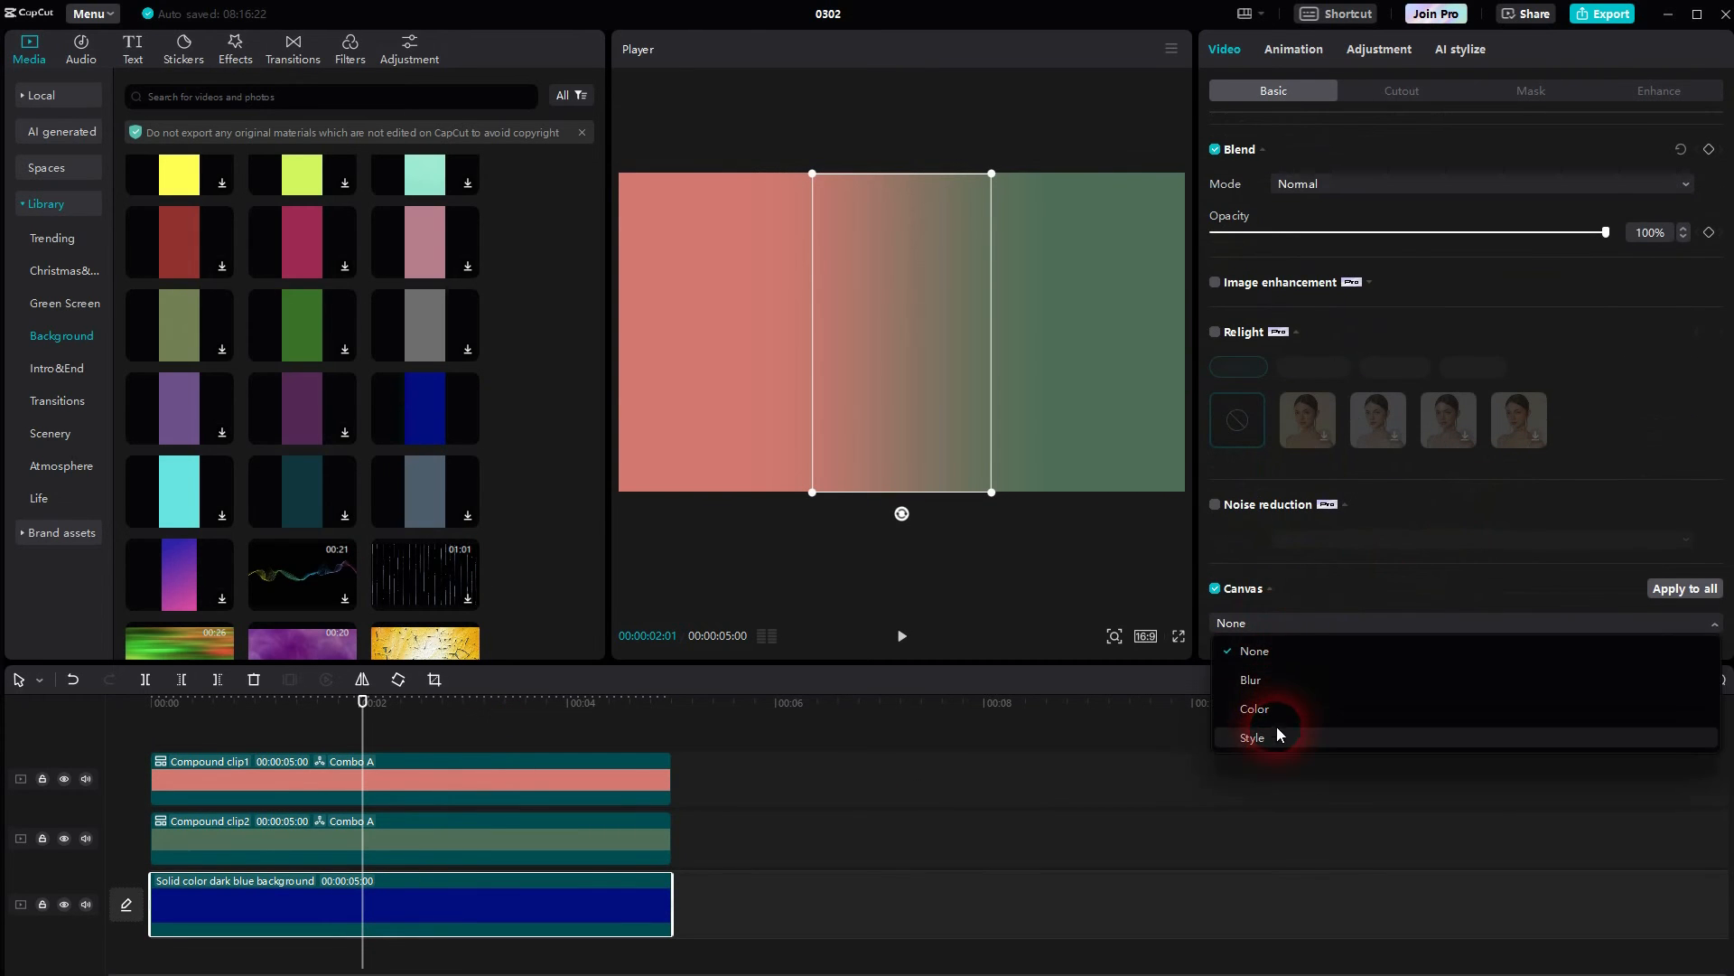
left_click(1254, 709)
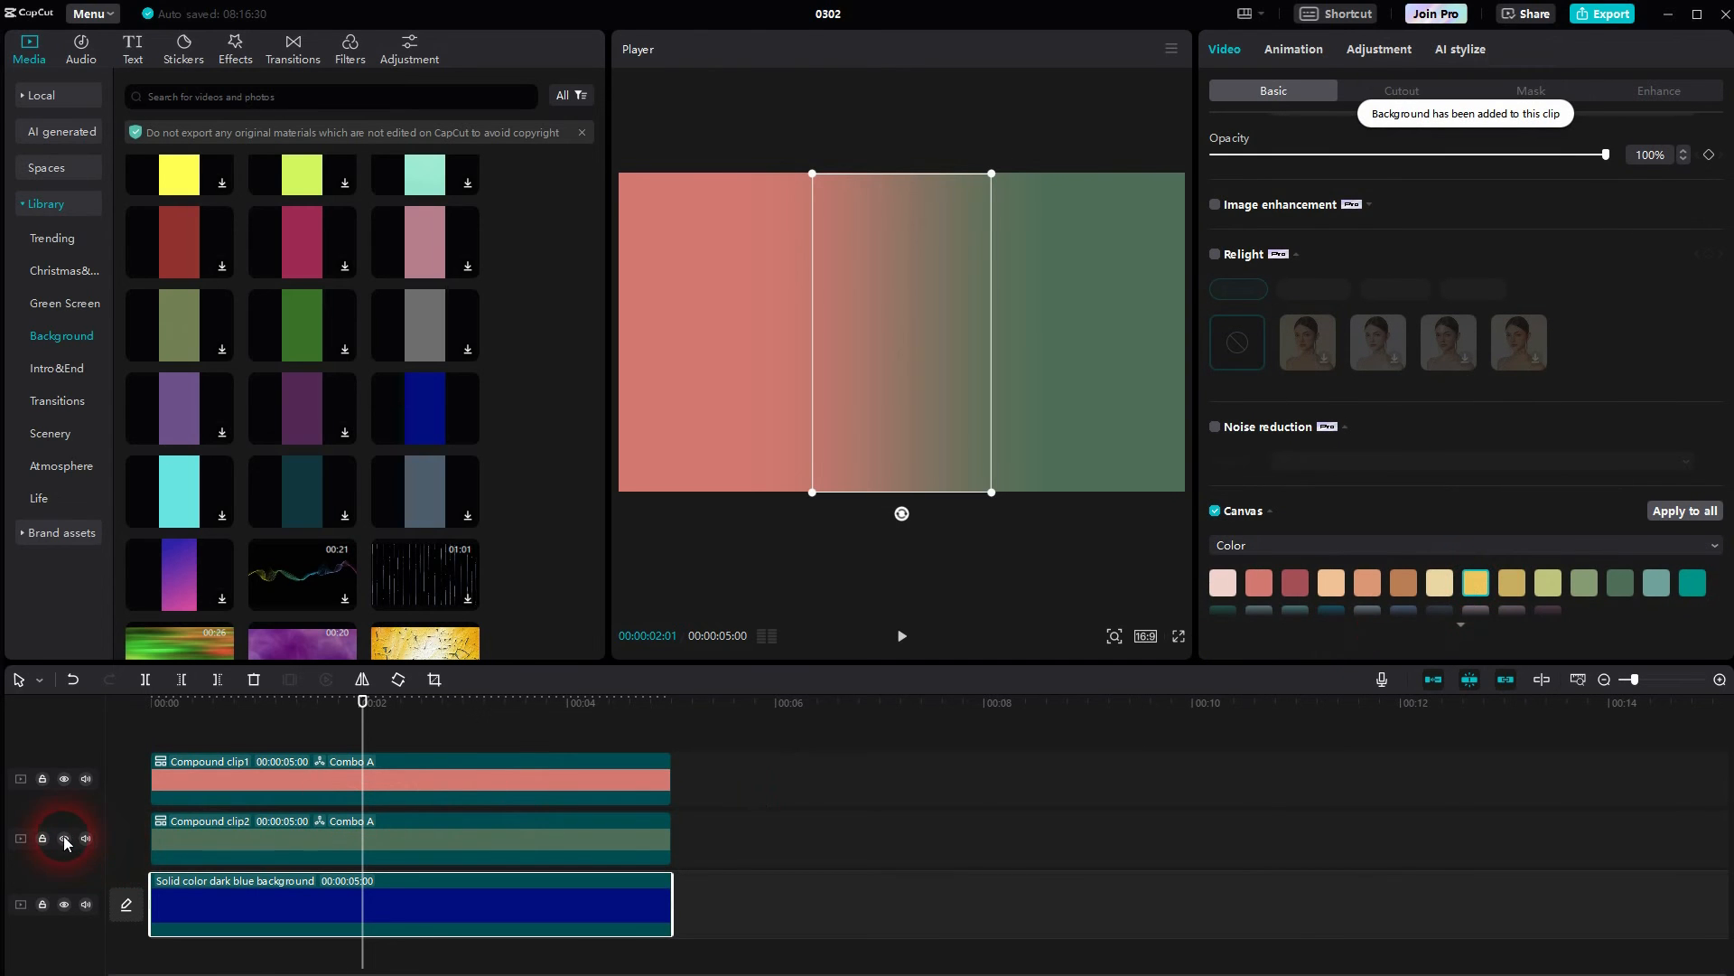
left_click(63, 839)
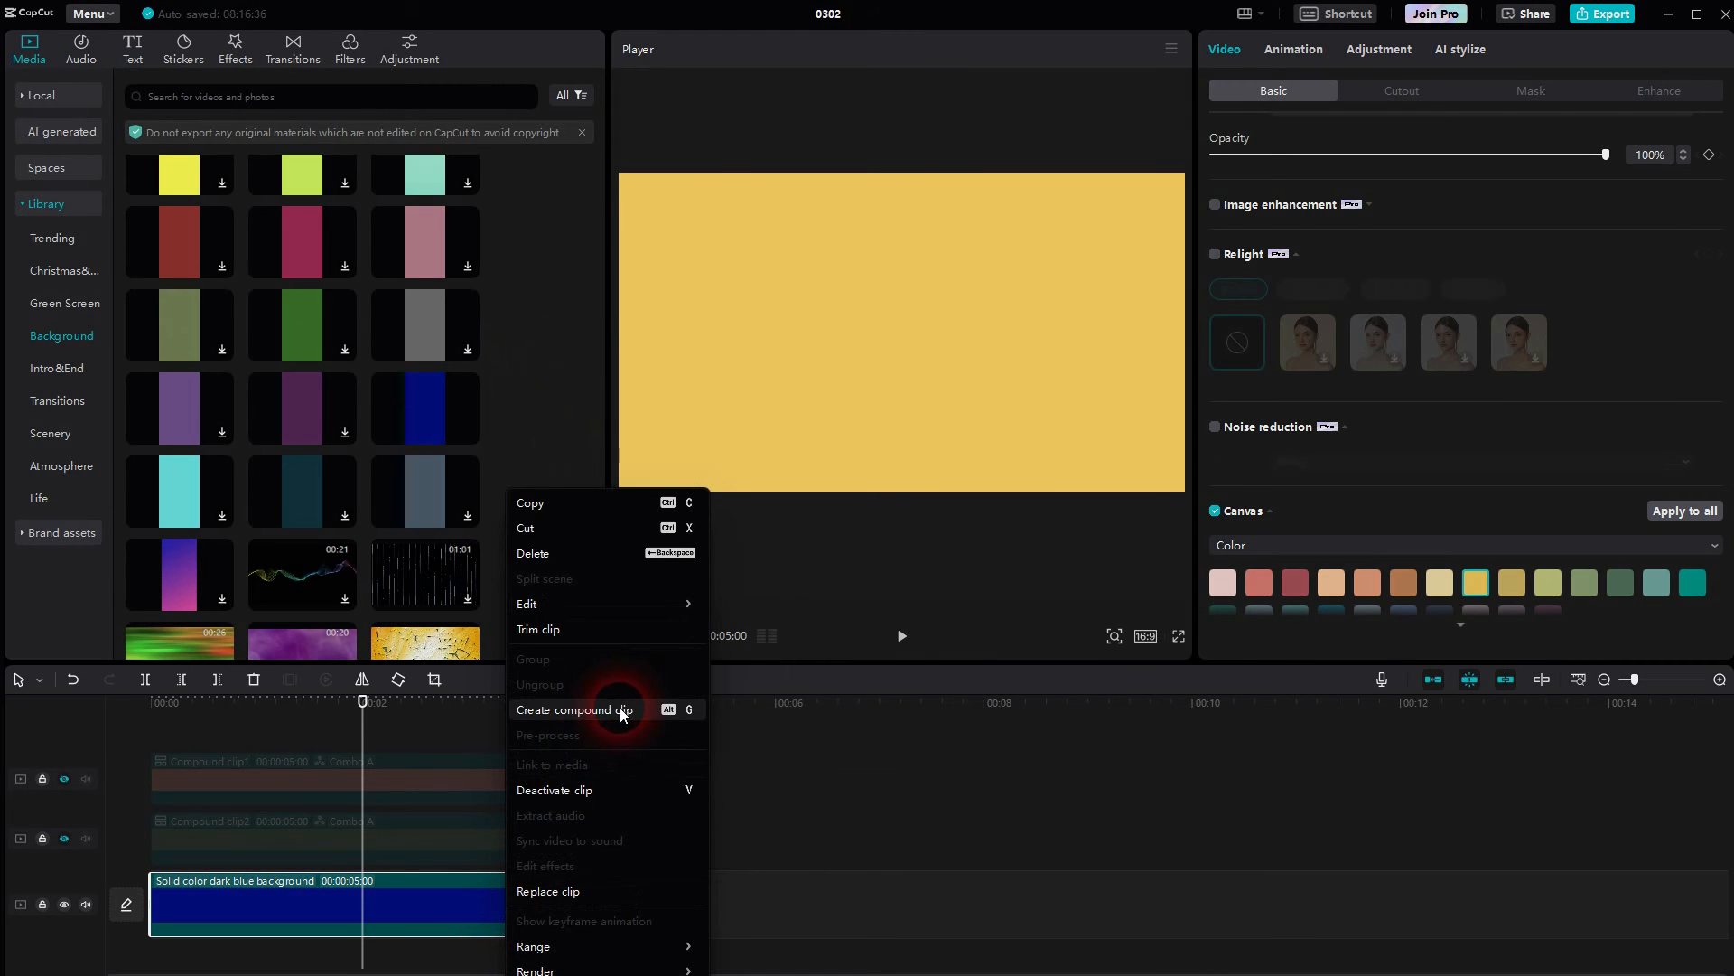
left_click(575, 708)
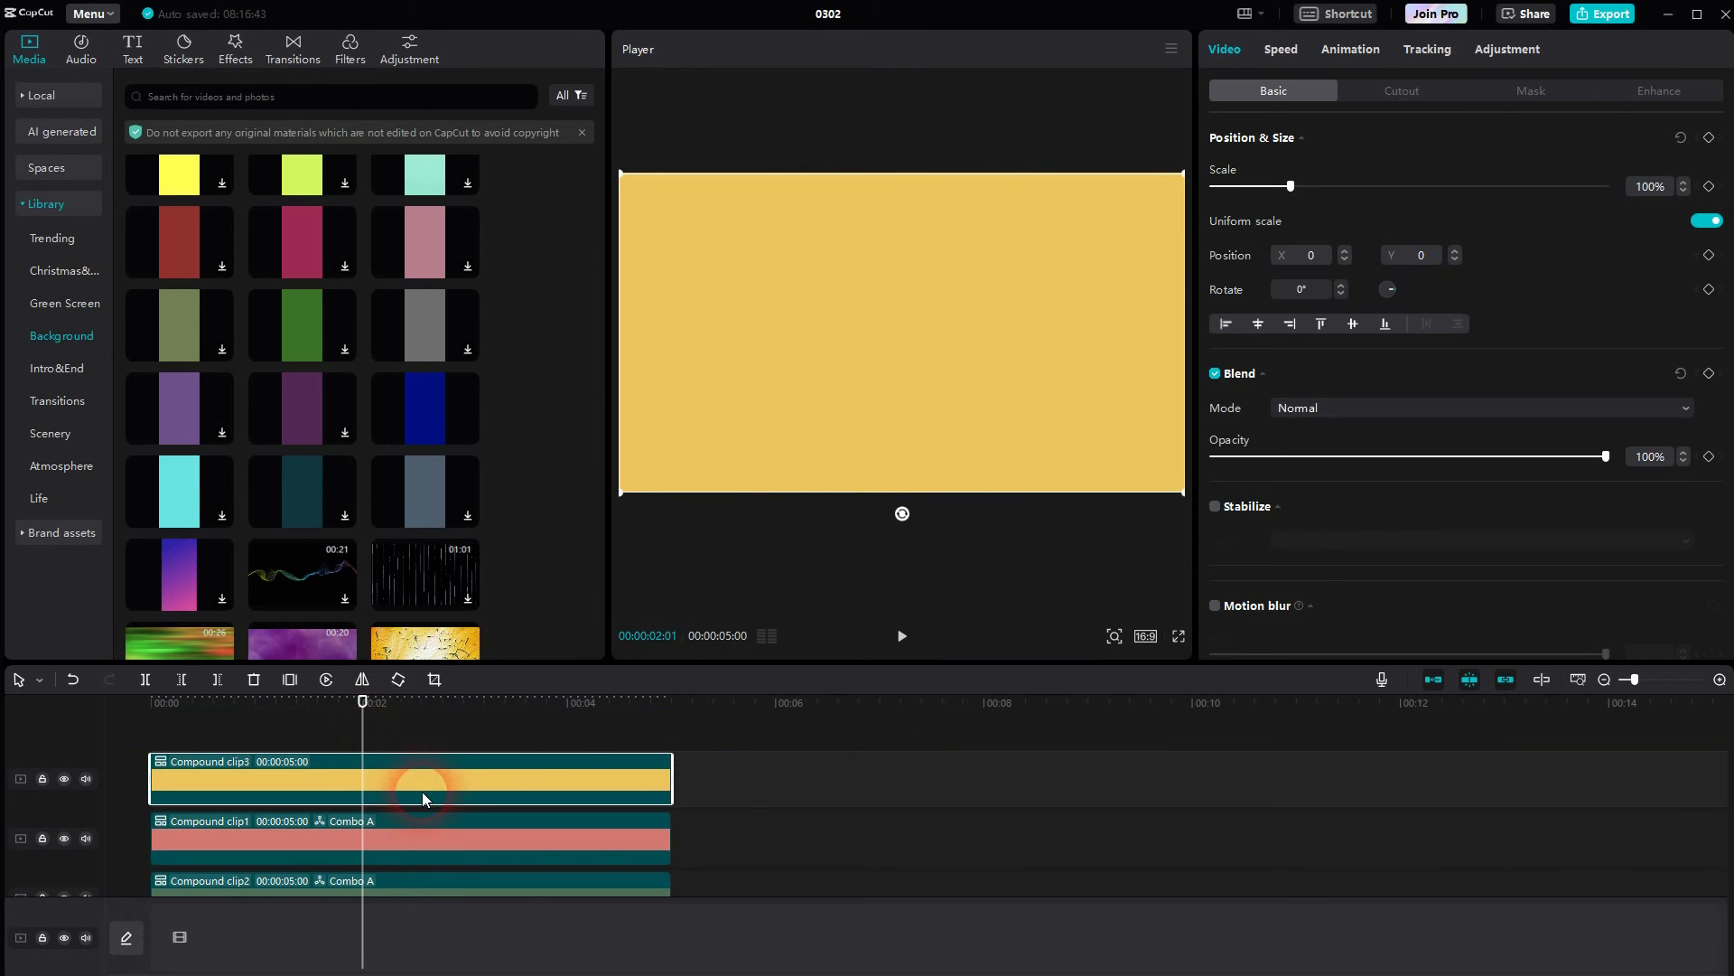
Step: Give Compound clip3 a Horizontal mask with feather 100 rotated to -90°
left_click(1530, 90)
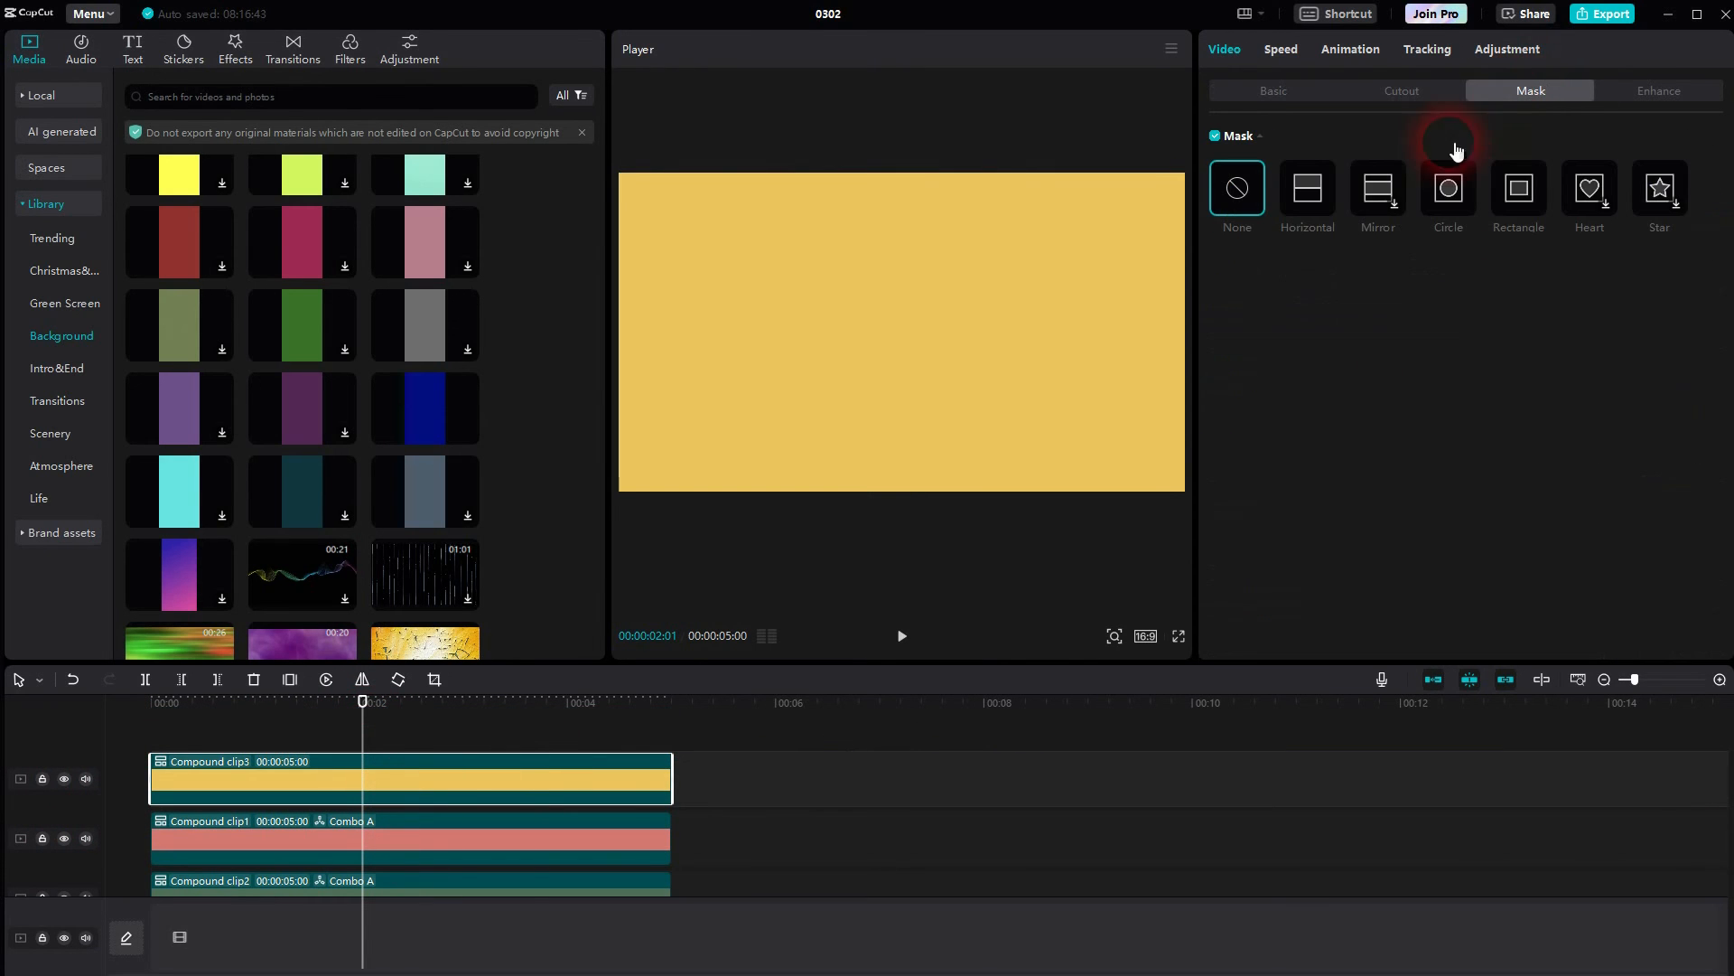
left_click(1308, 188)
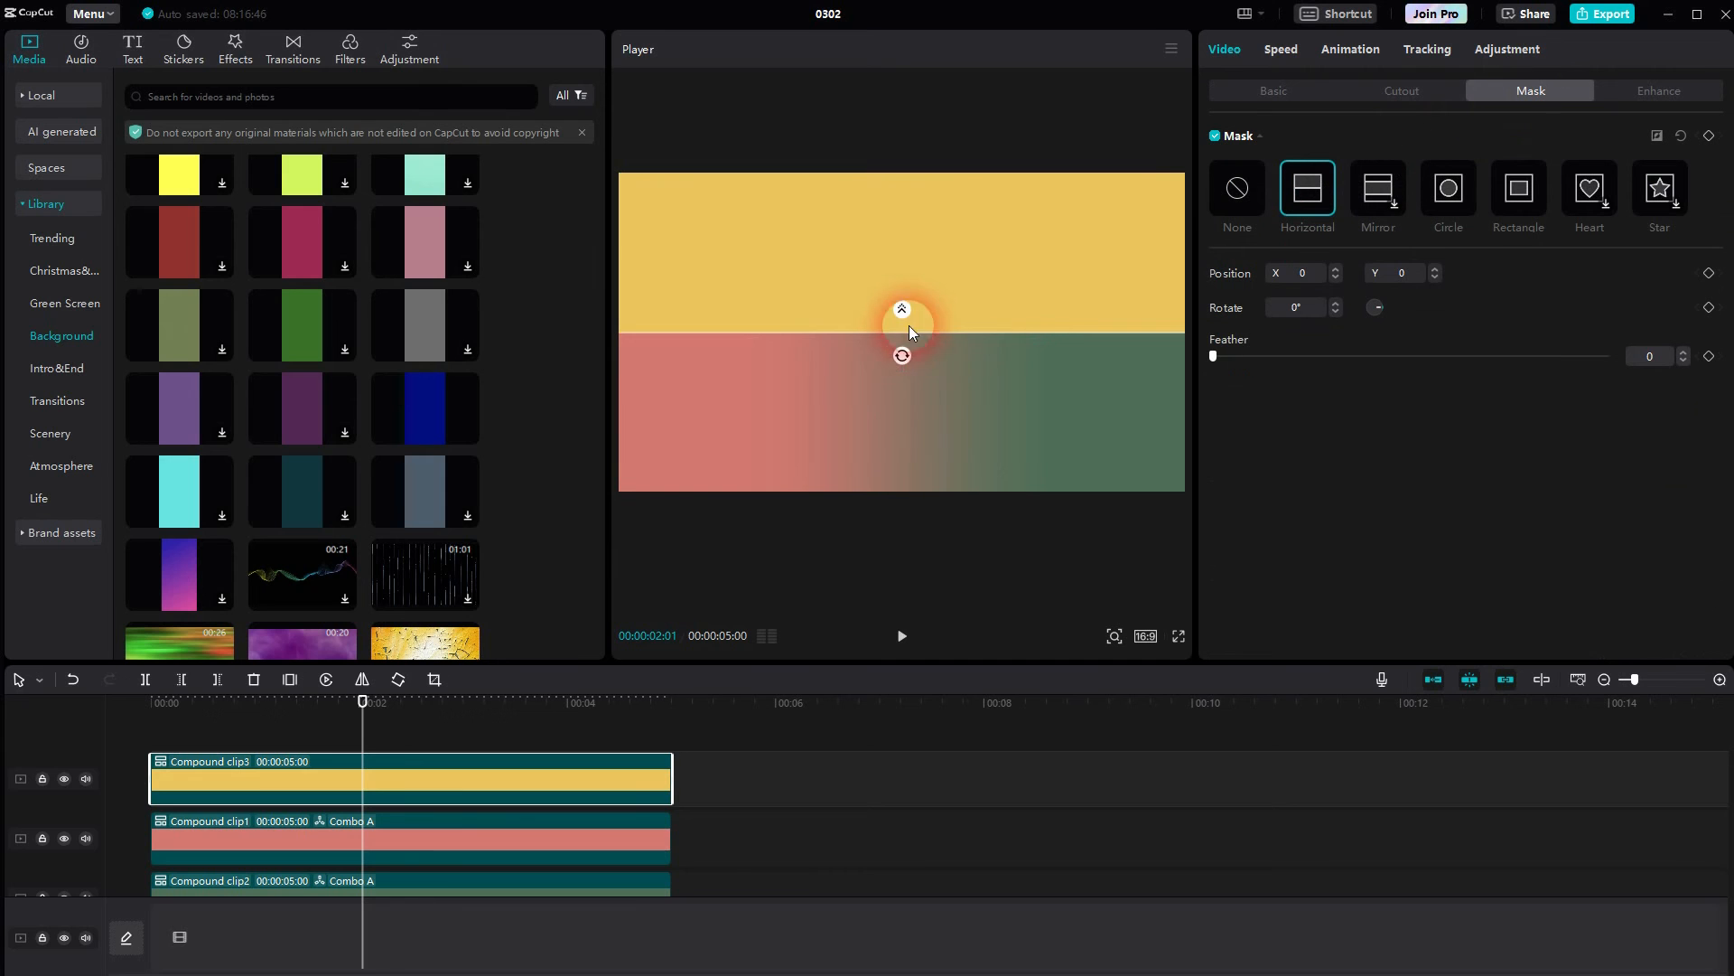
left_click_drag(1214, 356, 1603, 356)
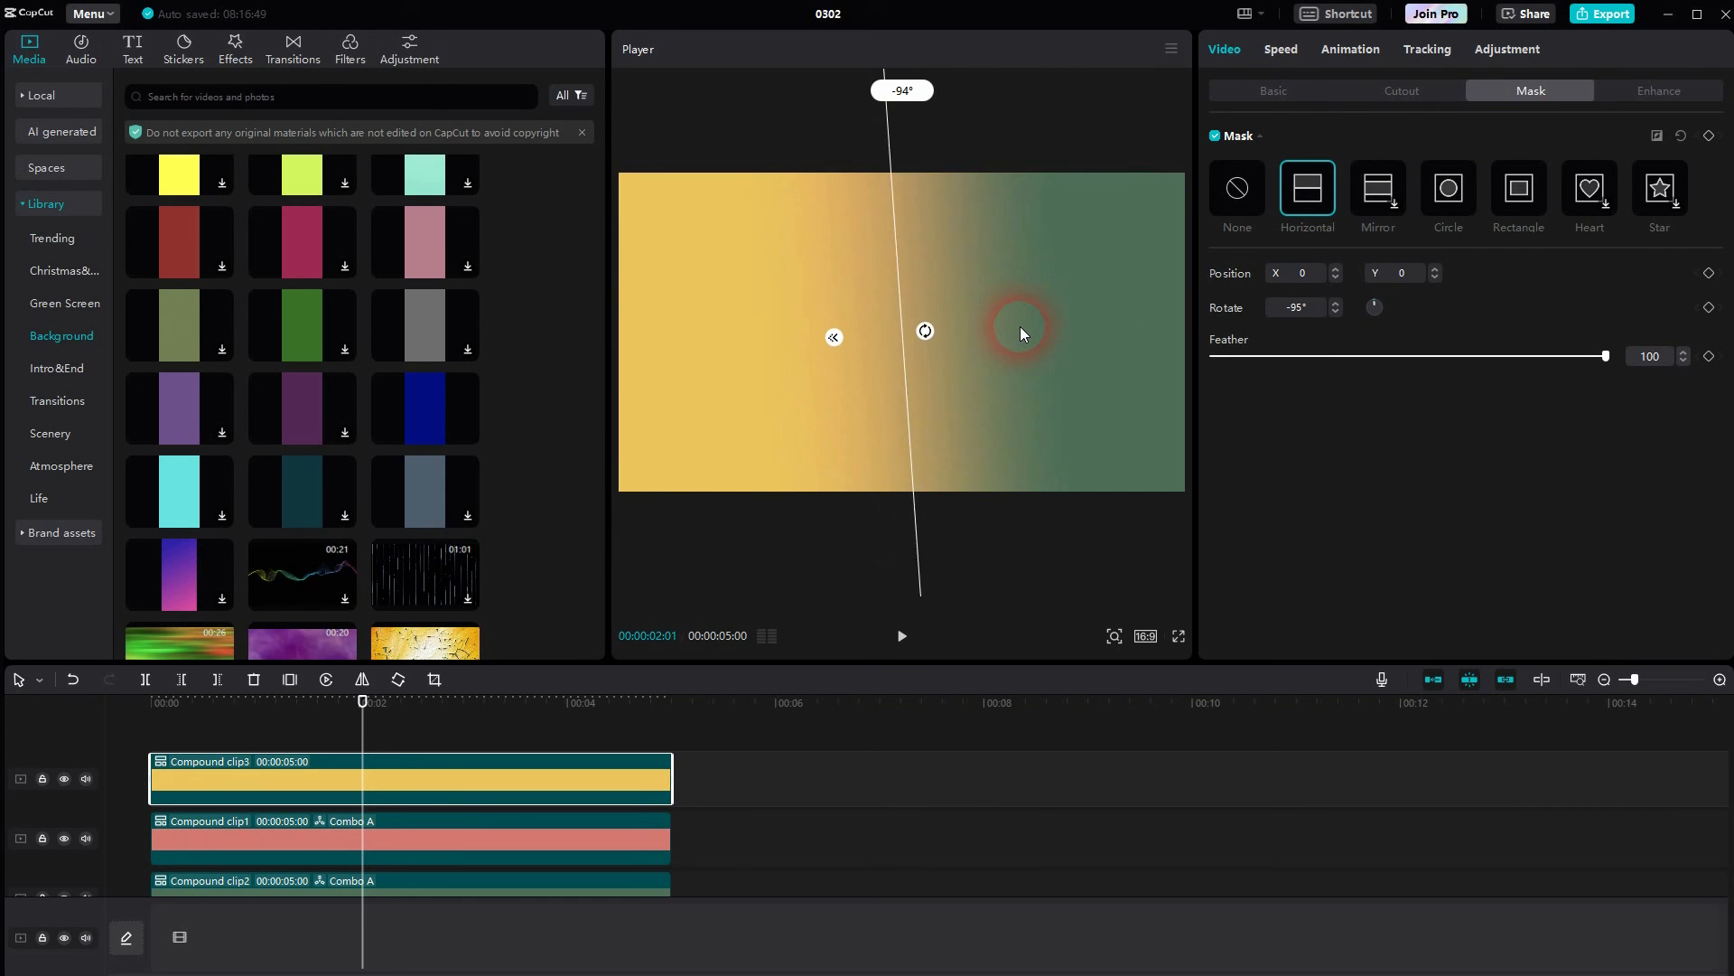
left_click_drag(1017, 332, 974, 333)
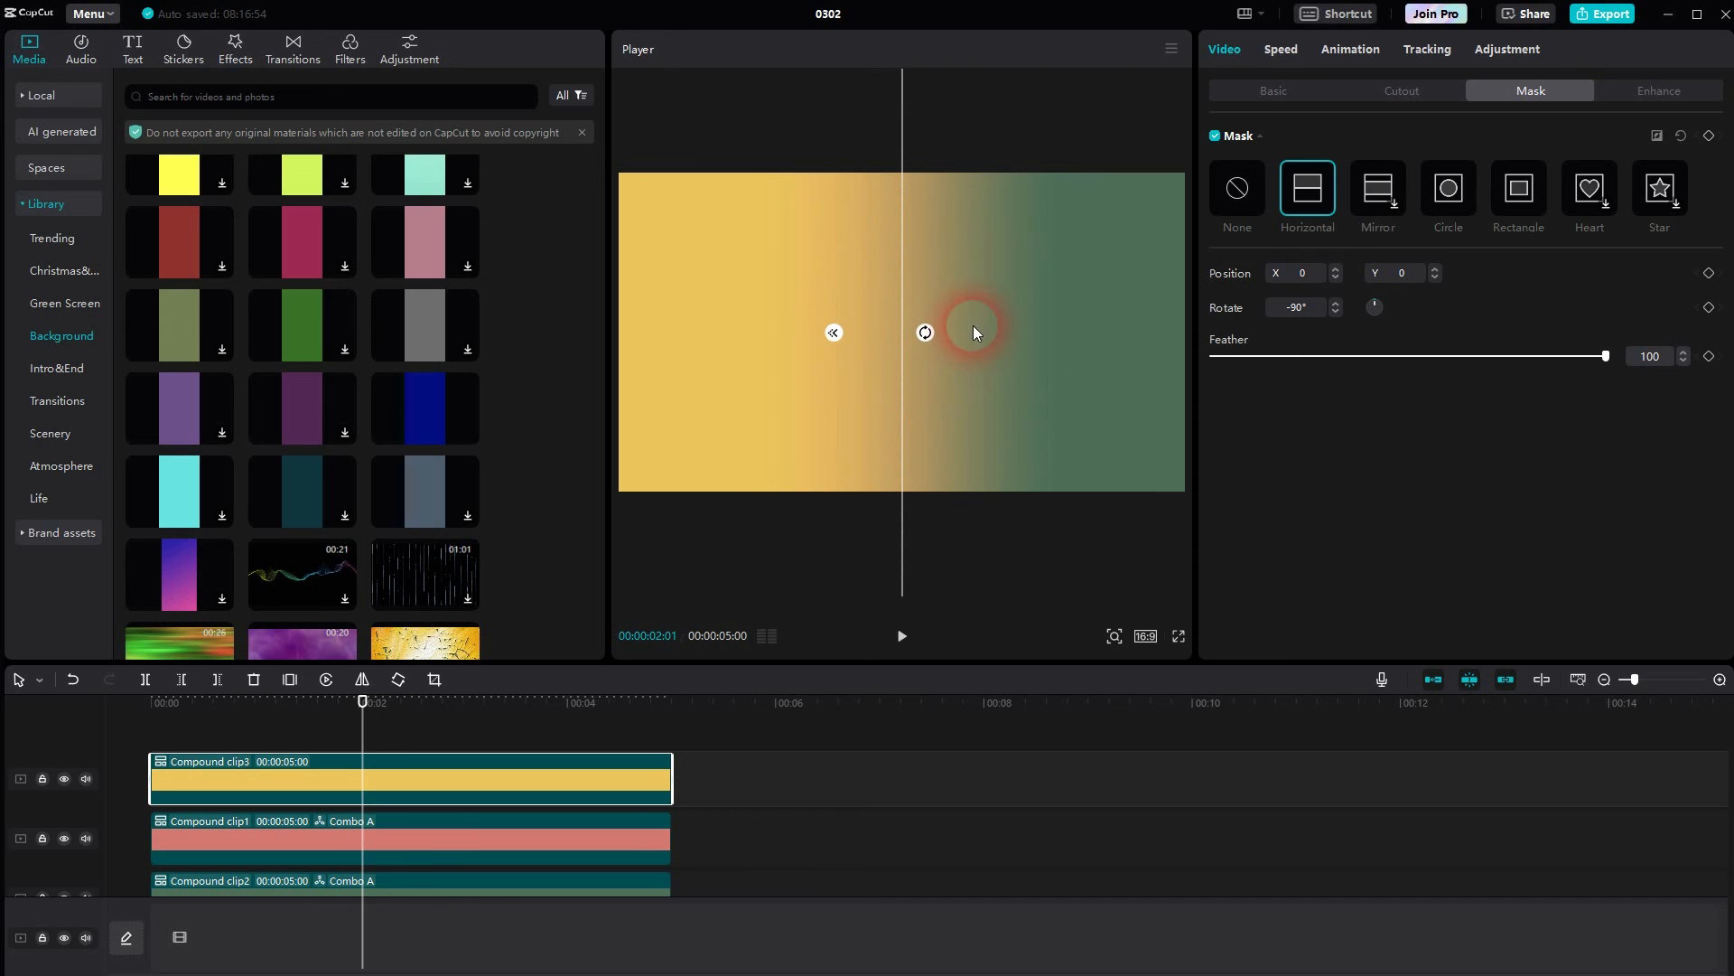
left_click_drag(972, 333, 1050, 290)
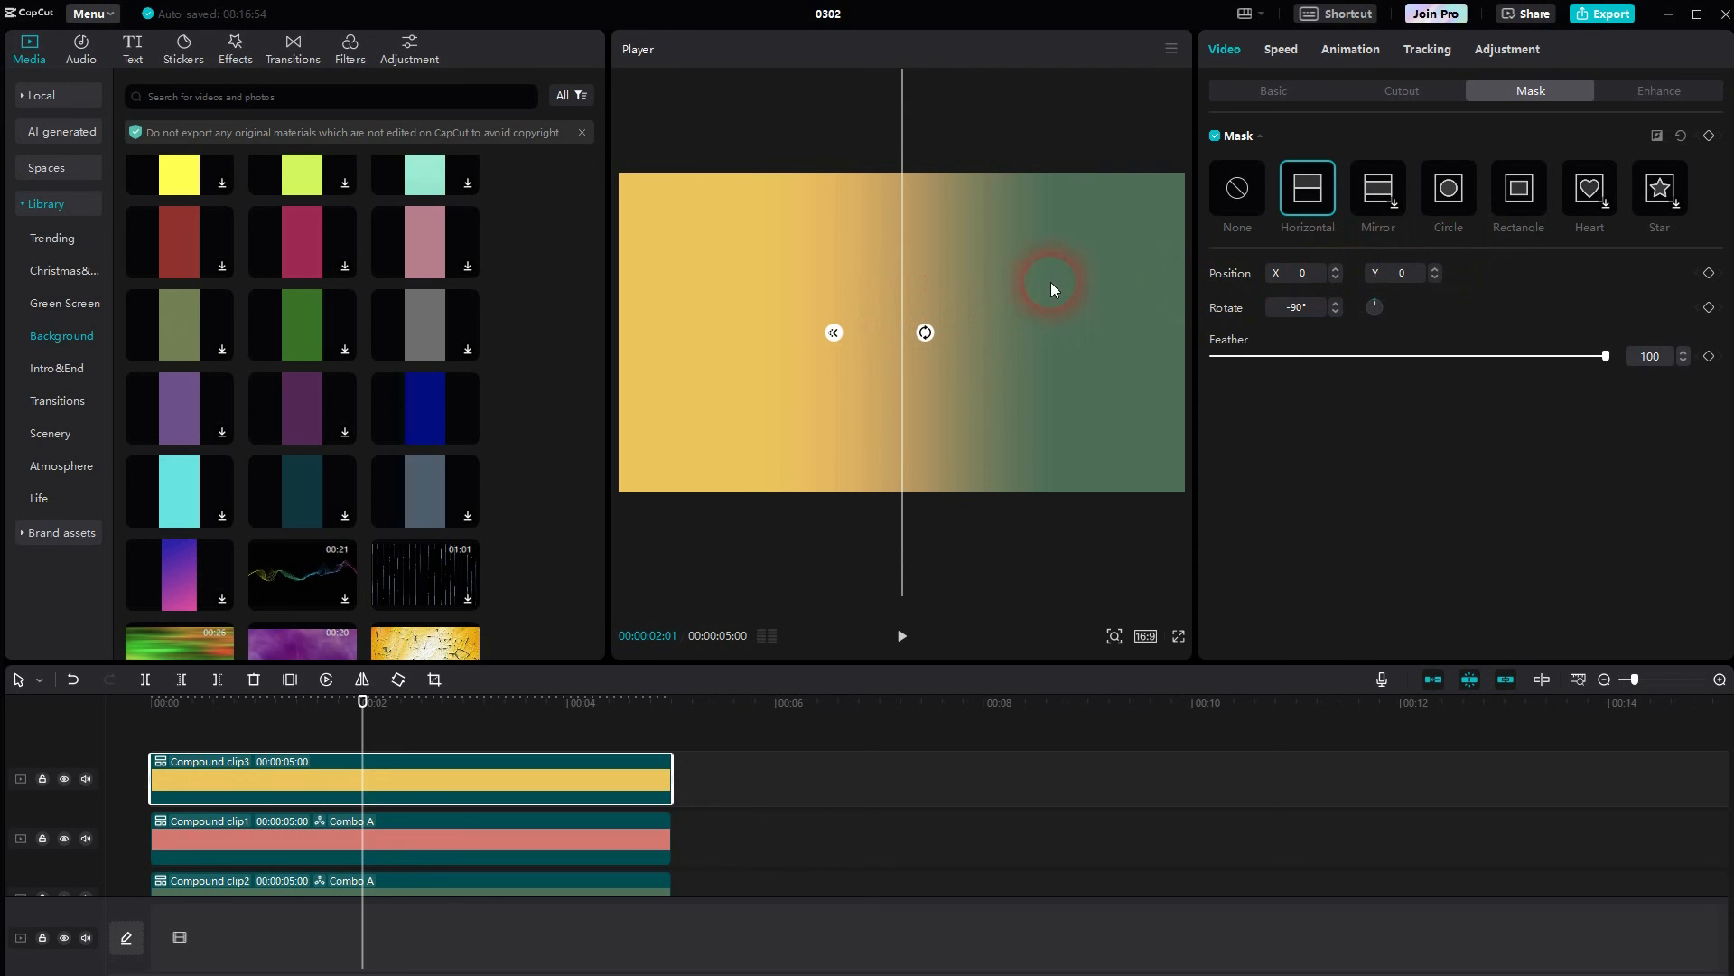
Step: Slide the yellow fade line near the left edge and deselect to preview the gradient
left_click_drag(1052, 285, 968, 317)
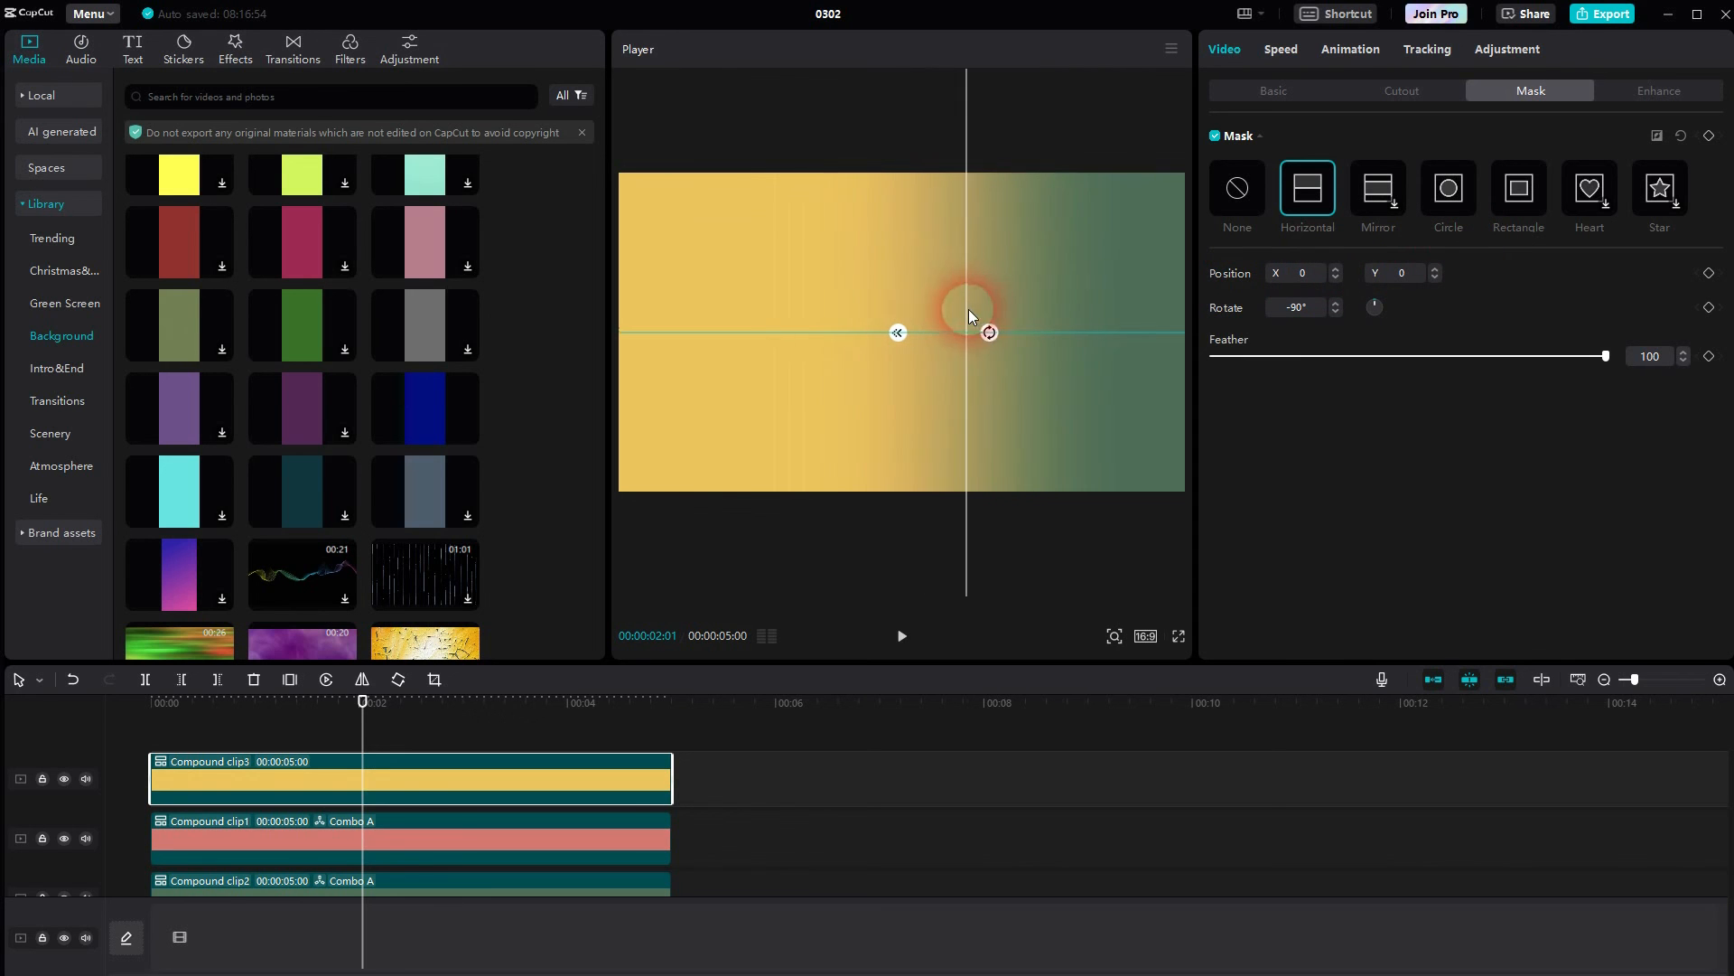
left_click_drag(968, 316, 739, 332)
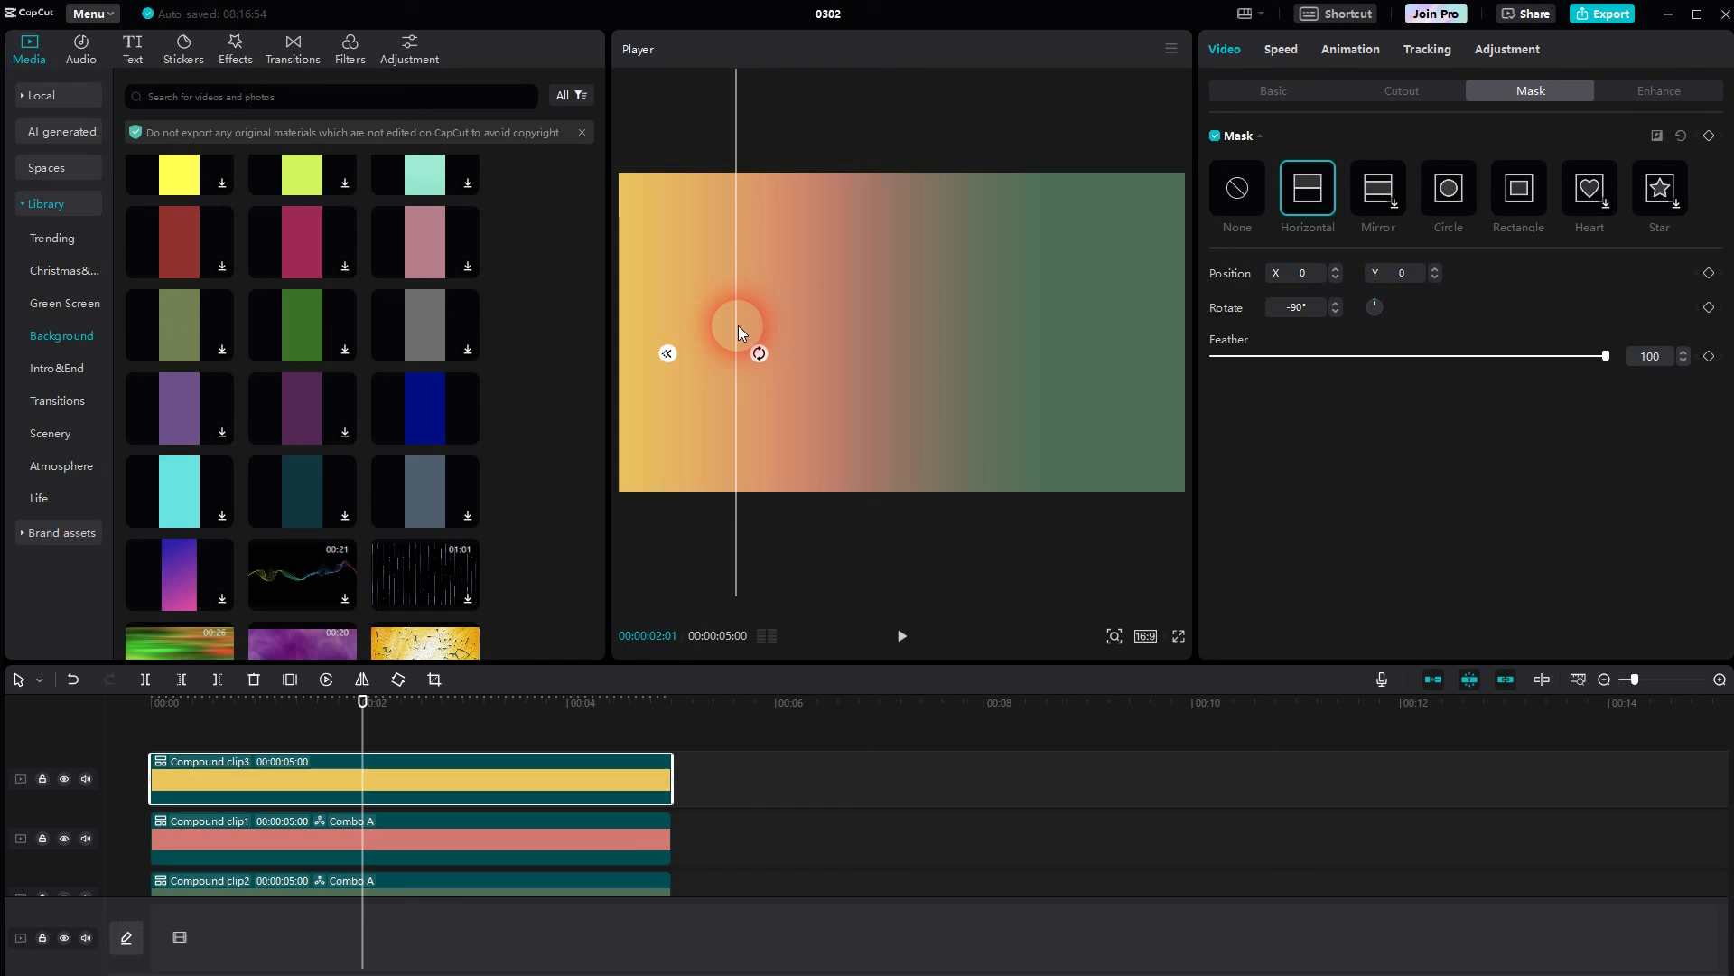
left_click_drag(738, 332, 676, 332)
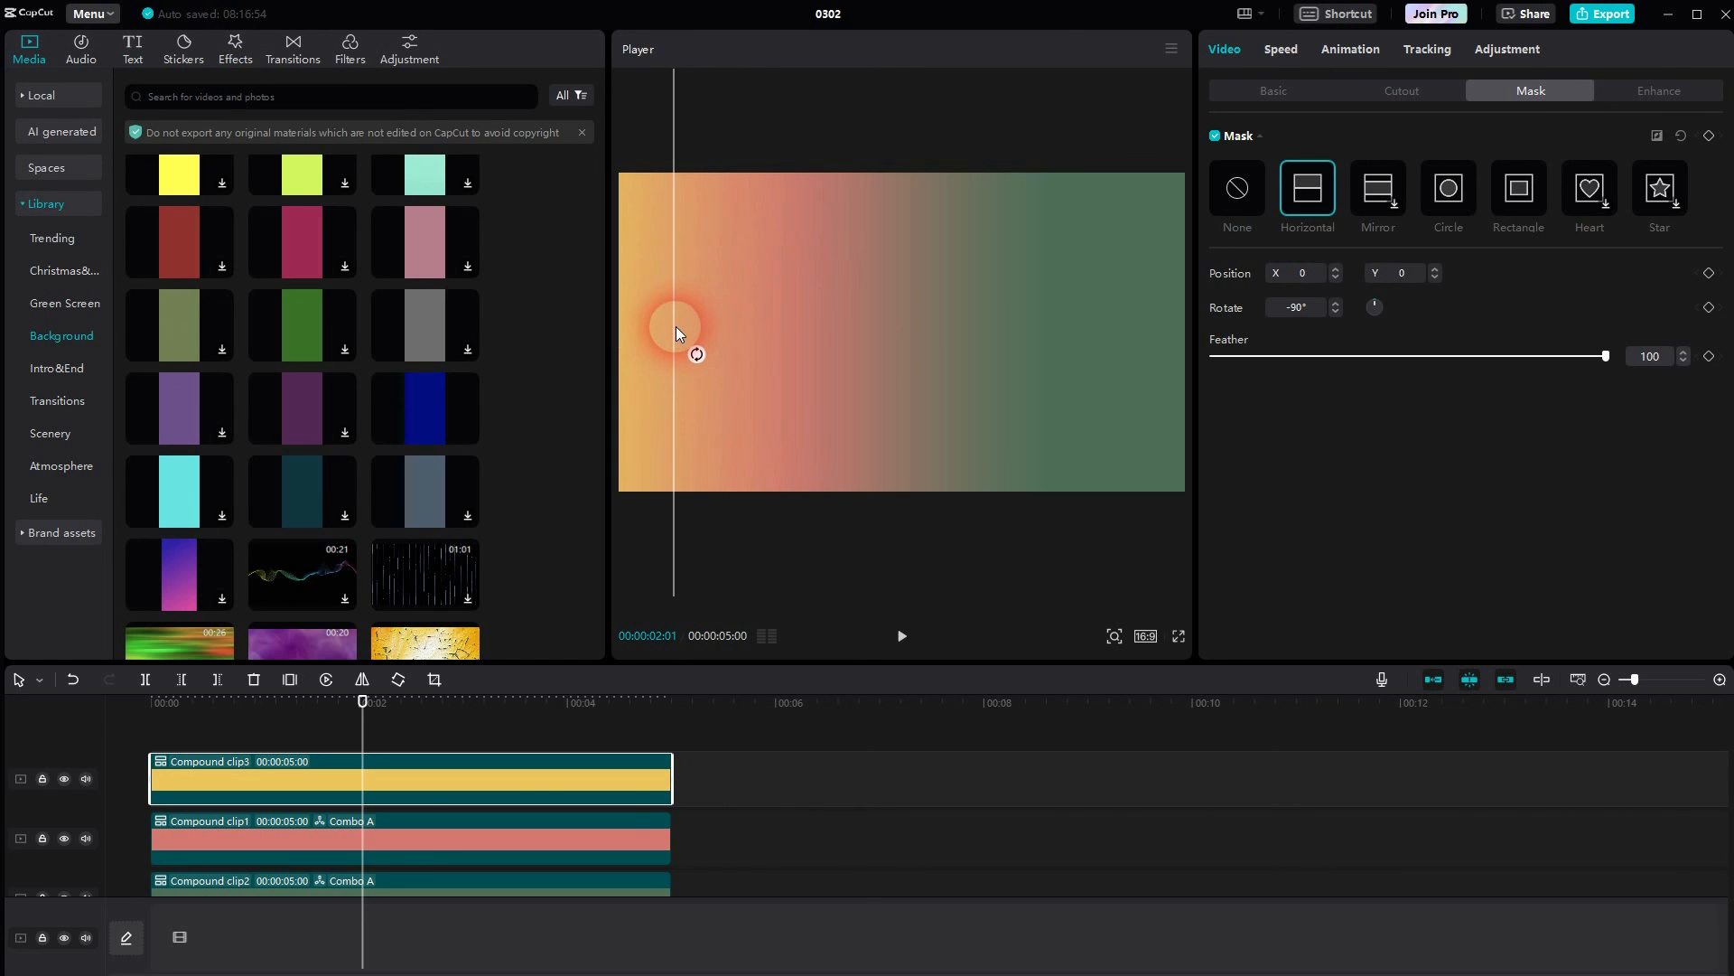
left_click_drag(677, 333, 886, 672)
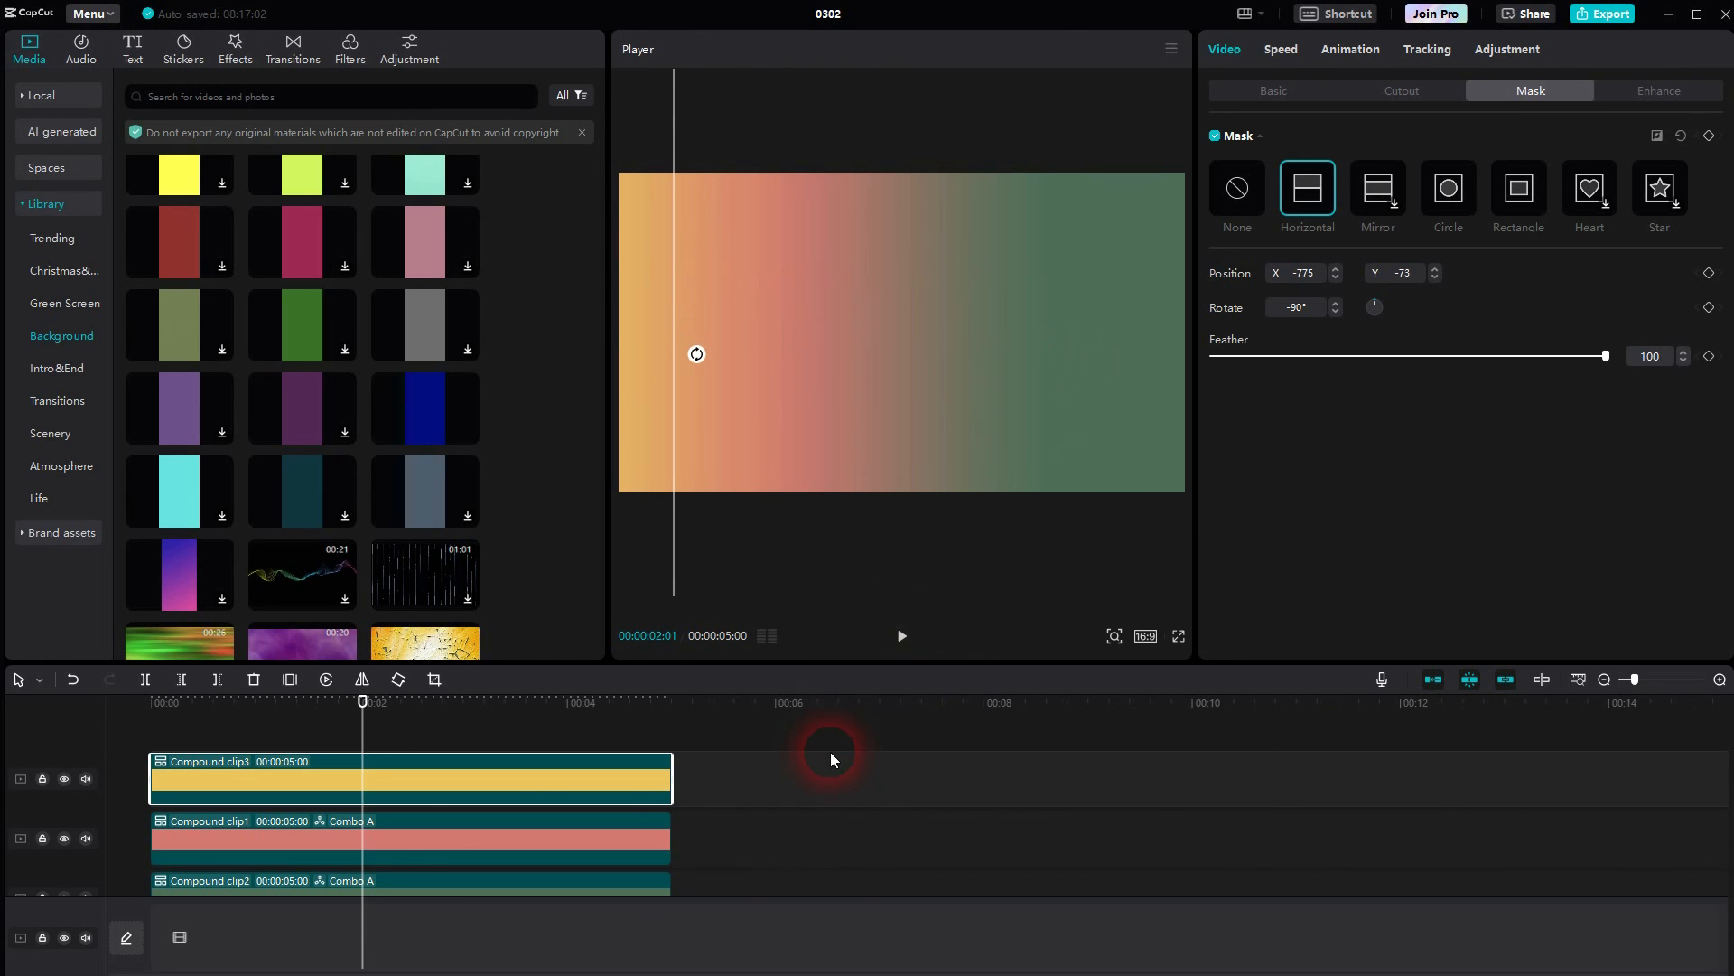
left_click(712, 768)
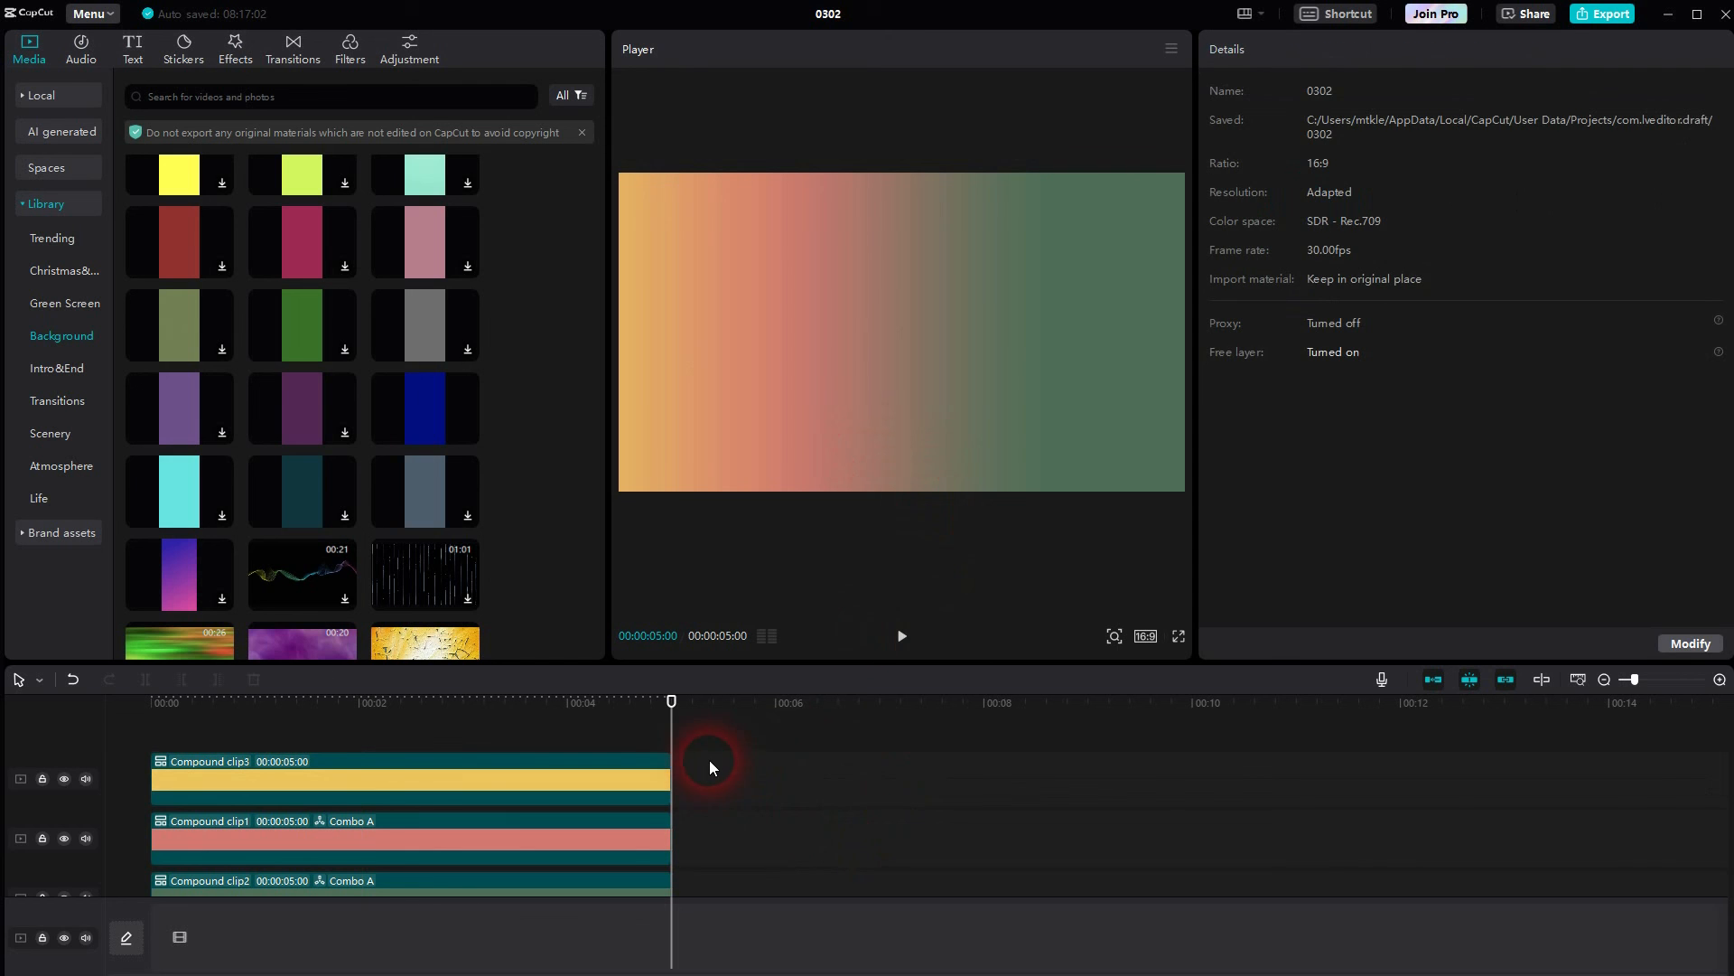